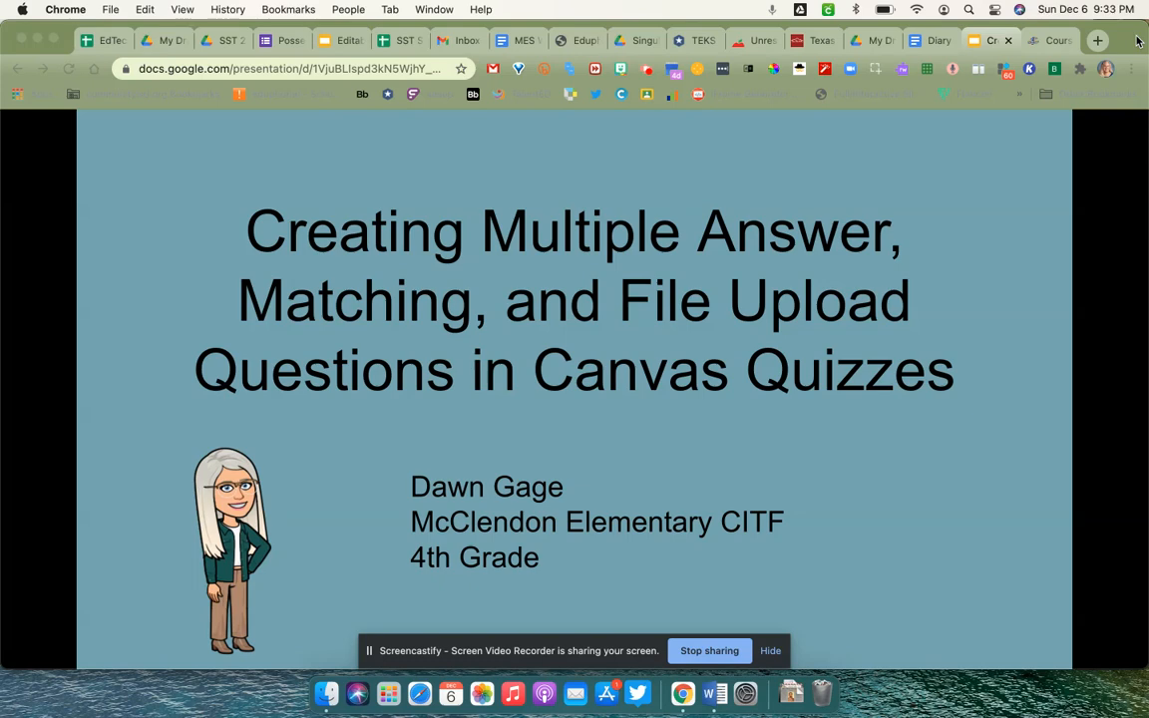
- Switch from the Google Slides tab to the Canvas Sandbox course Modules page
left_click(1048, 40)
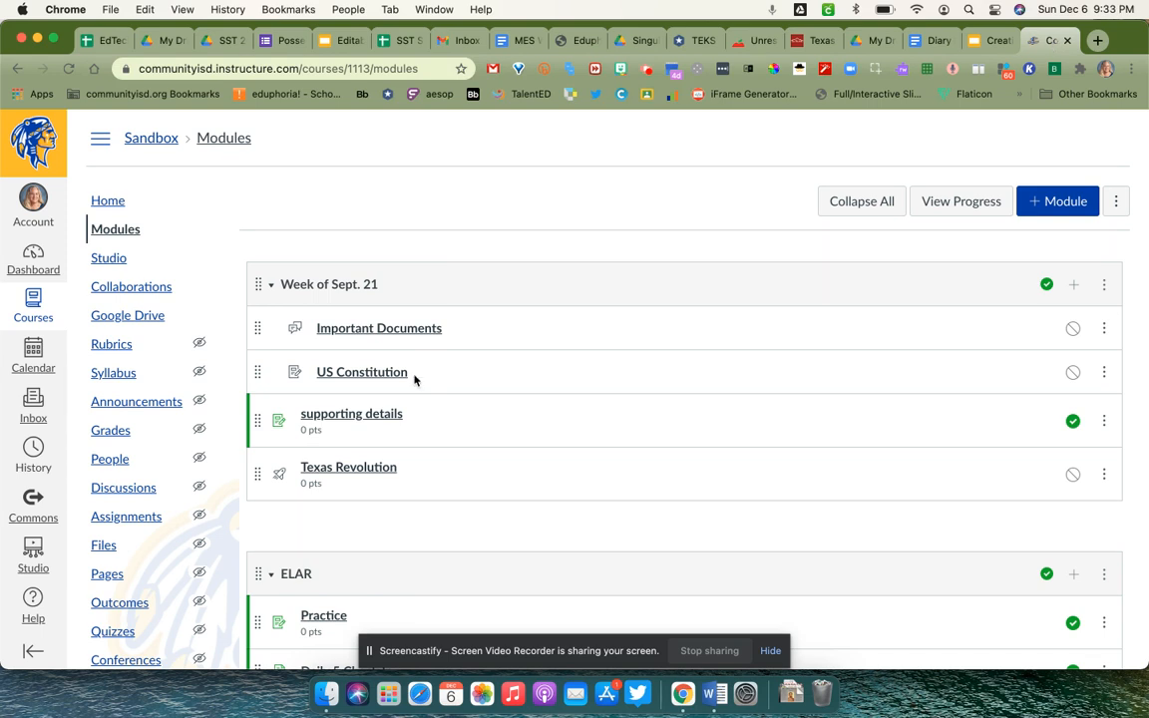
- Open the Texas Revolution quiz from Modules in edit mode and show its empty Questions list
left_click(348, 467)
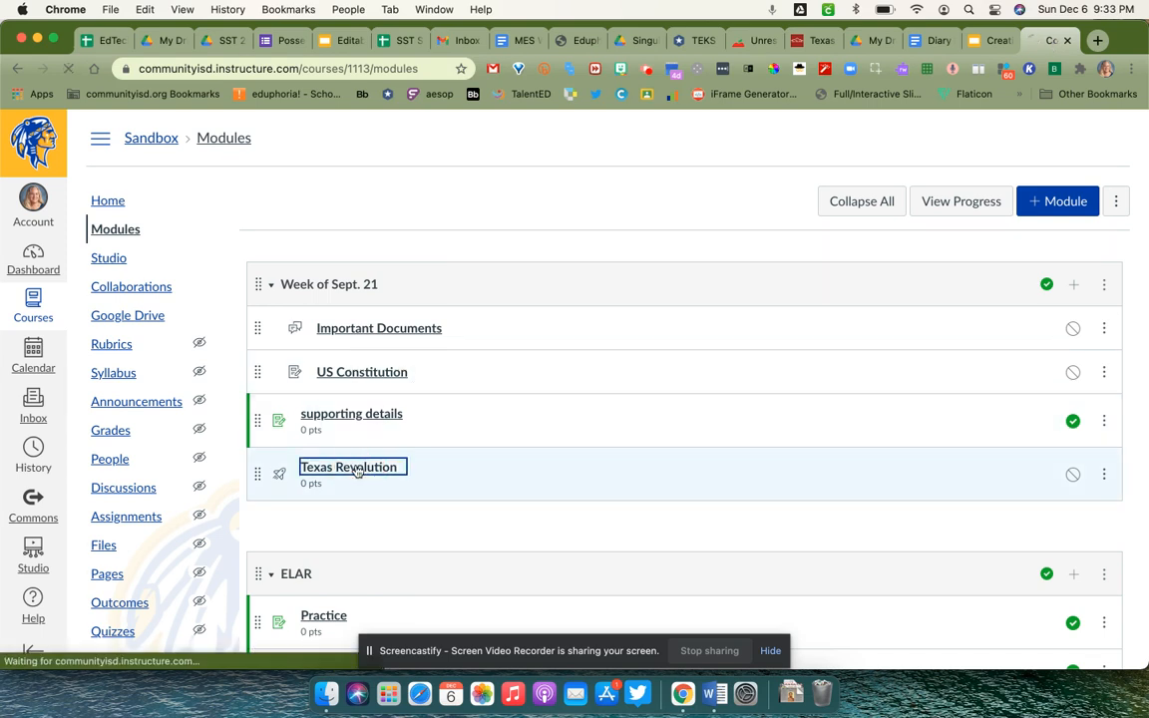
left_click(349, 467)
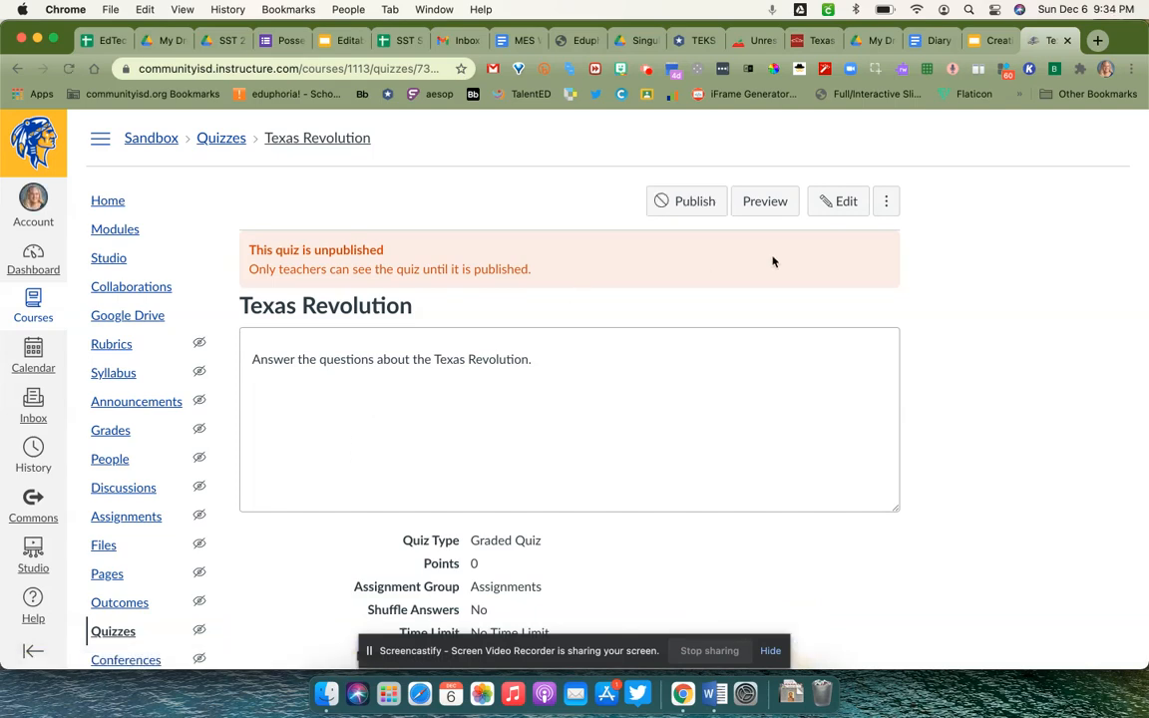
left_click(839, 201)
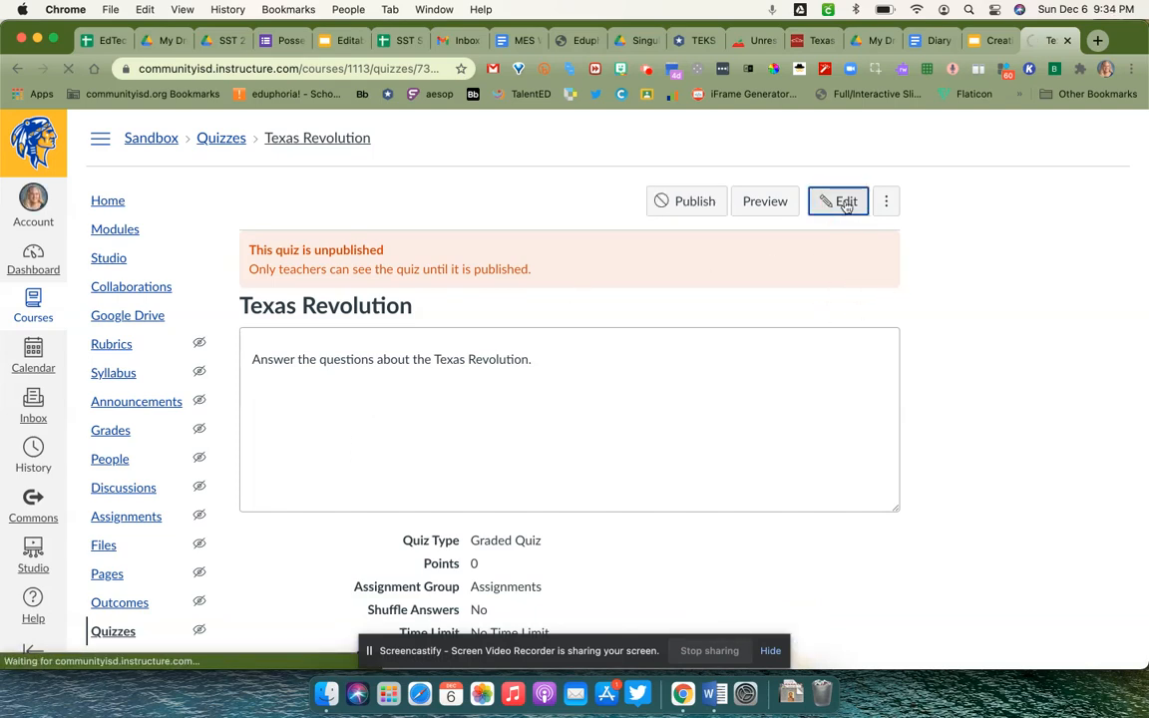
left_click(846, 200)
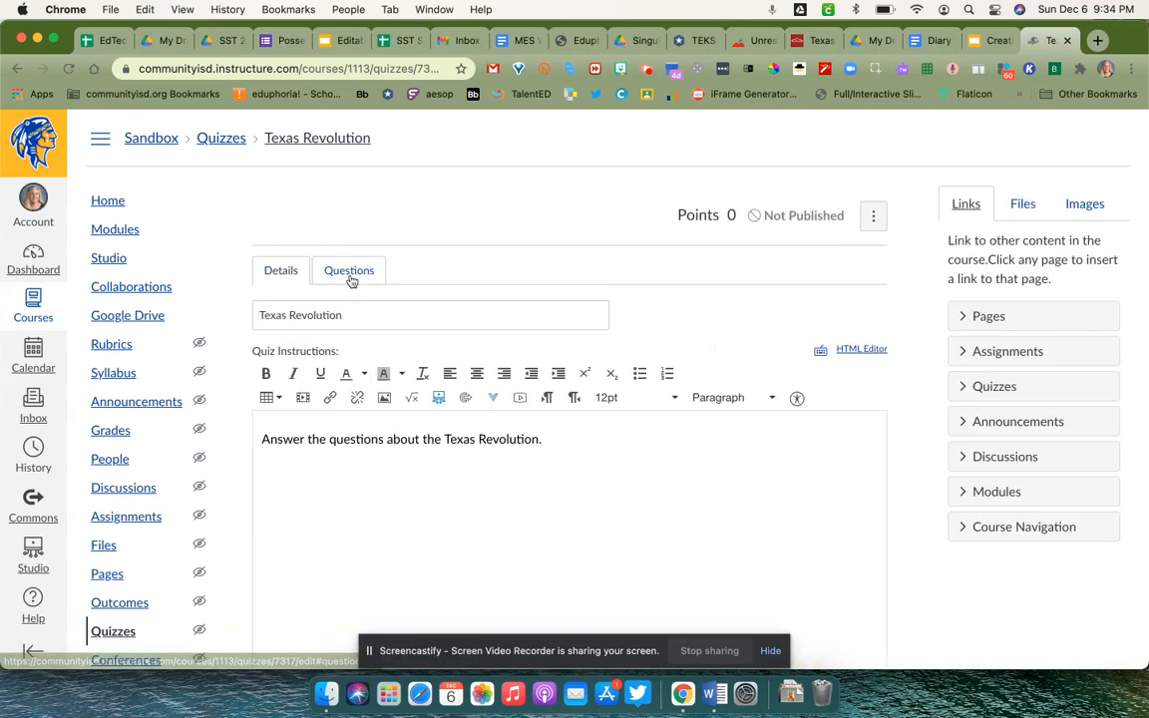
left_click(348, 270)
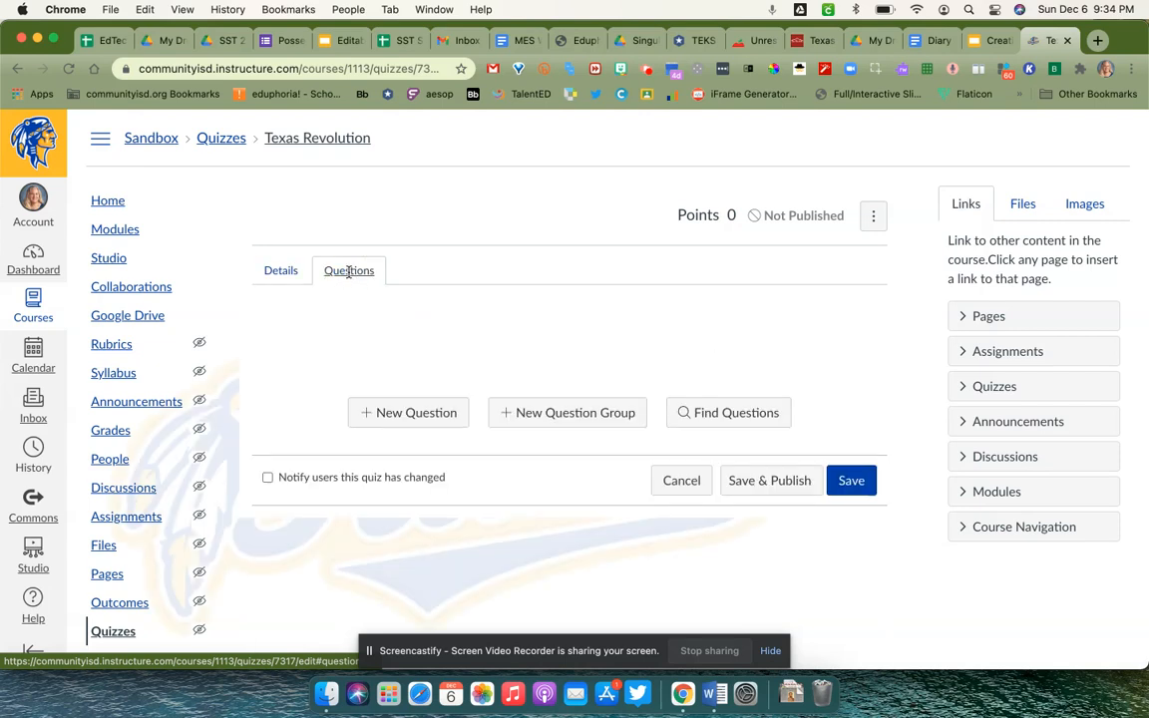
mouse_move(409, 412)
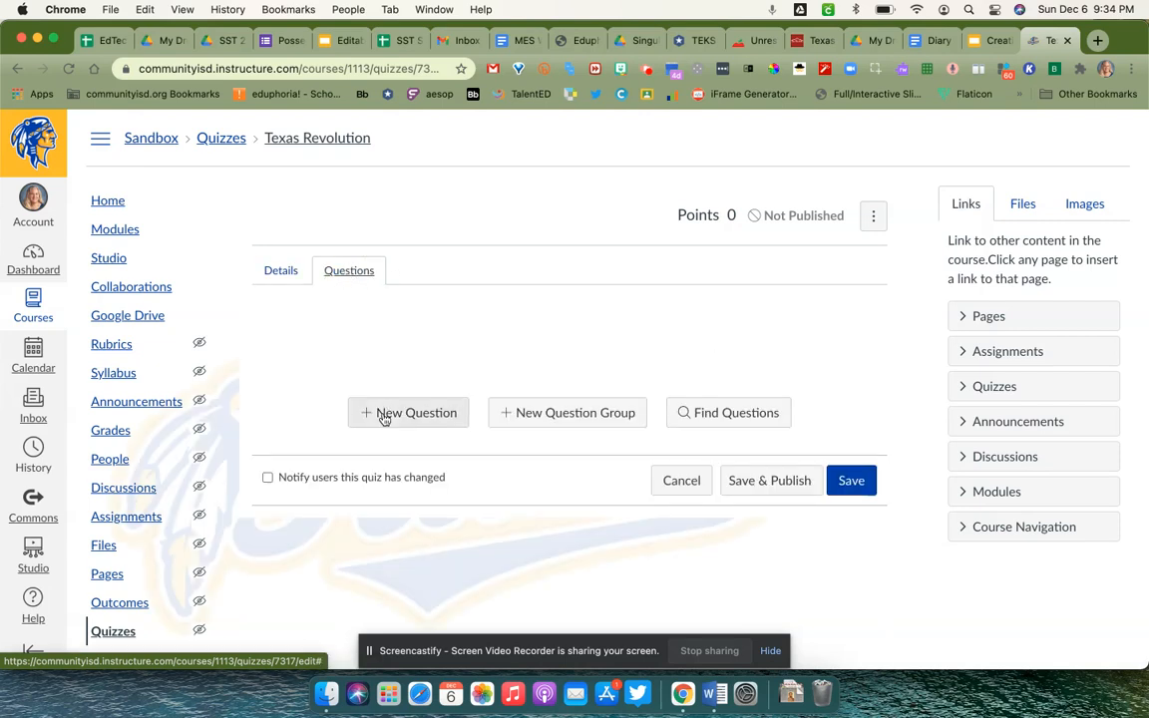
mouse_move(685, 426)
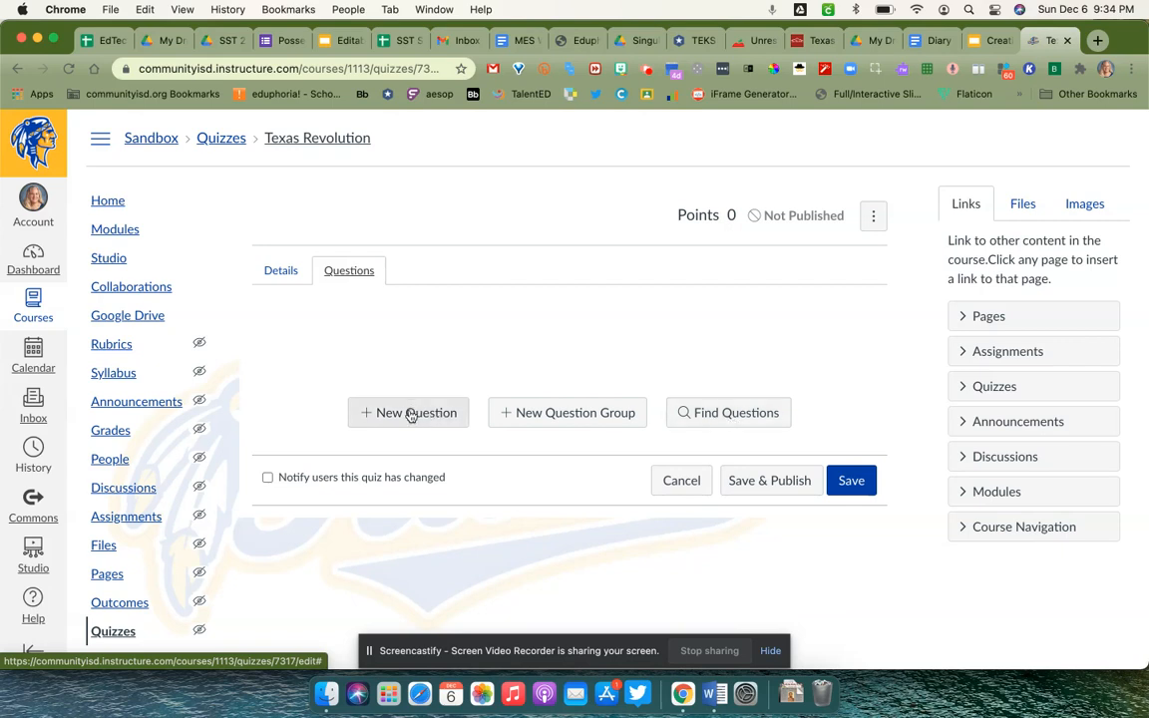
- Add a new question to the quiz and set its type to File Upload Question
left_click(408, 413)
type("1.")
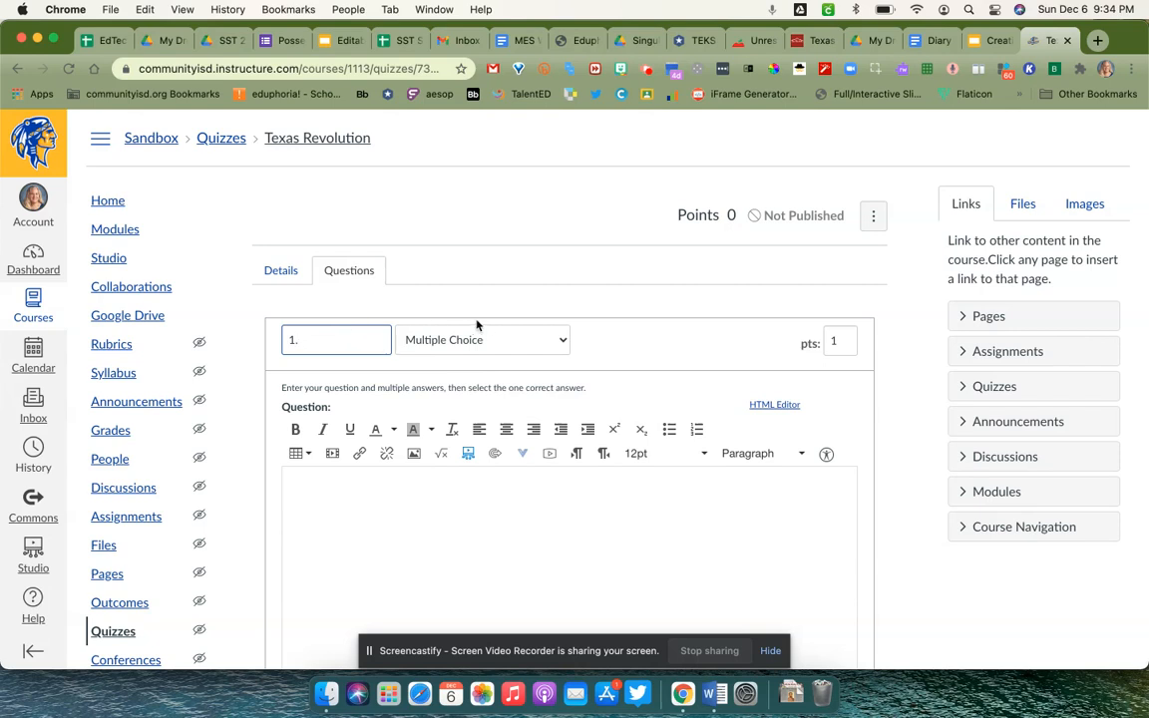
mouse_move(449, 344)
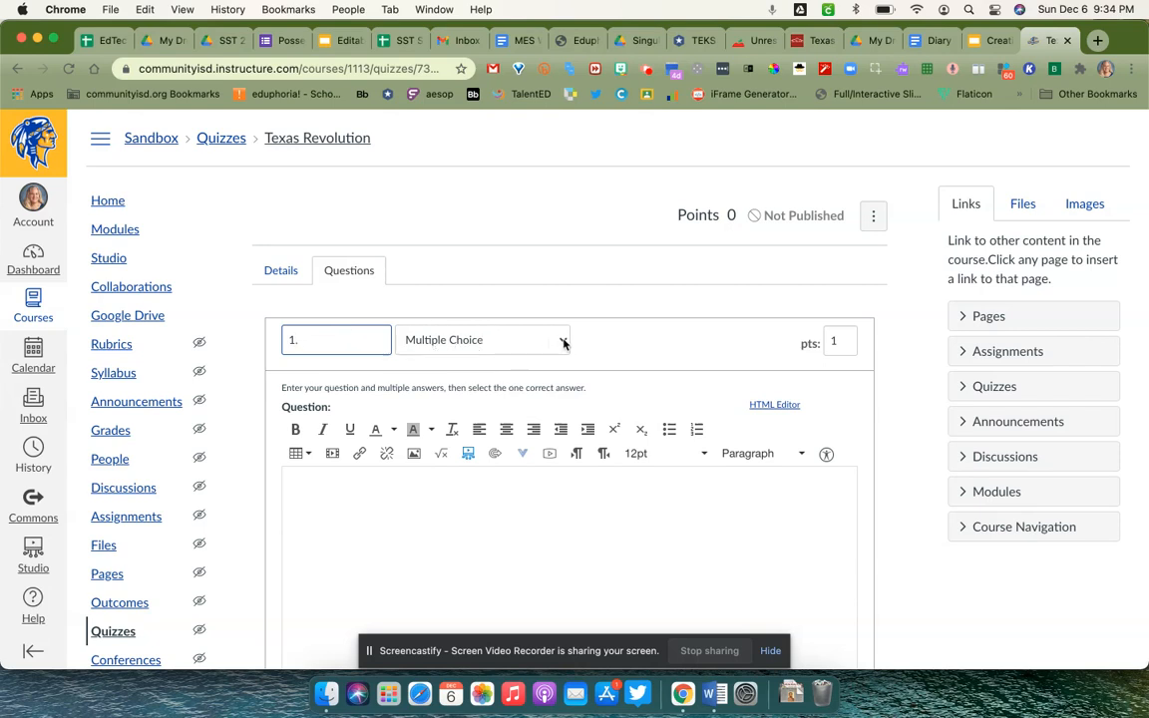
left_click(483, 339)
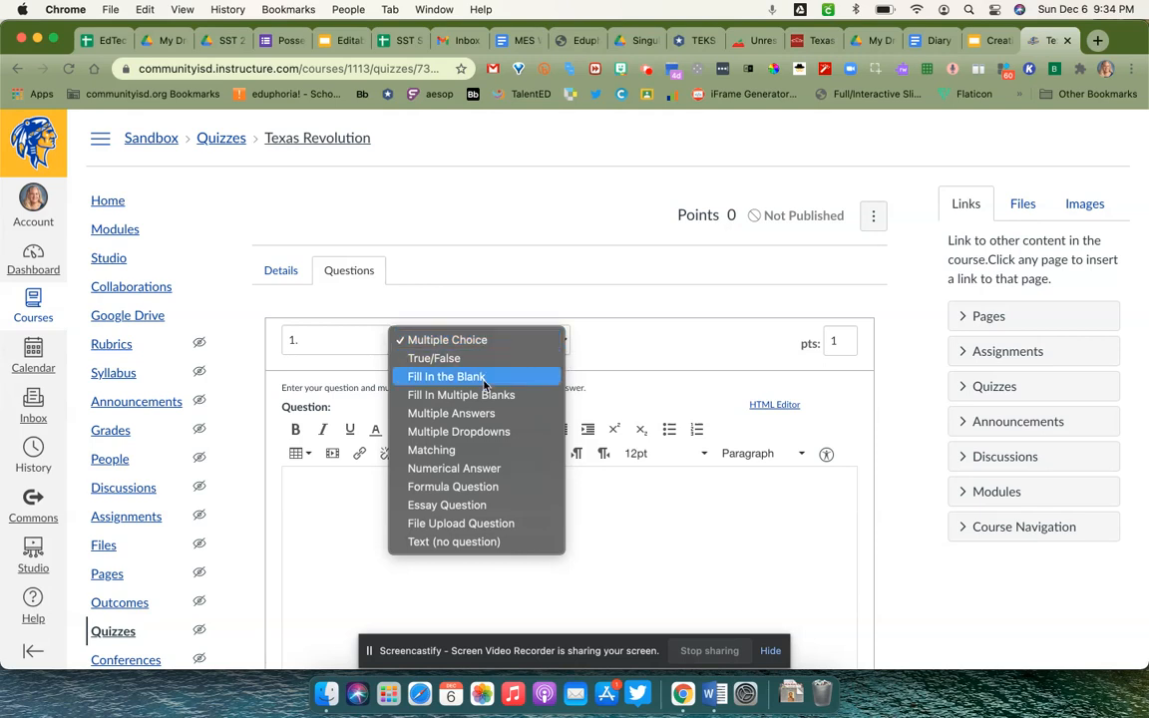
mouse_move(476, 542)
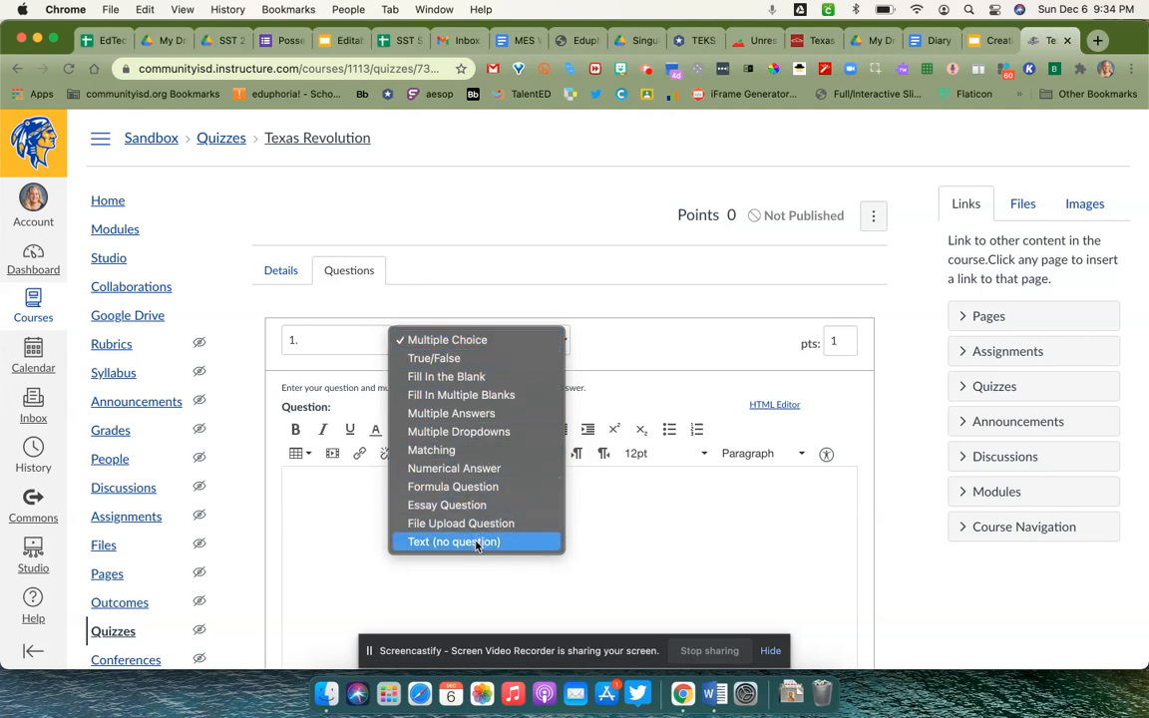
mouse_move(476, 376)
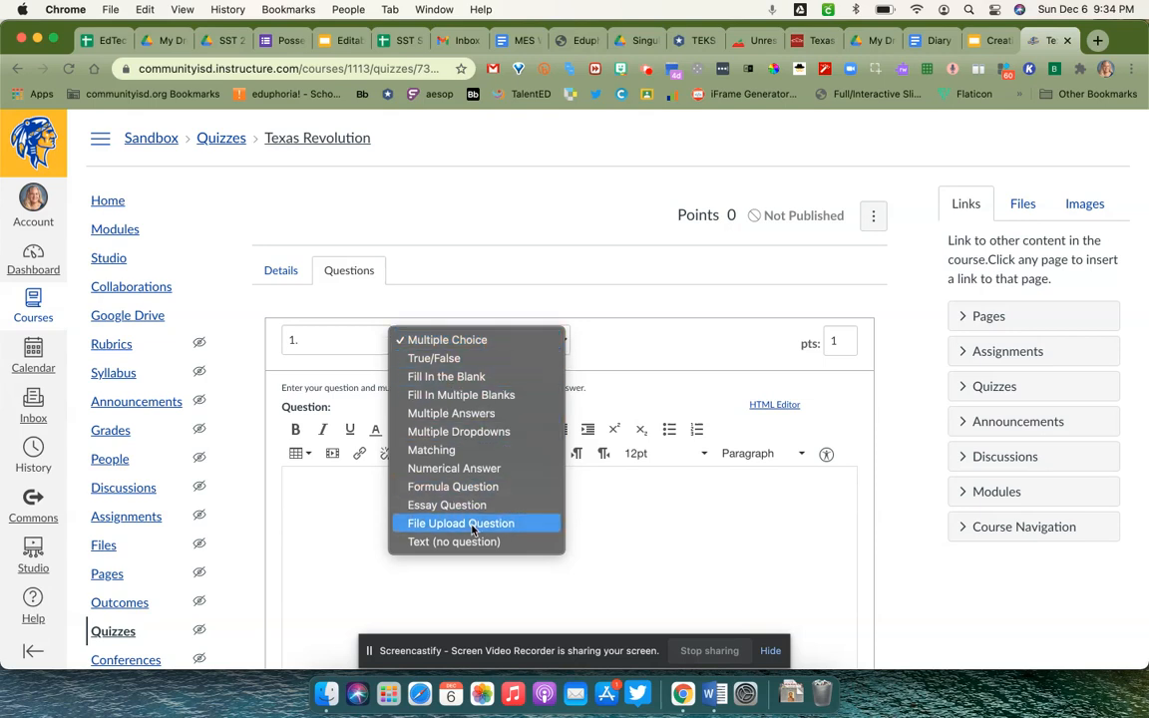
left_click(460, 523)
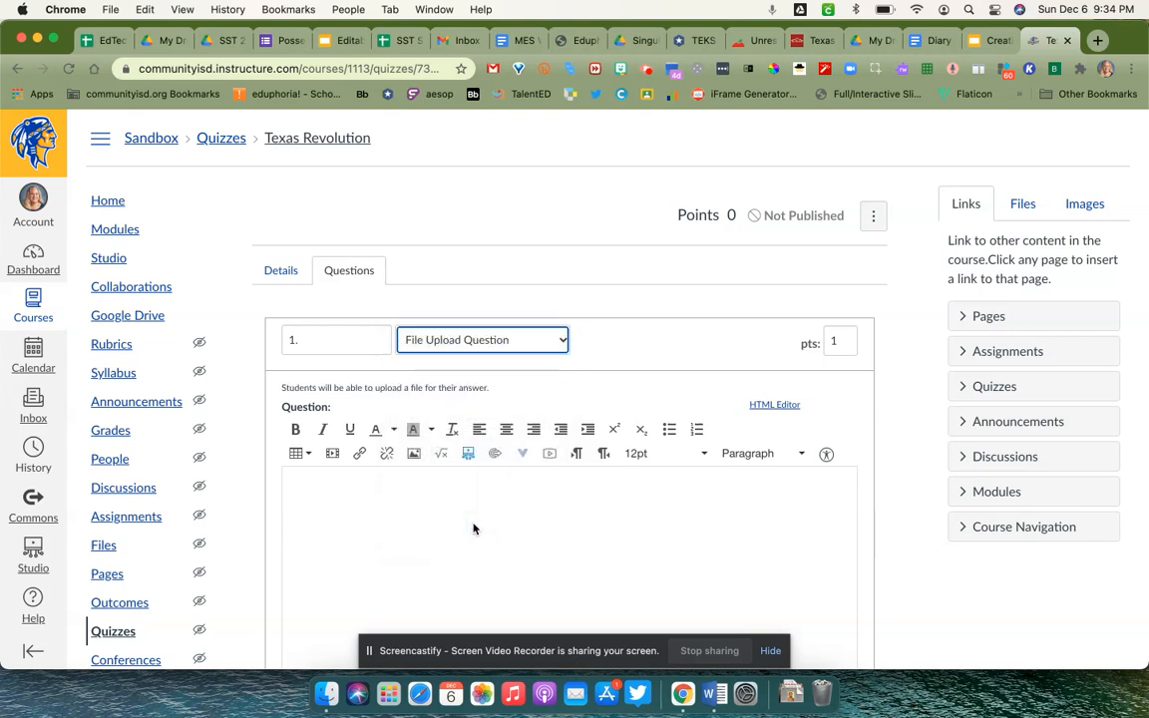
scroll("down", 3)
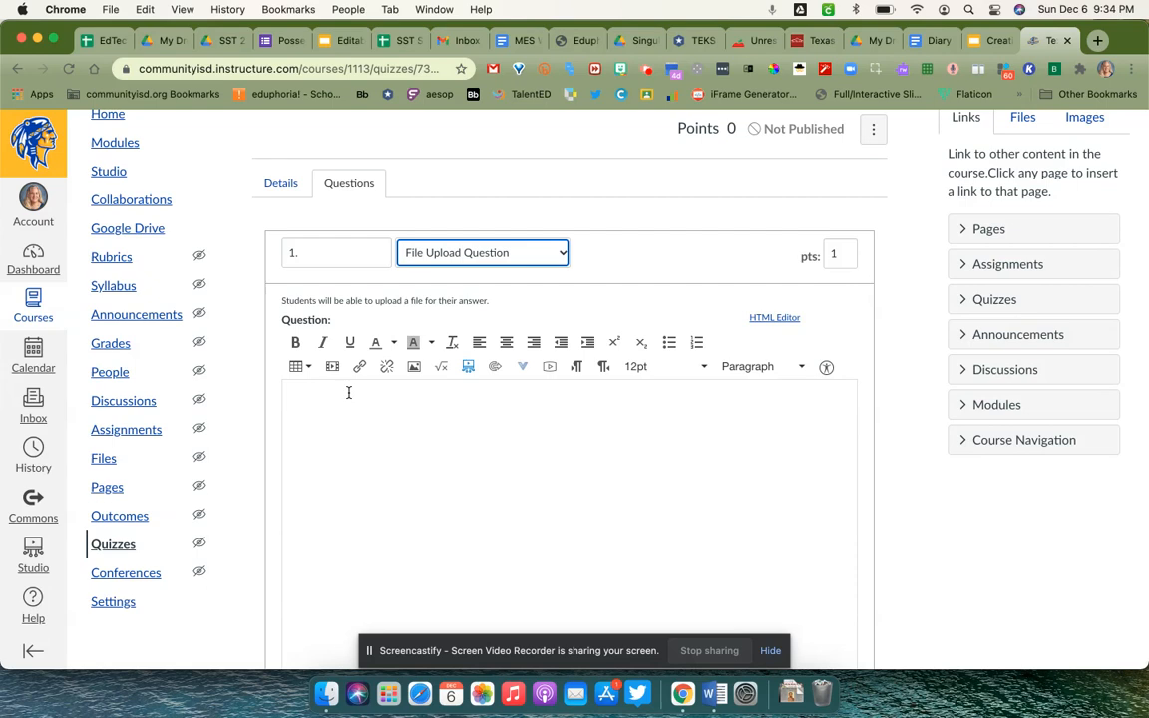
- Write the prompt asking for a journal entry for someone fleeing the Mexican army during the Runaway Scrape
left_click(341, 407)
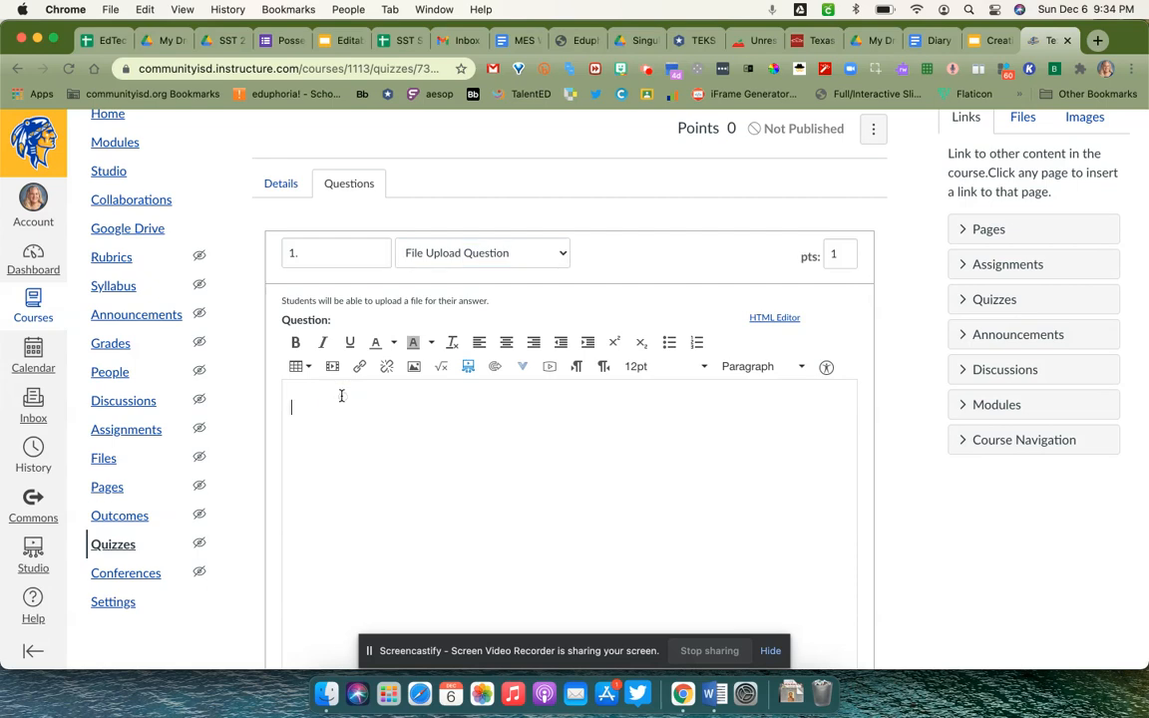
type("Create a journal ent")
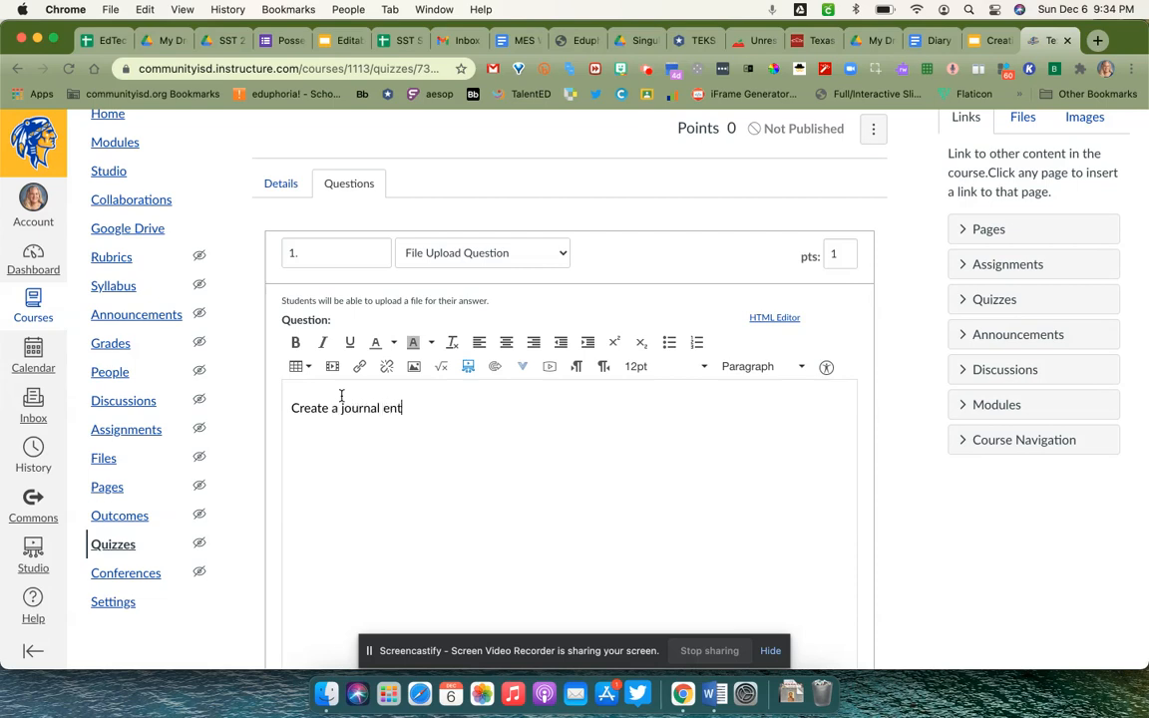
type("ry for")
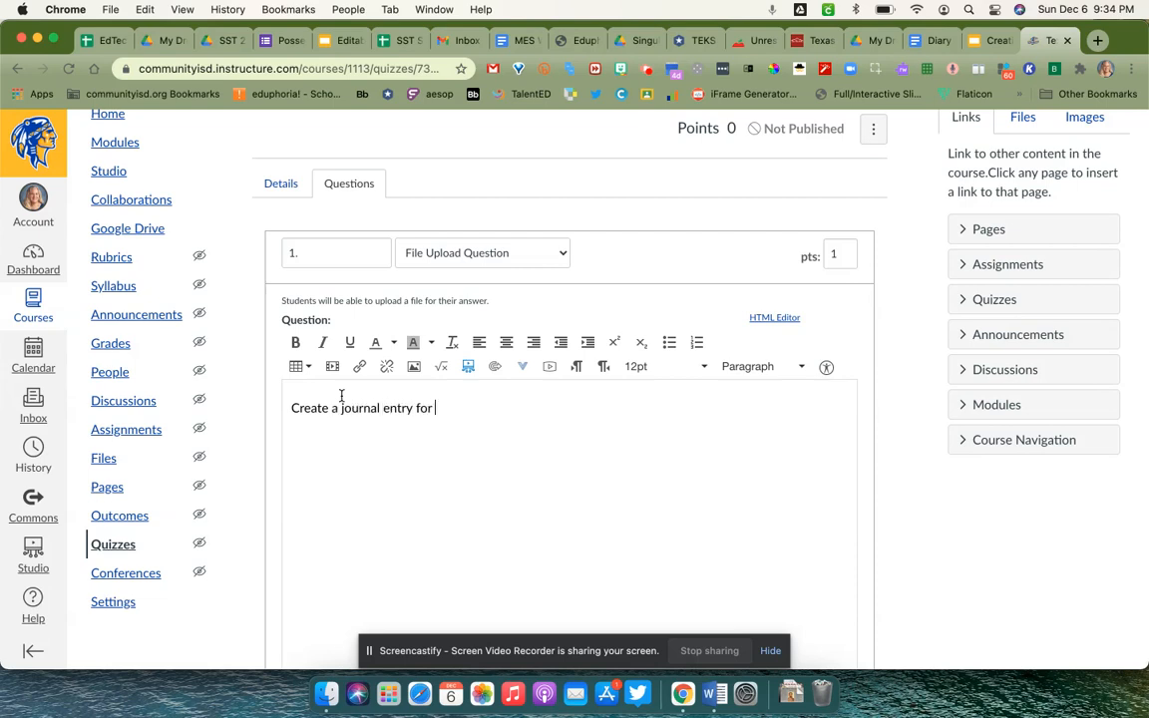
type("some")
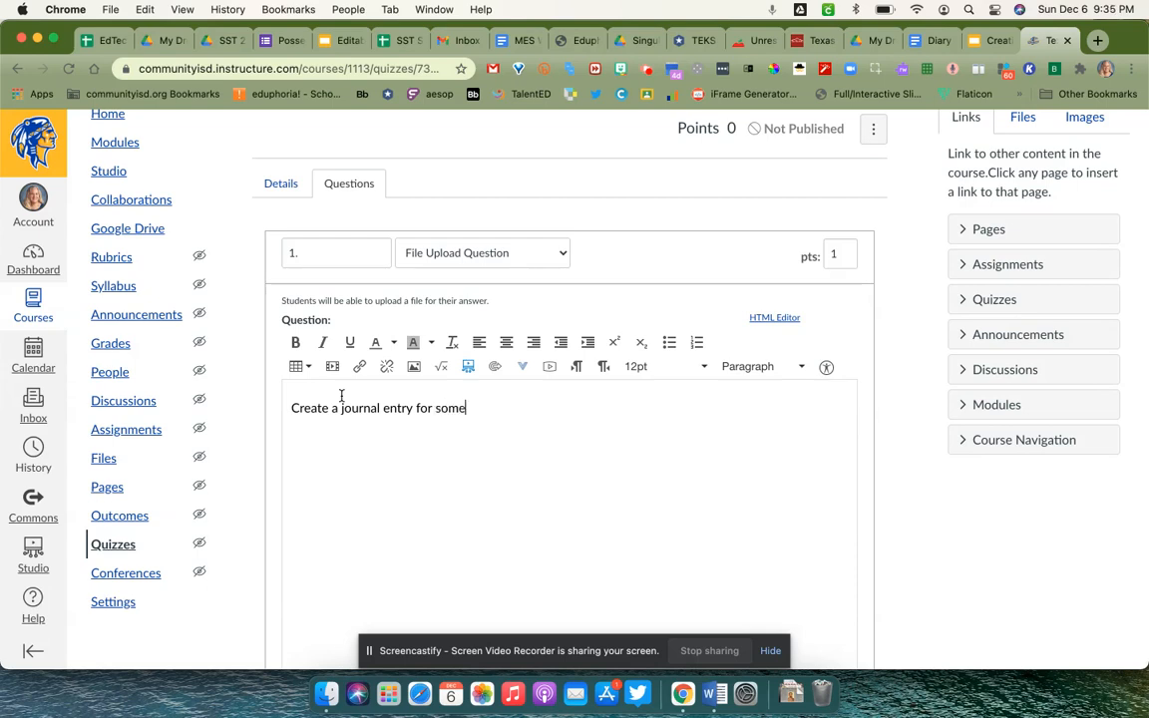
type("one")
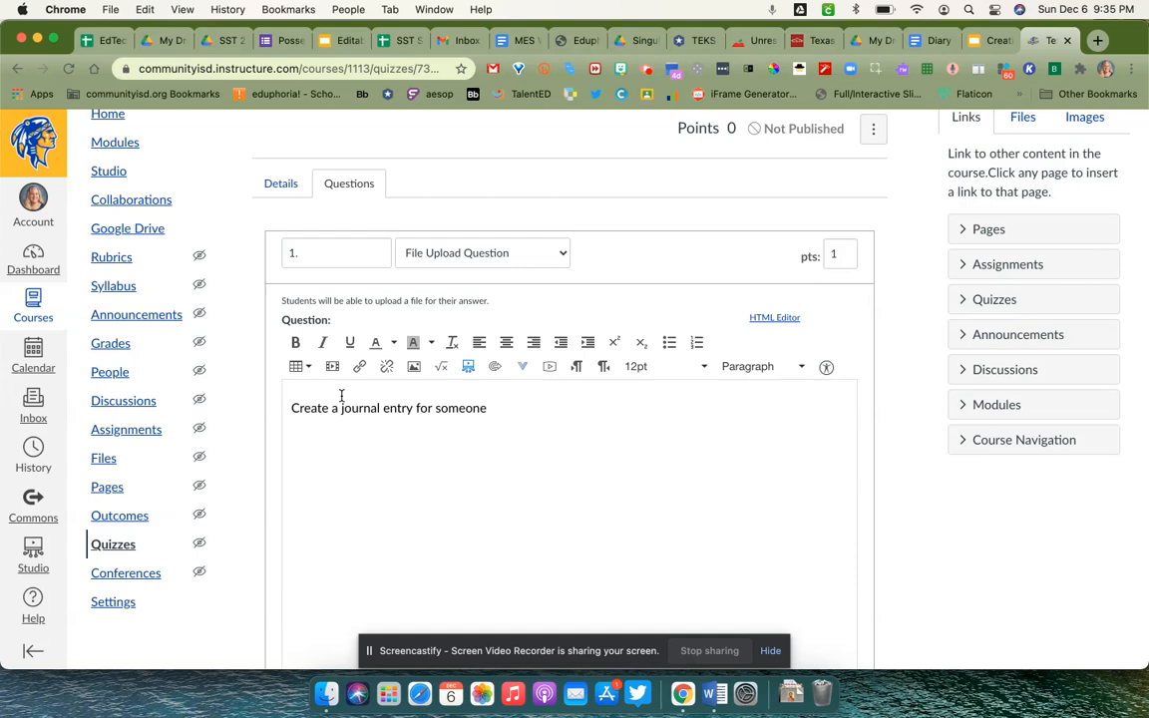
type("fleeing t")
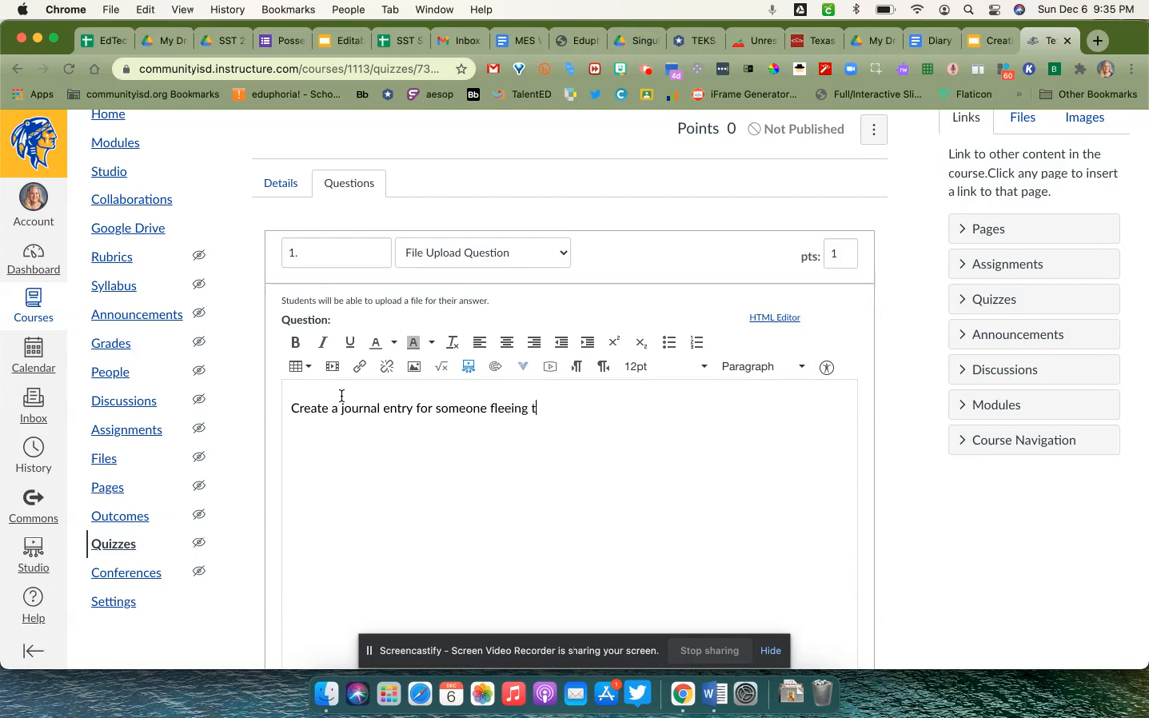
type("he Mexican Arm")
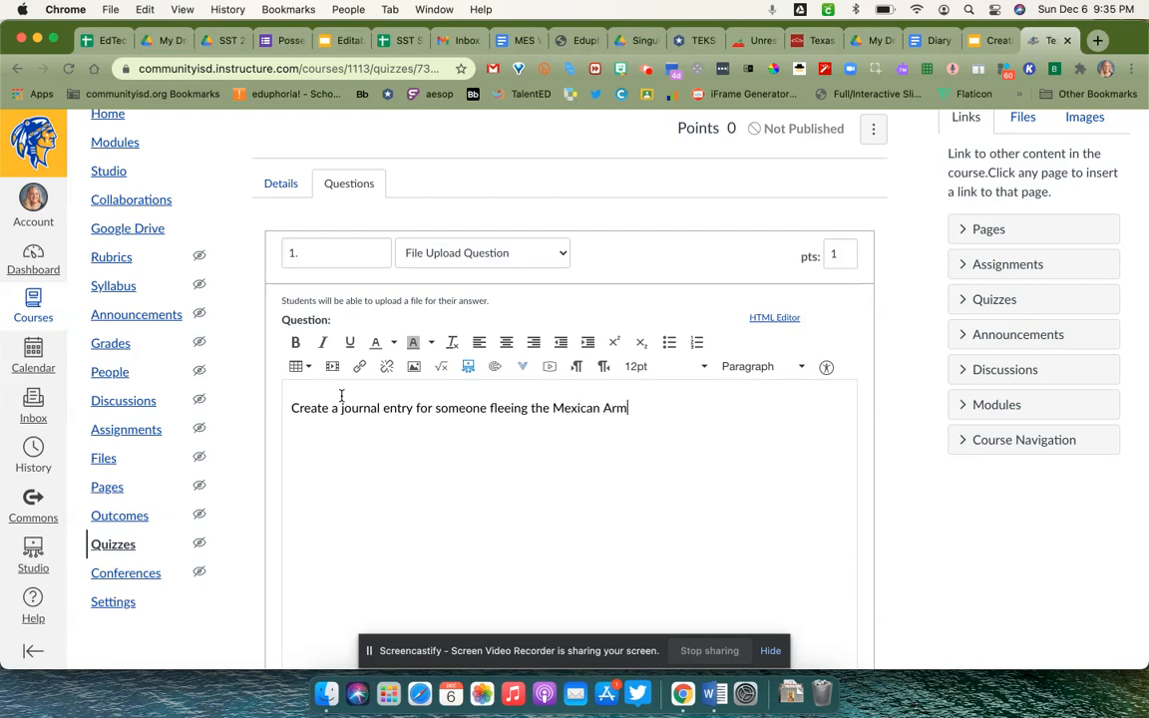
type("dui")
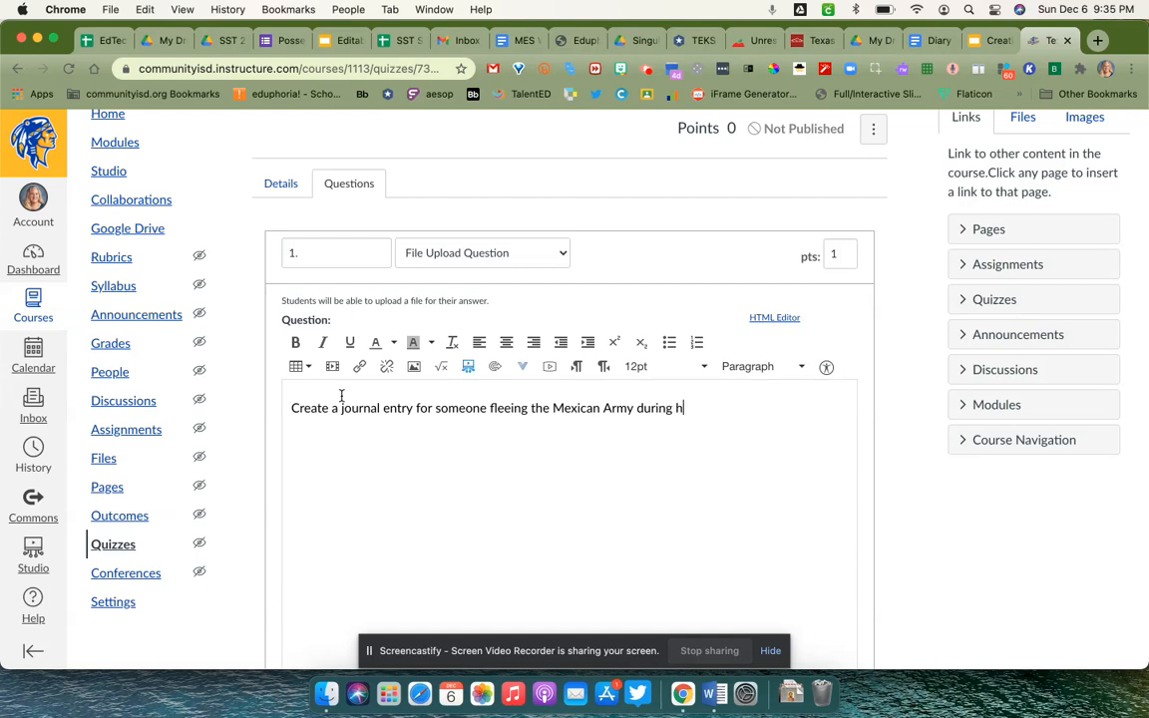
type("the")
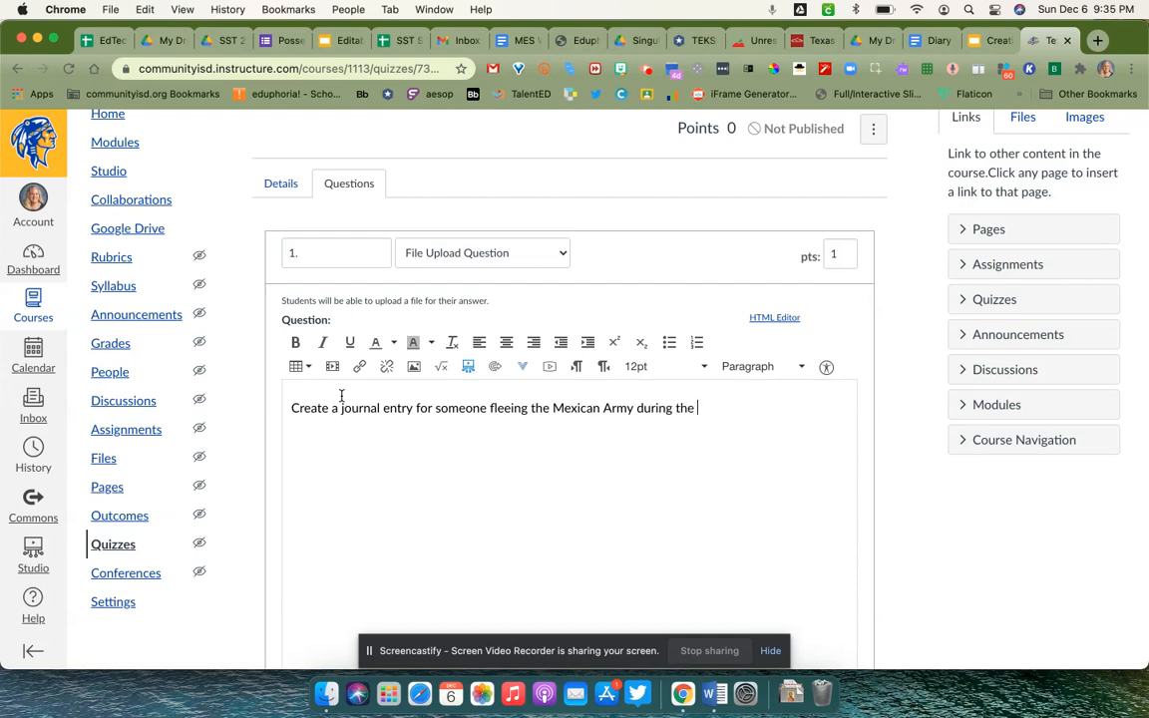
type("Runaway")
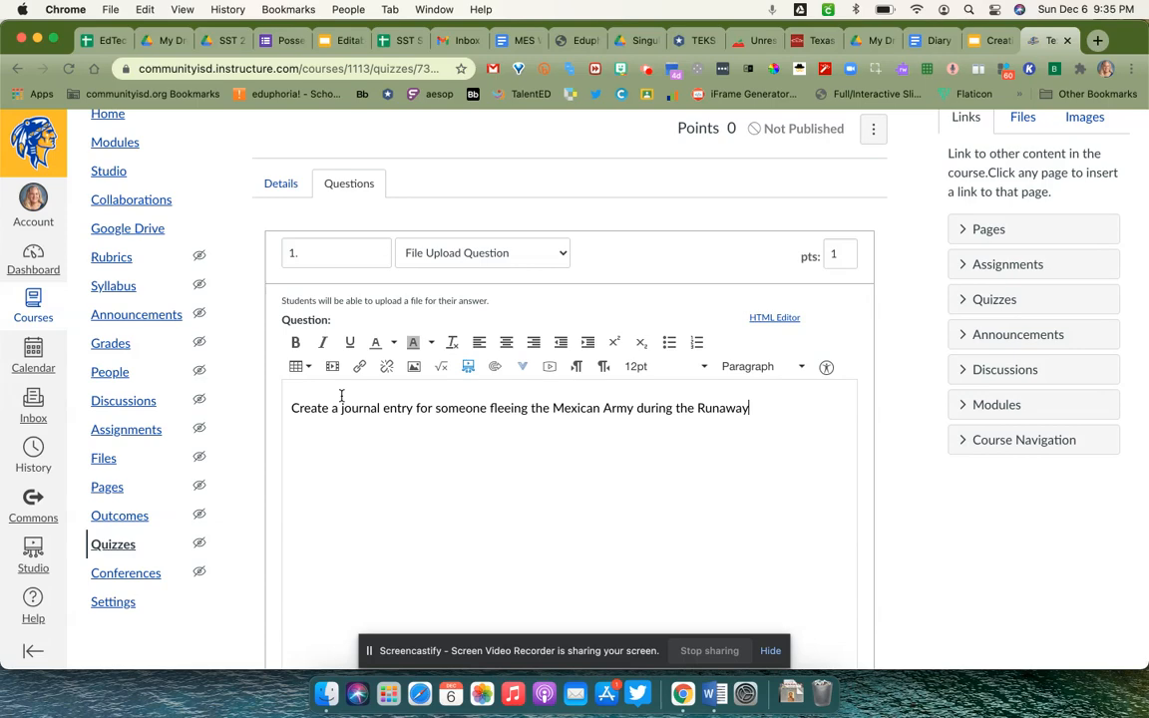
type("Scrape.")
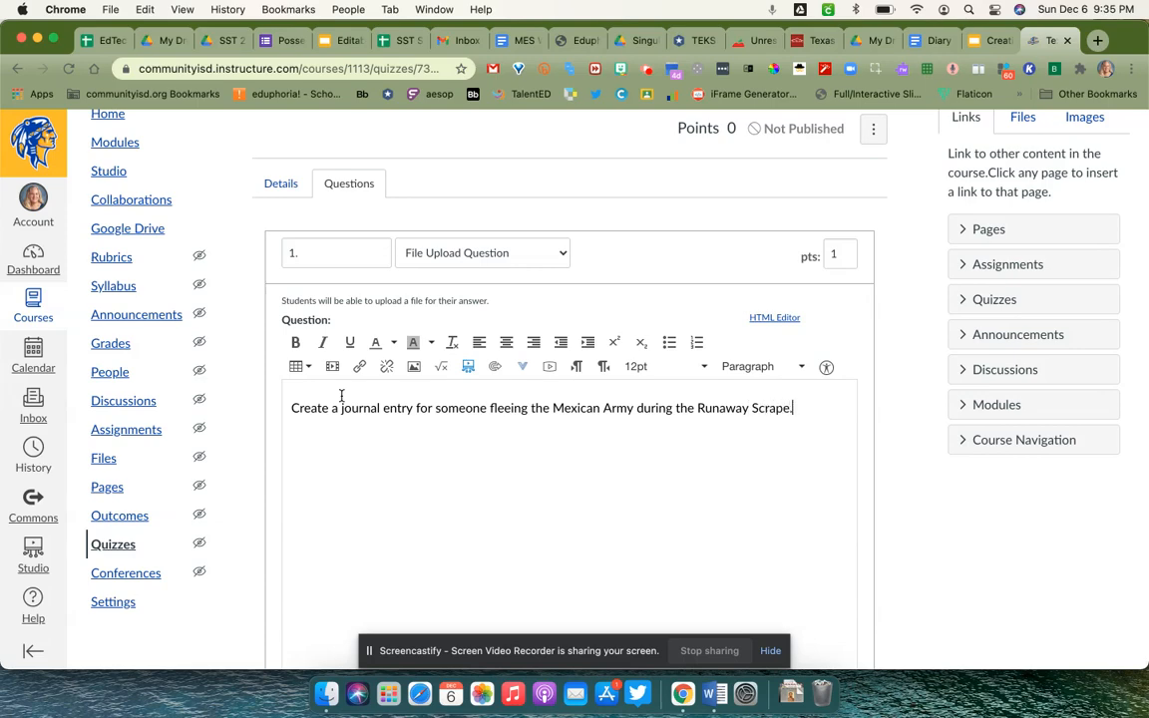
mouse_move(546, 476)
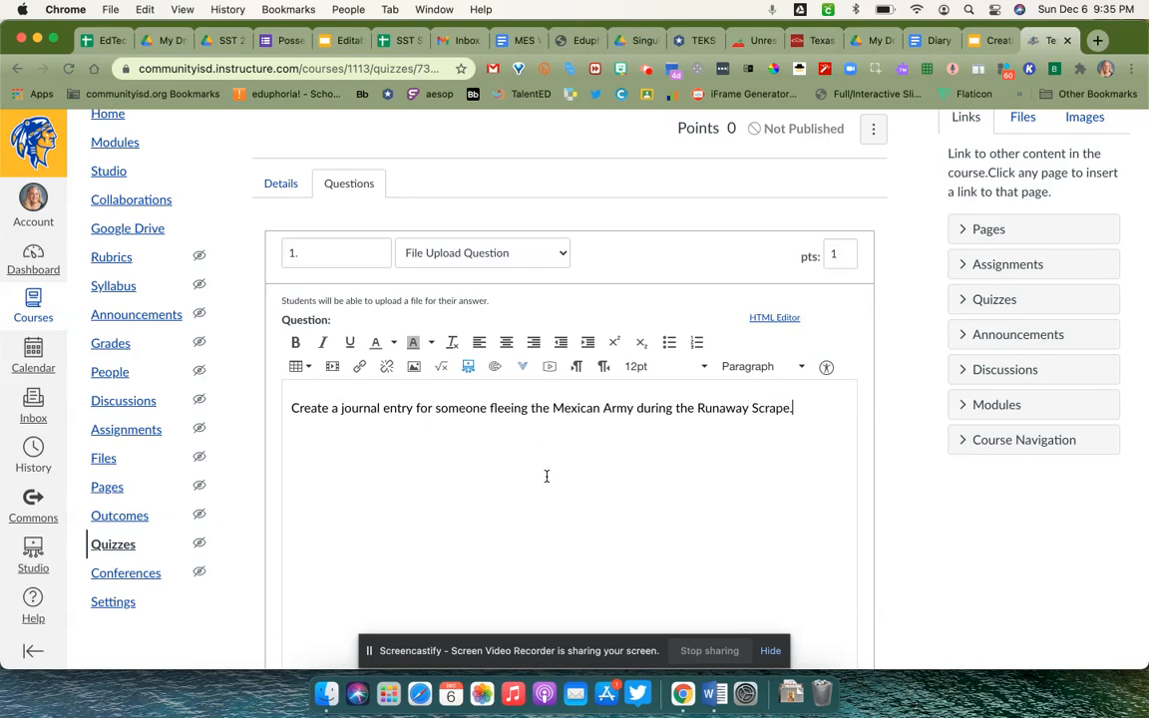
- Save question 1 with Update Question
scroll("down", 3)
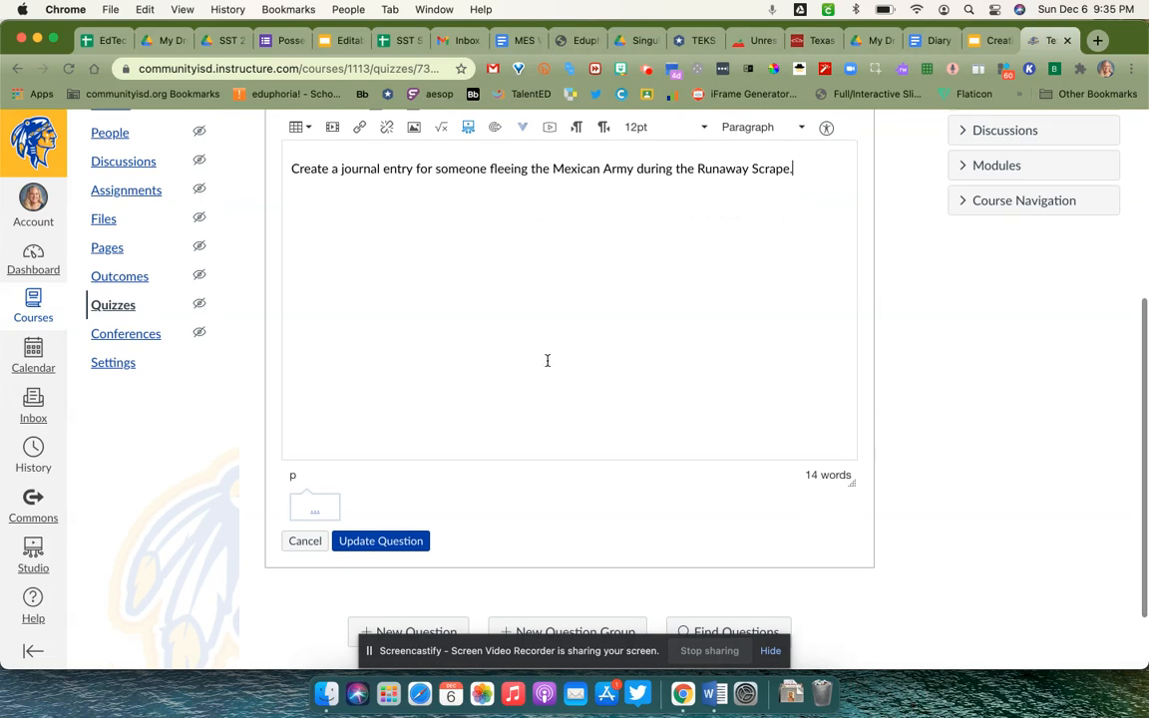
left_click(380, 540)
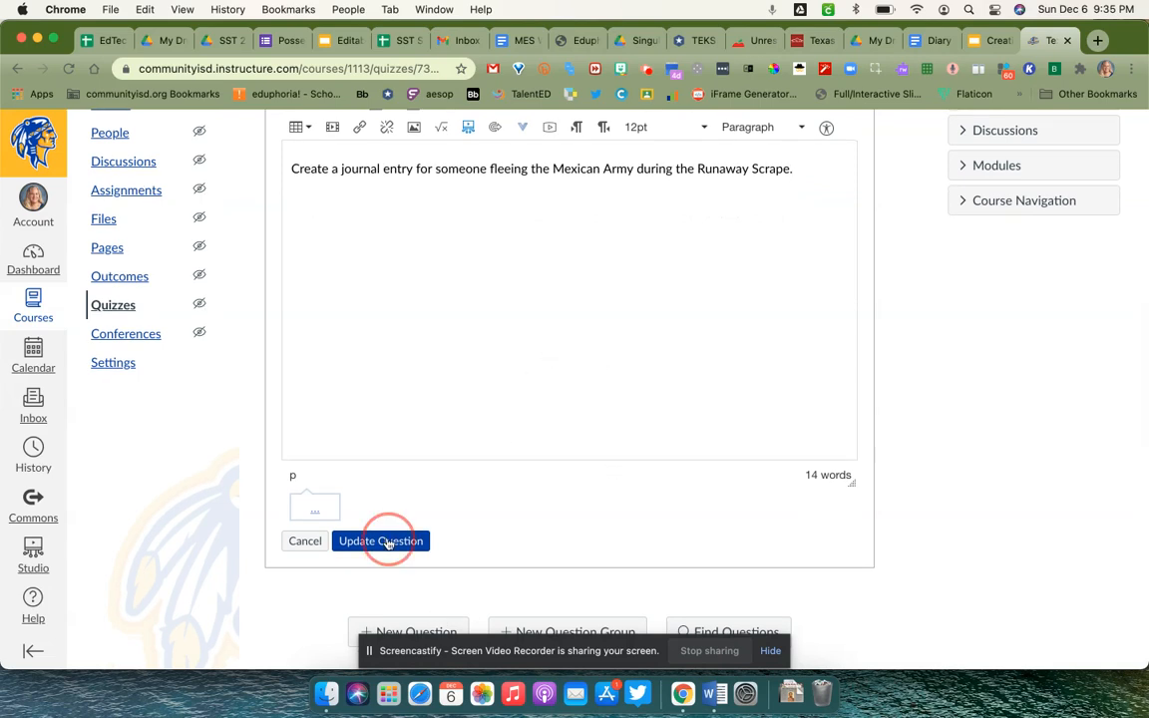
left_click(380, 540)
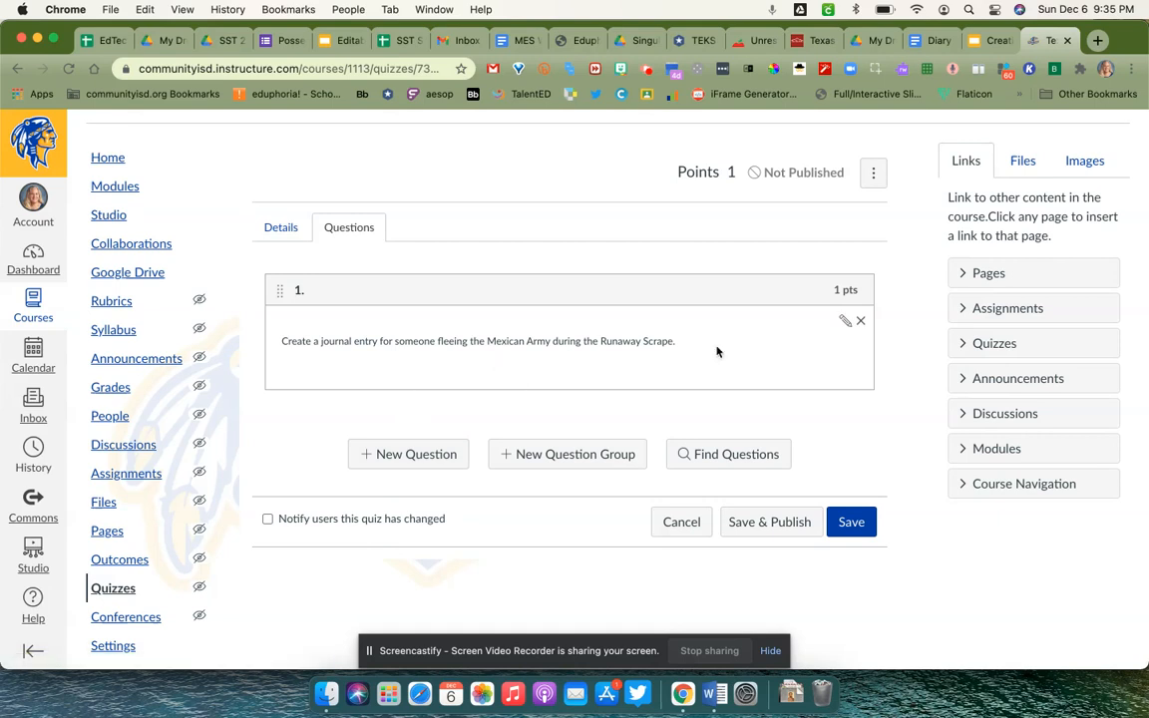
mouse_move(914, 369)
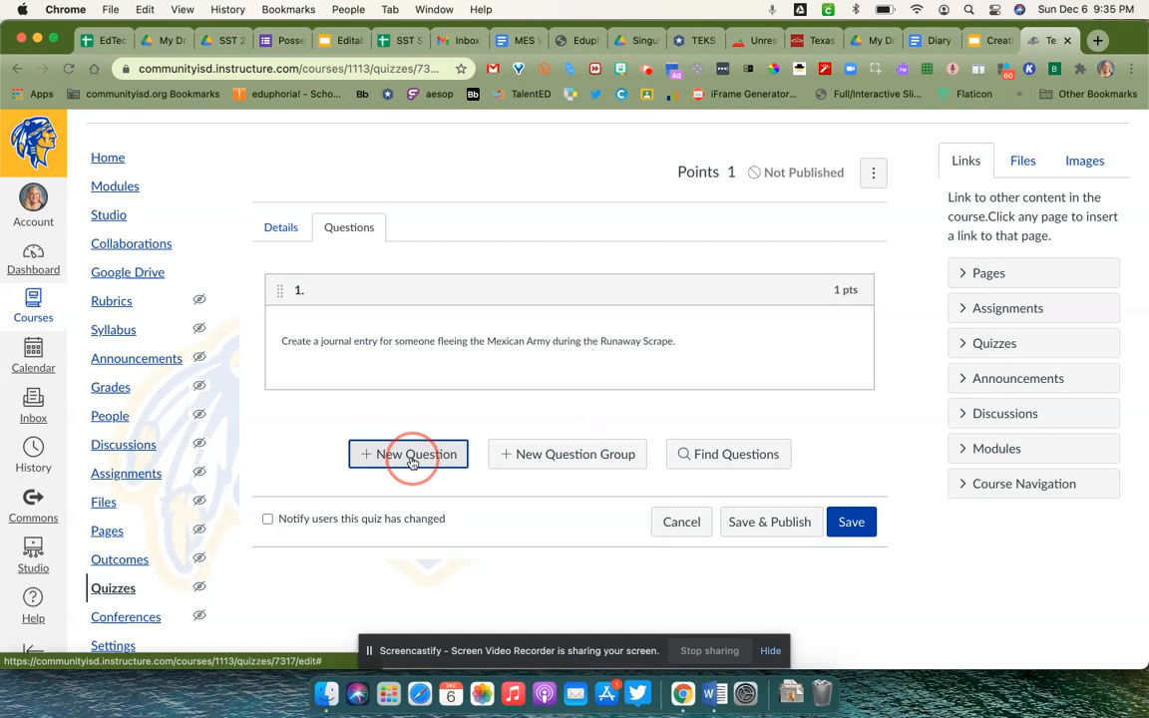
- Add a second question of type Multiple Answers asking students to name some of the defenders of the Alamo
left_click(409, 454)
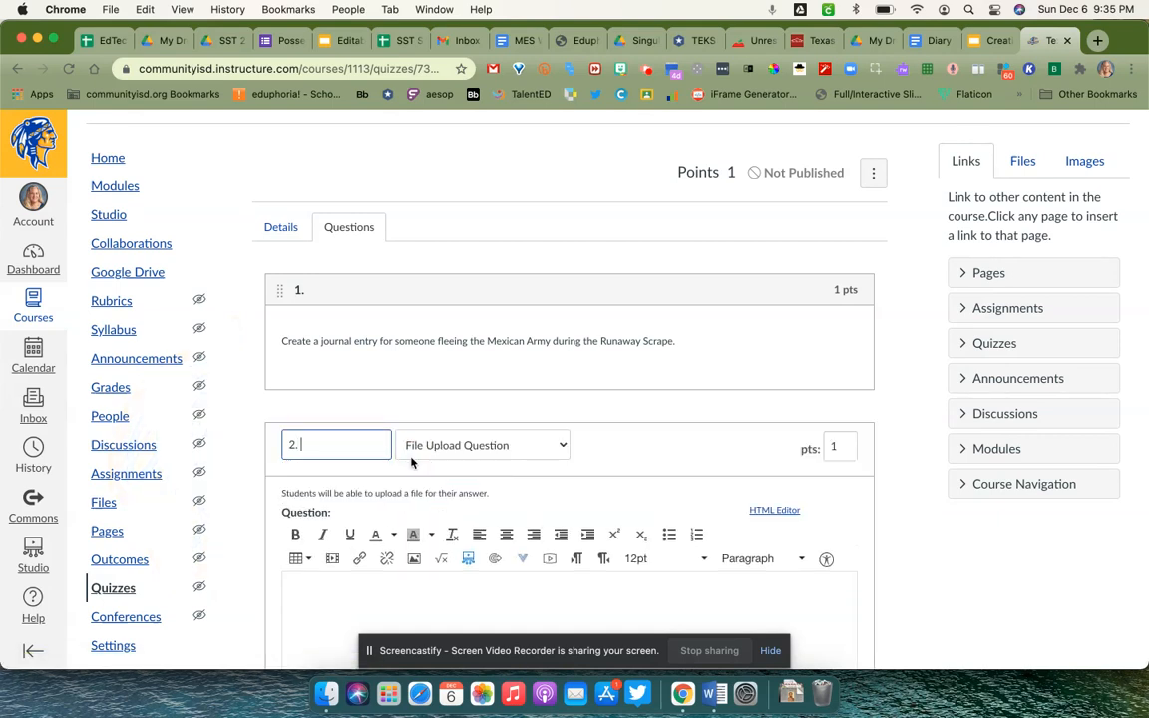
left_click(483, 445)
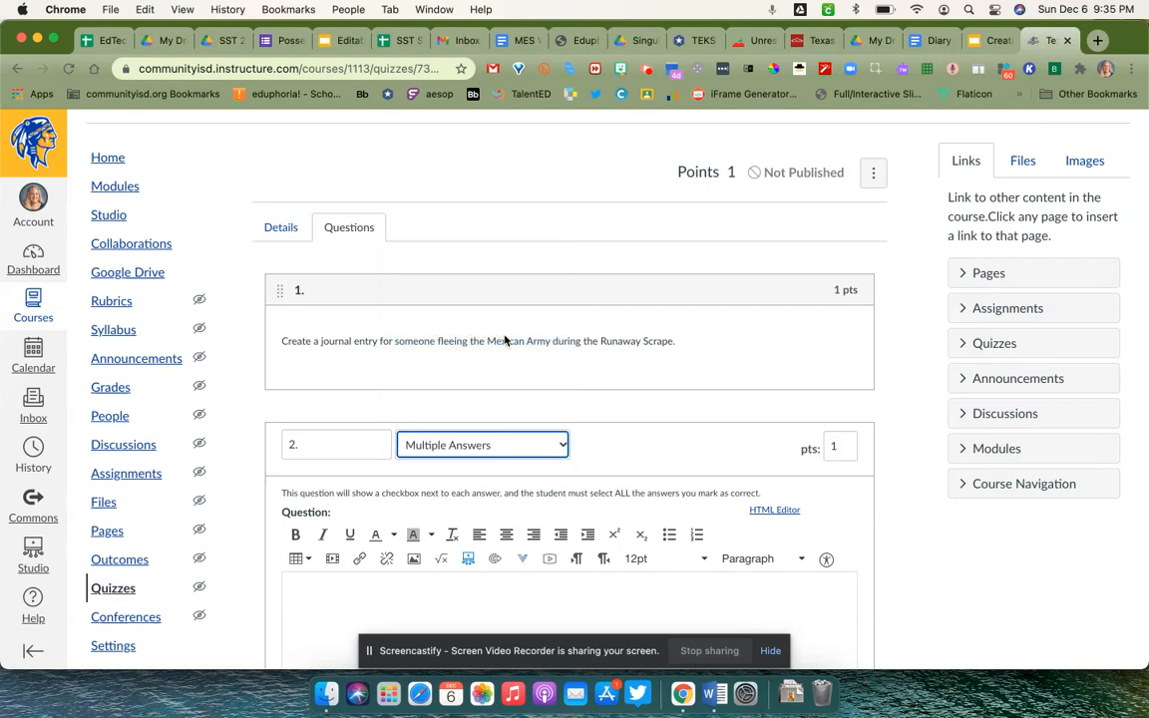
scroll("down", 3)
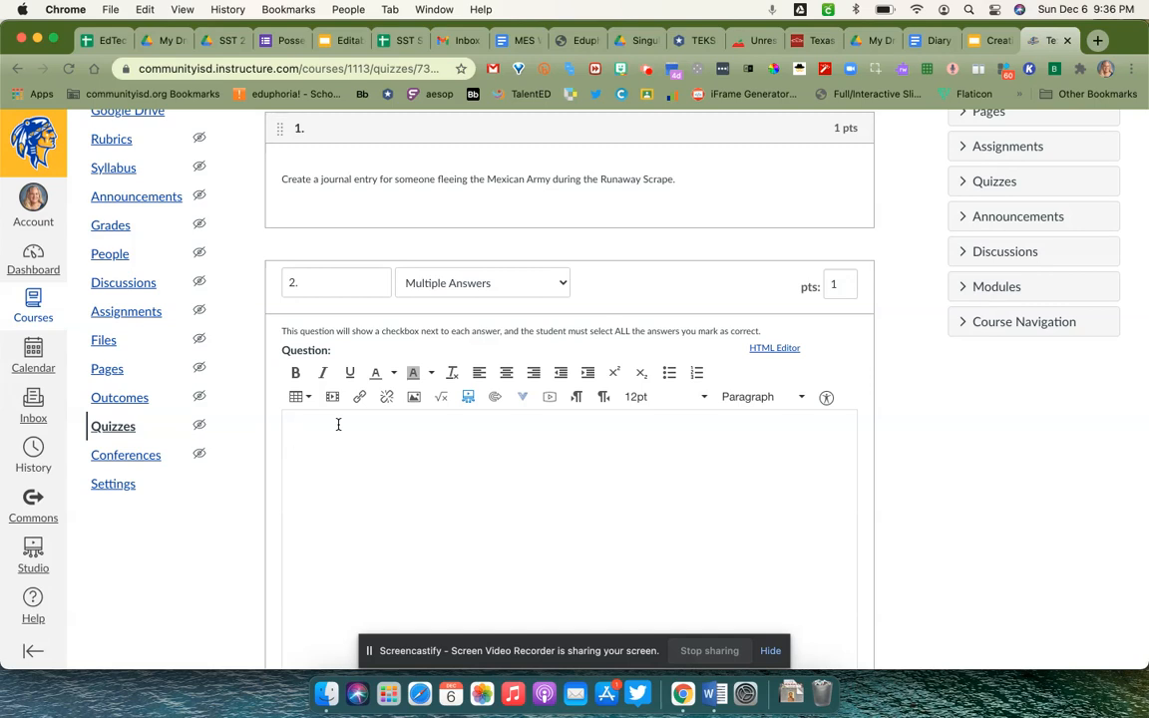
type("Name")
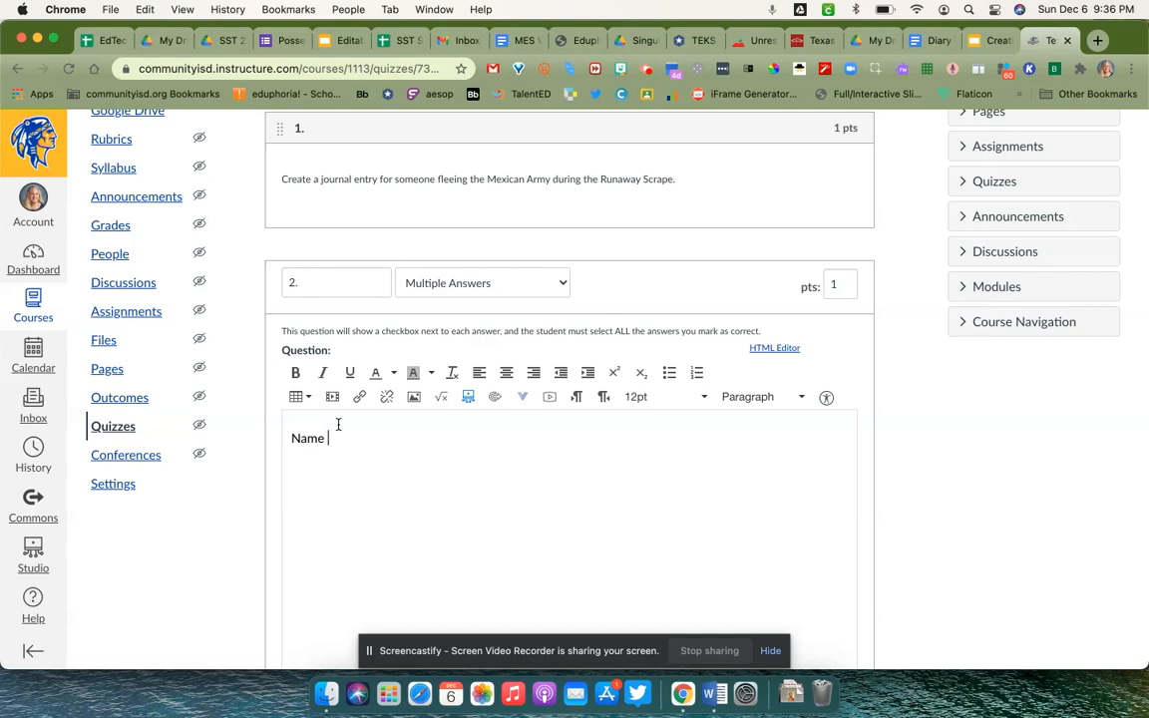
type("t")
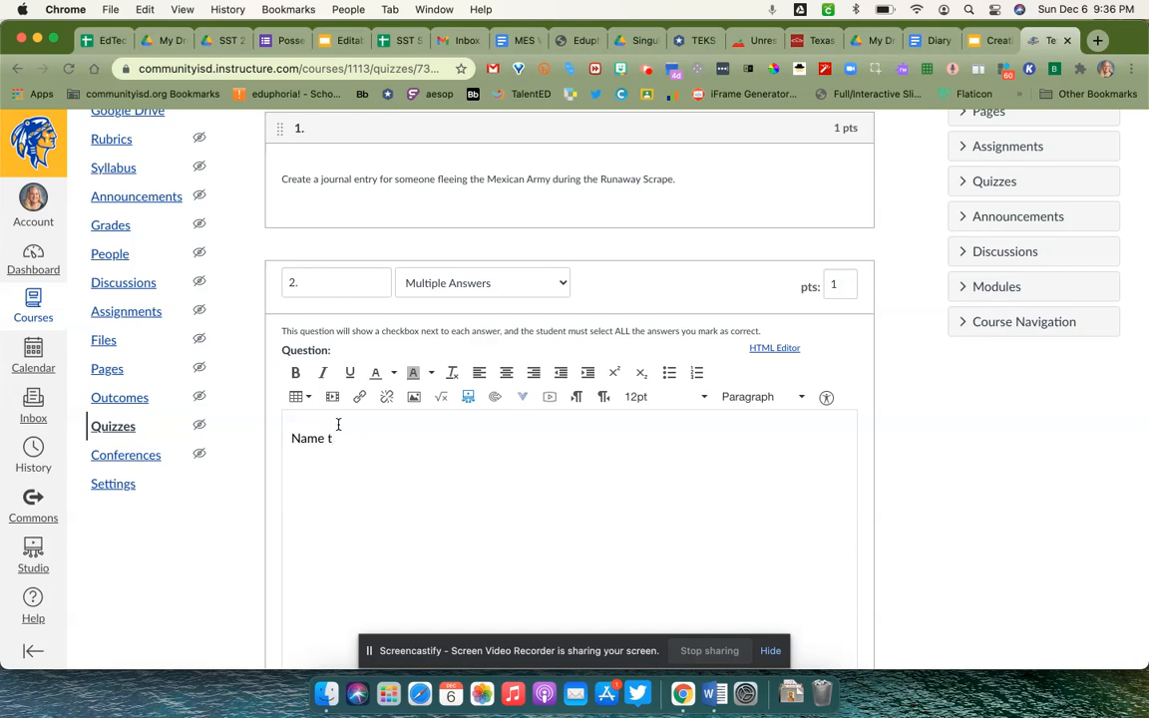
type("some of the defenders of t")
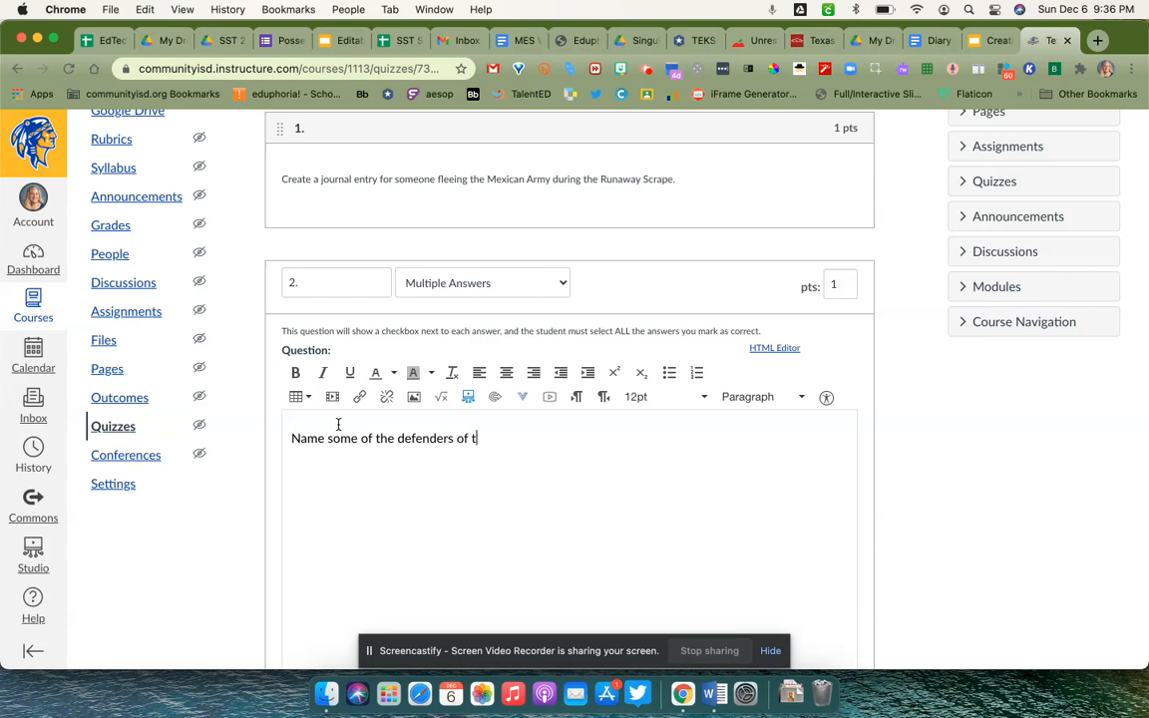
type("he Alamo.")
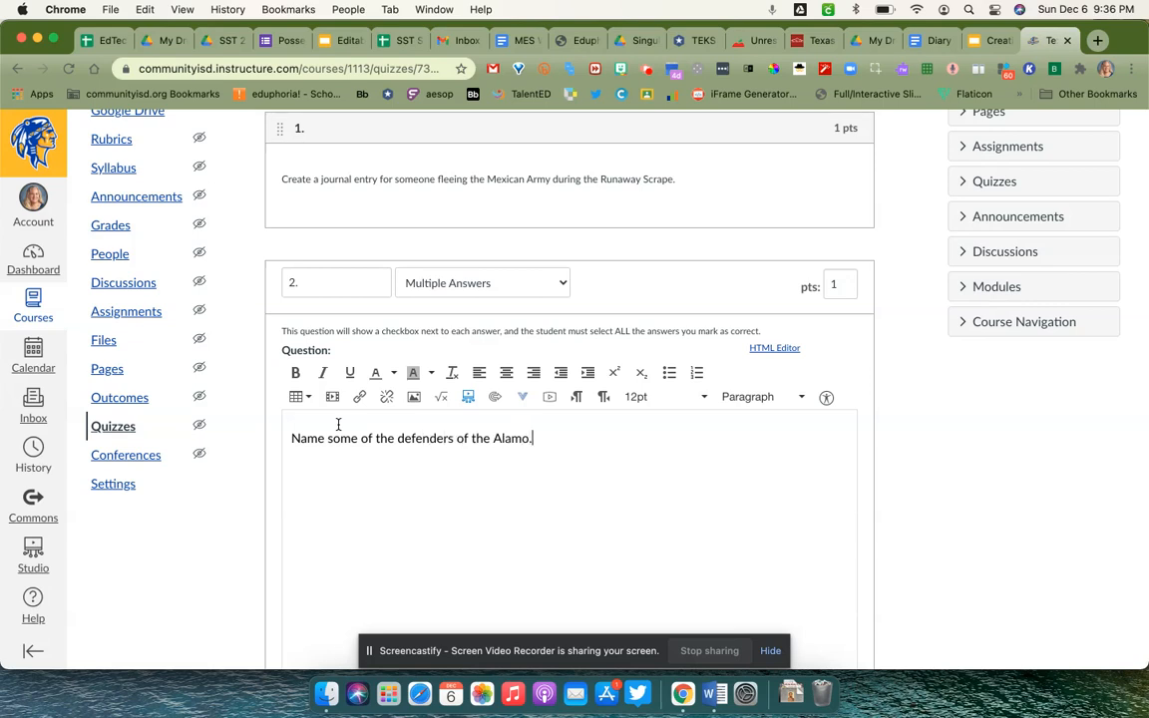
scroll("down", 3)
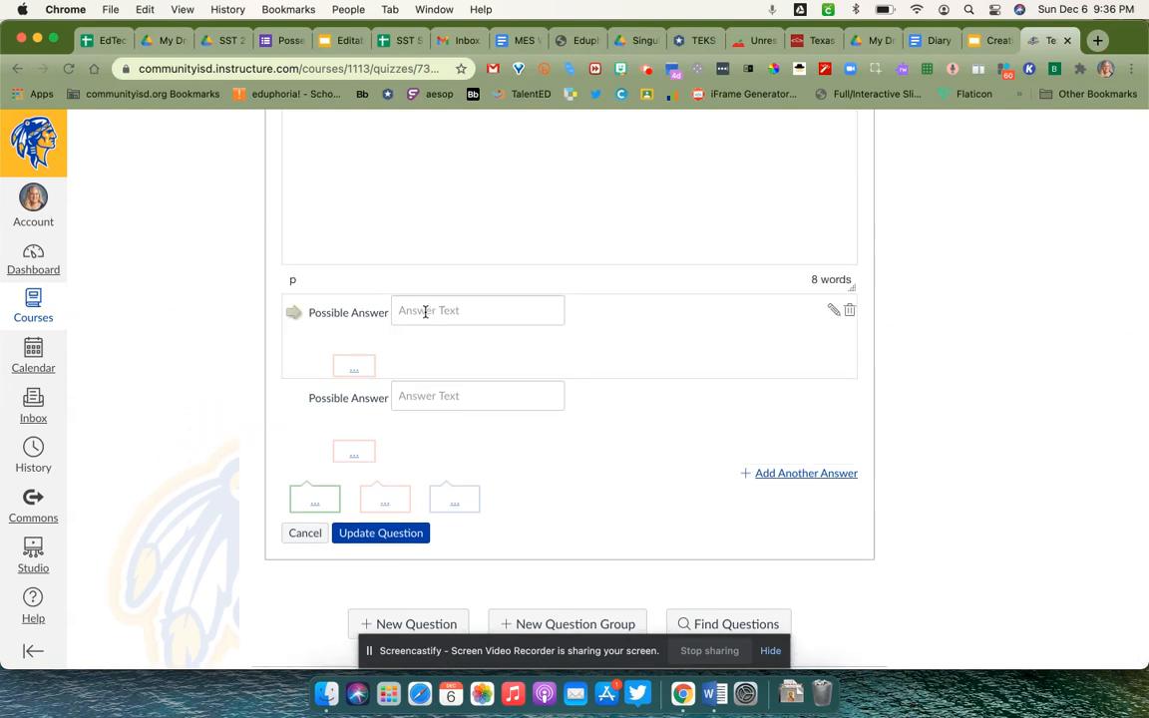
- Enter five answer choices: William B. Travis, David Crockett, Stephen F. Austin, James Bowie and Sam Houston
type("W")
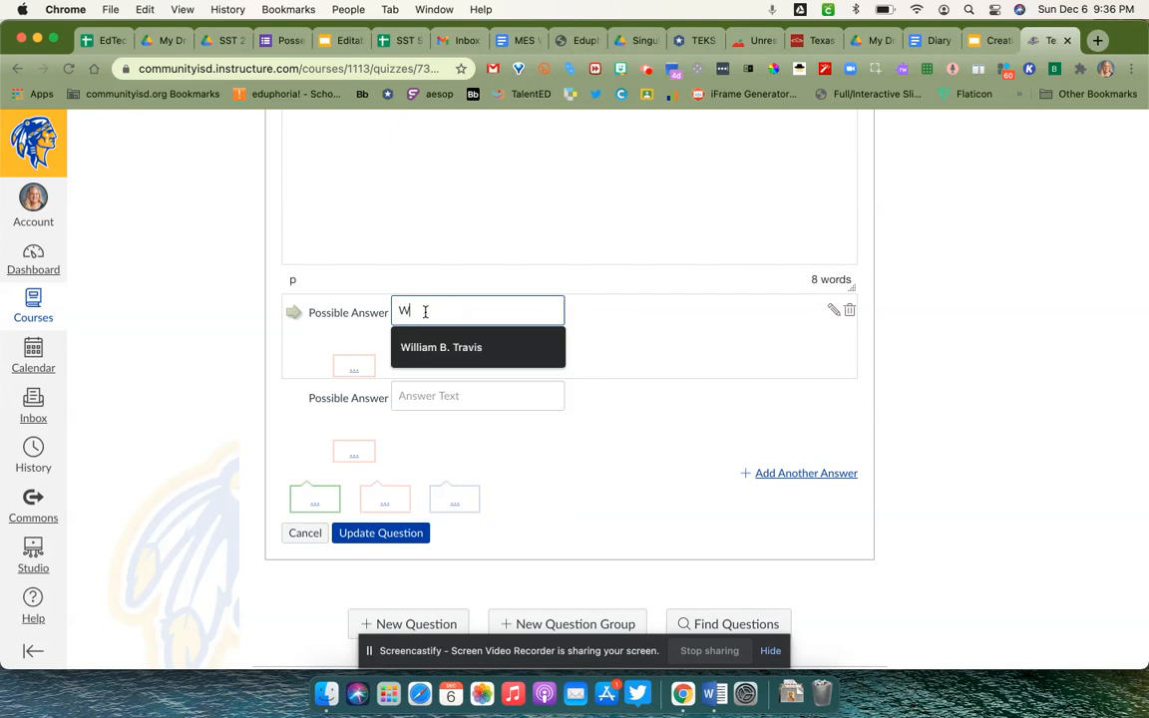
left_click(441, 347)
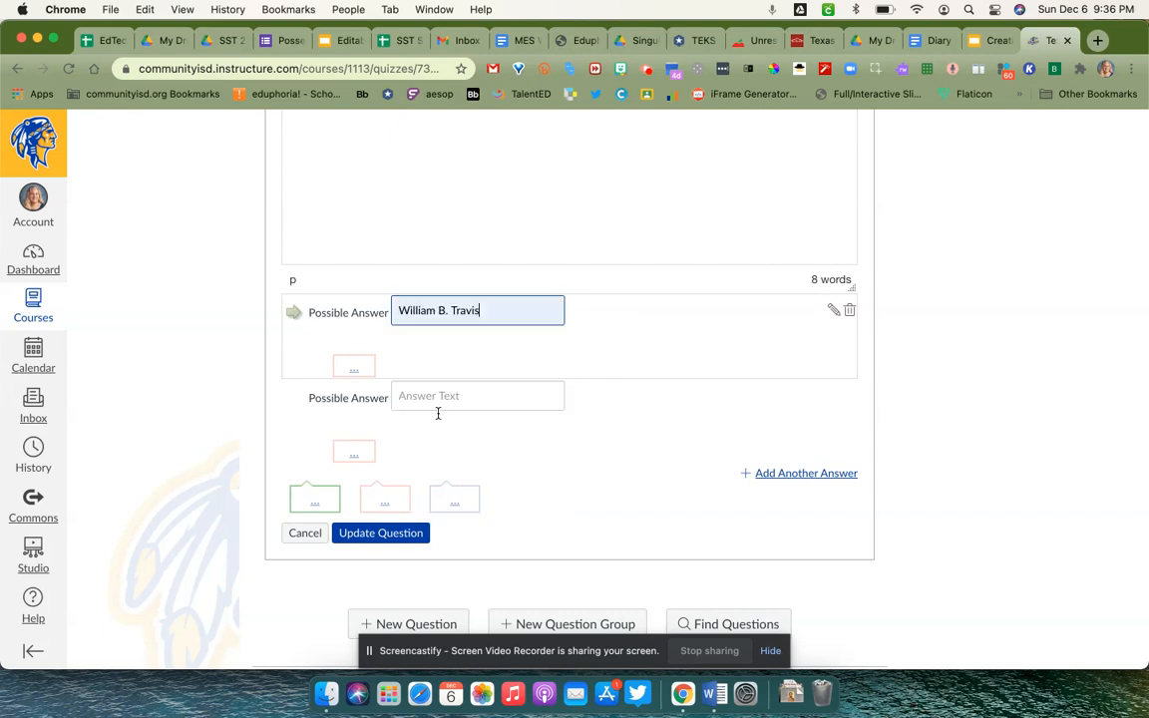
type("David Crockett")
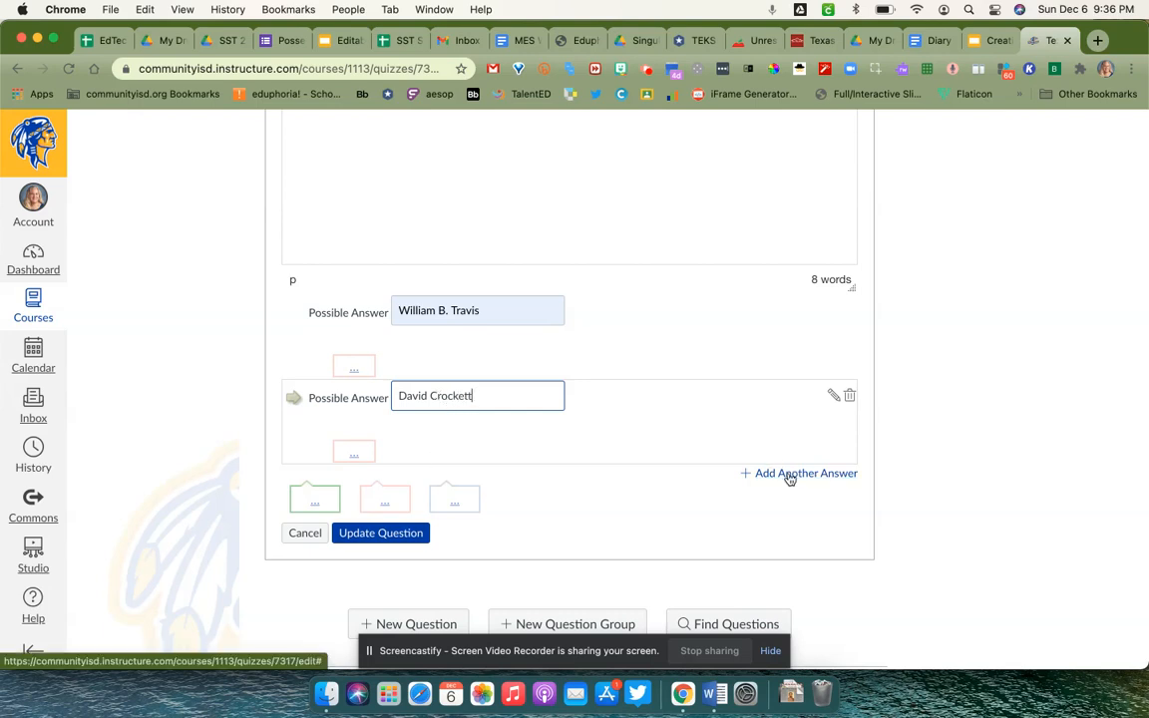
left_click(798, 473)
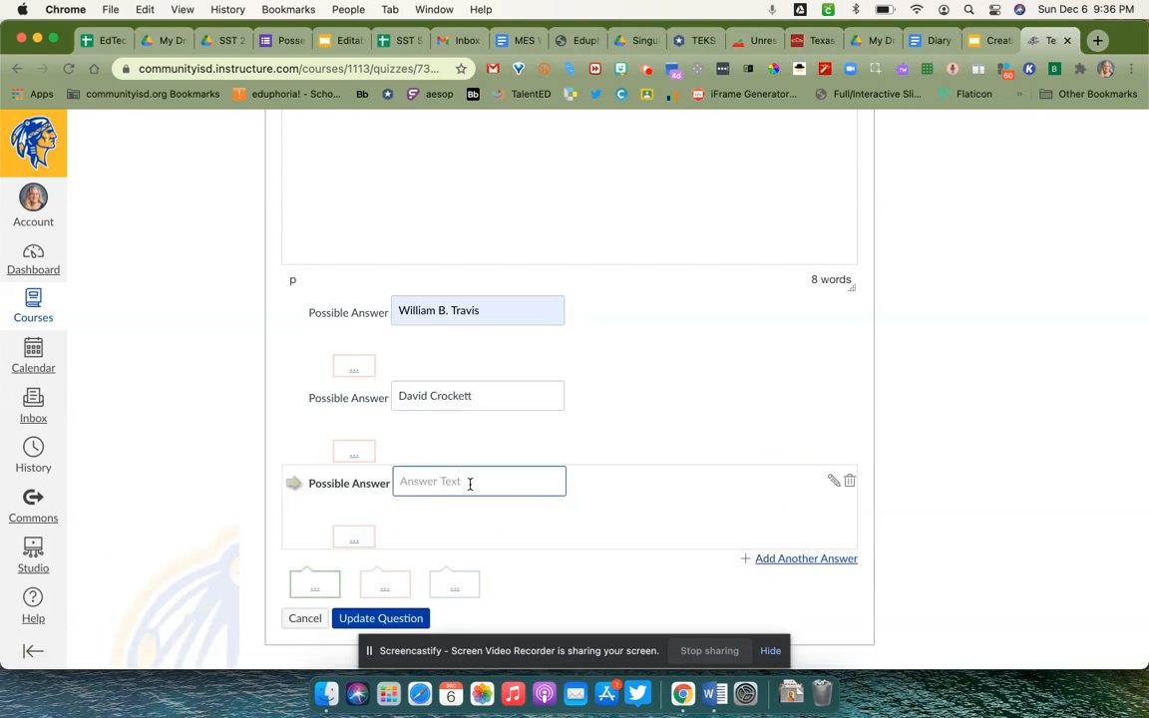
type("Stephen F. Austin")
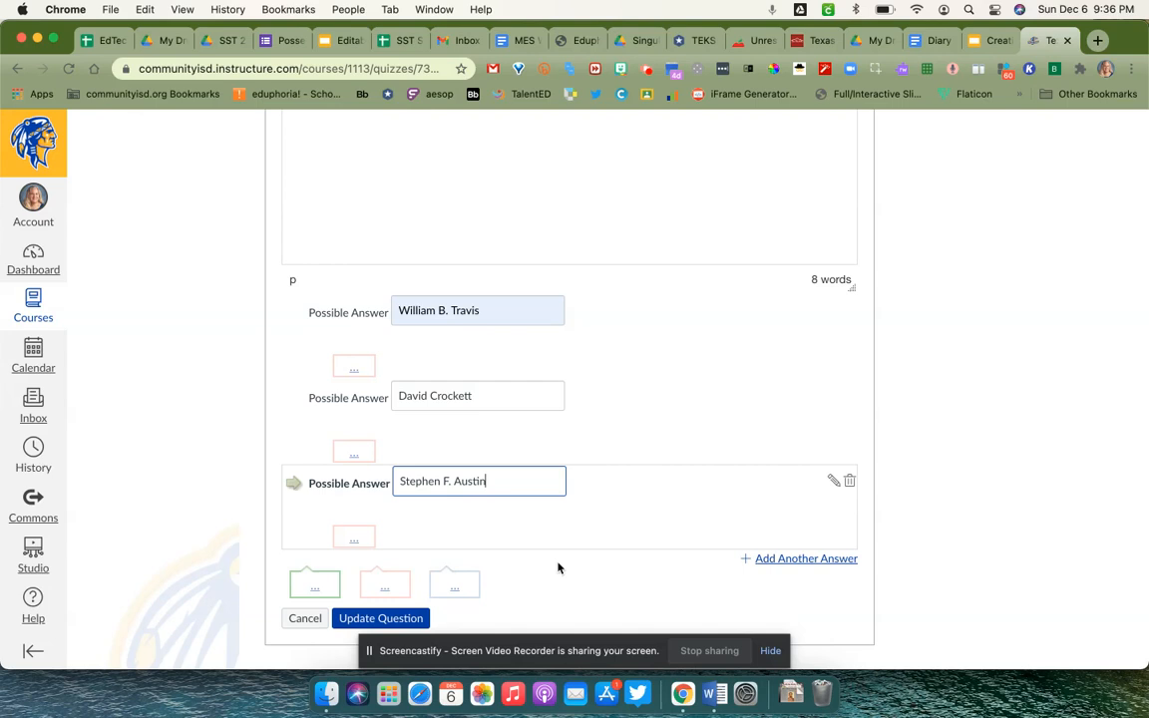
left_click(806, 559)
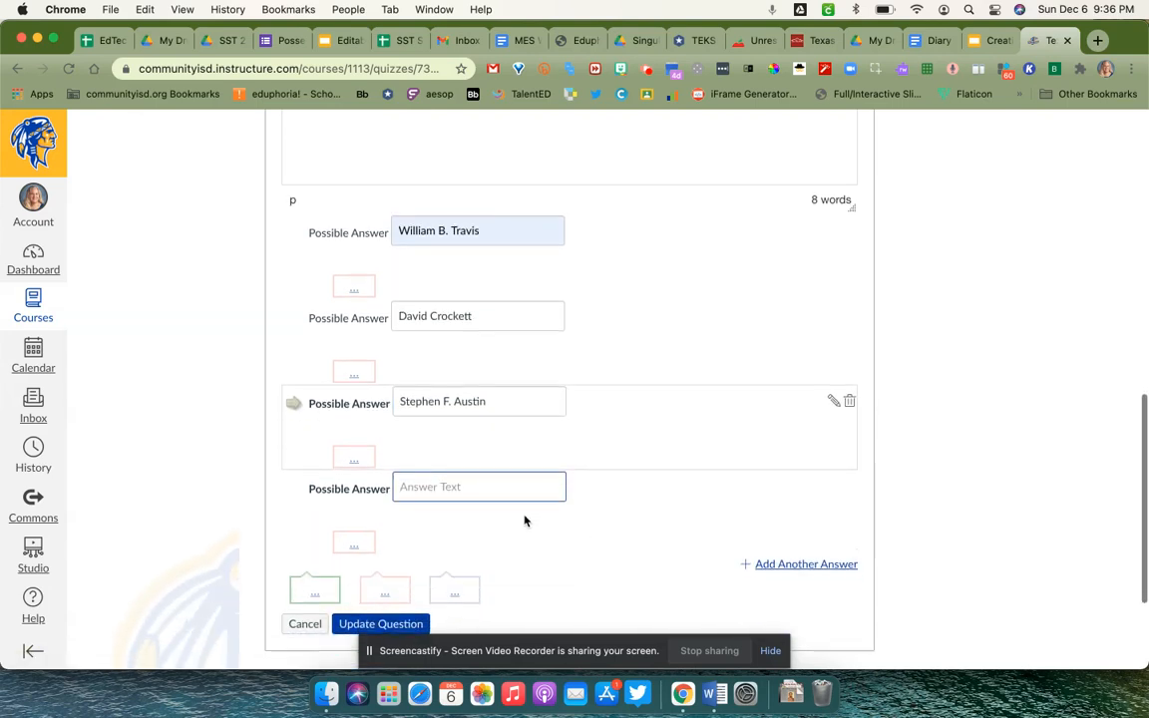
type("Wi")
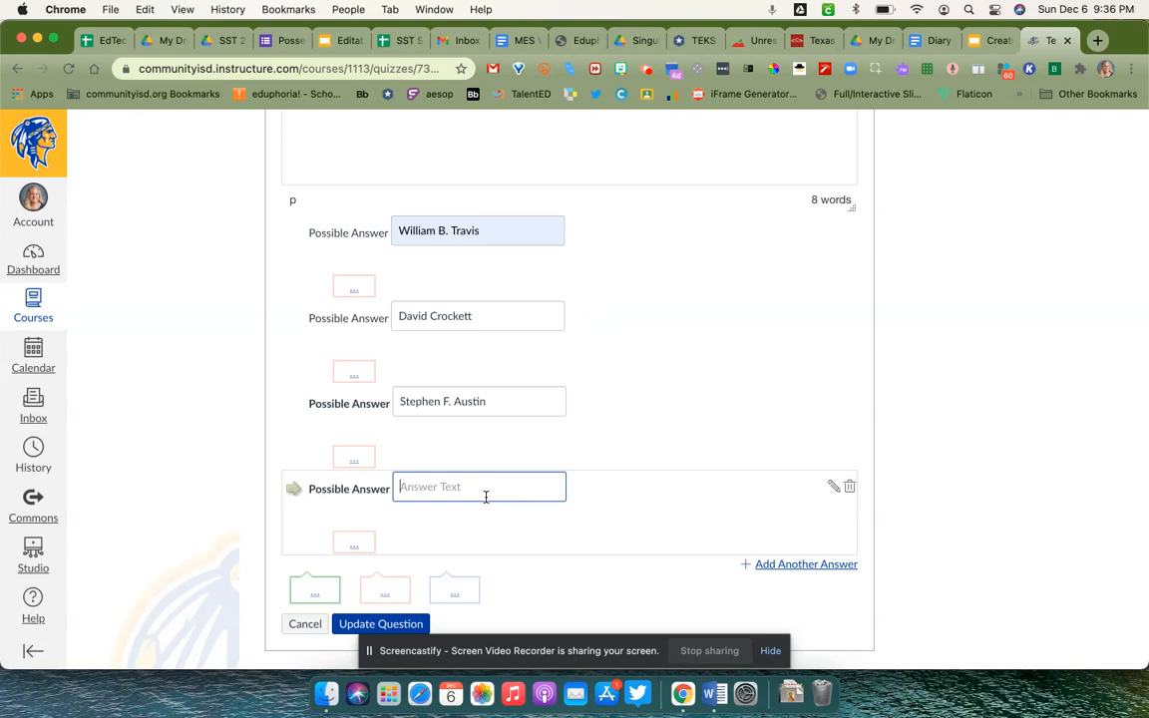
type("James Bo")
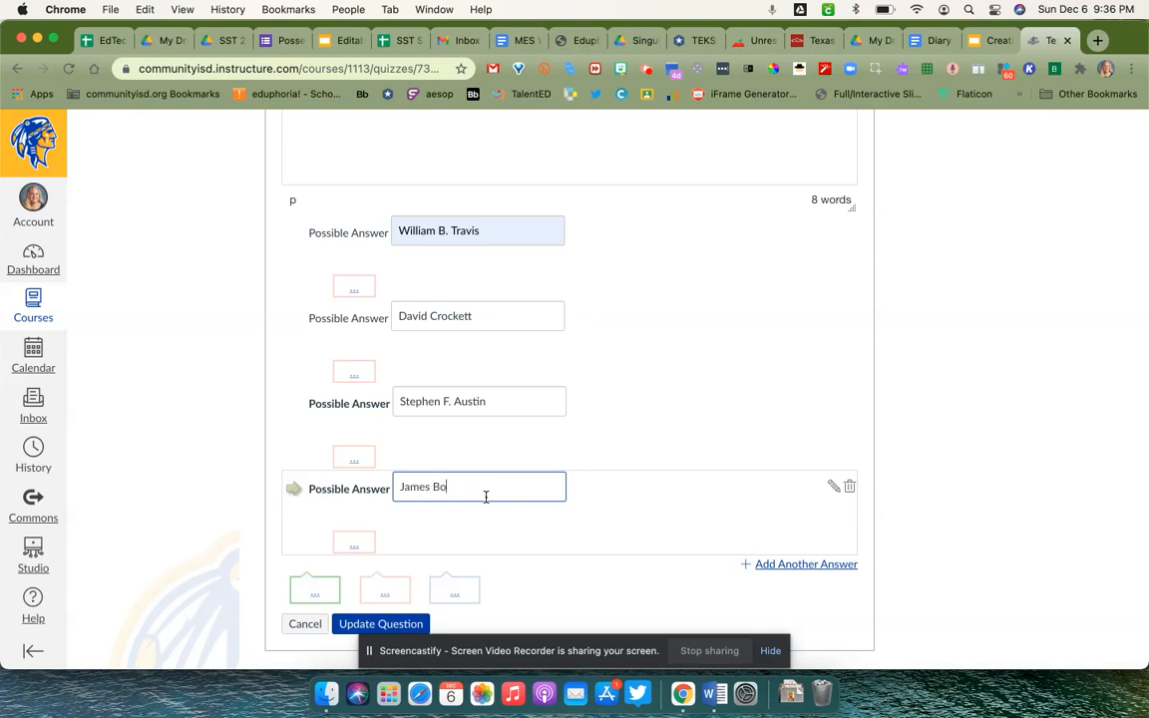
type("wie")
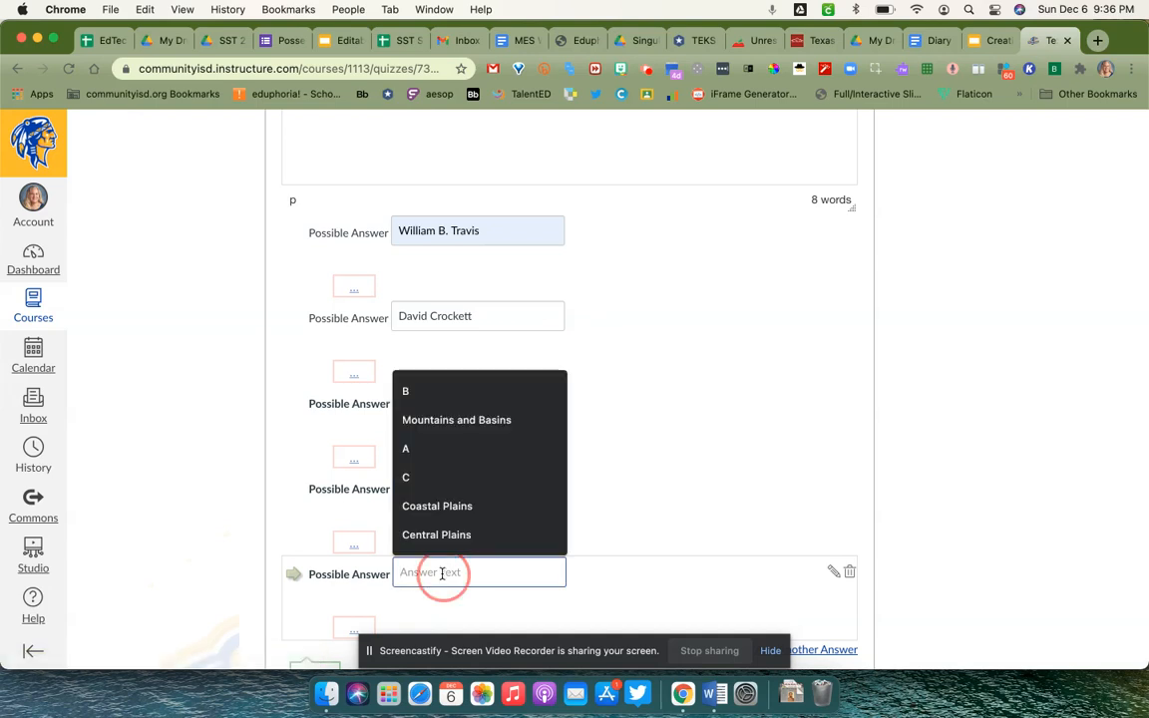
type("Sam Houston")
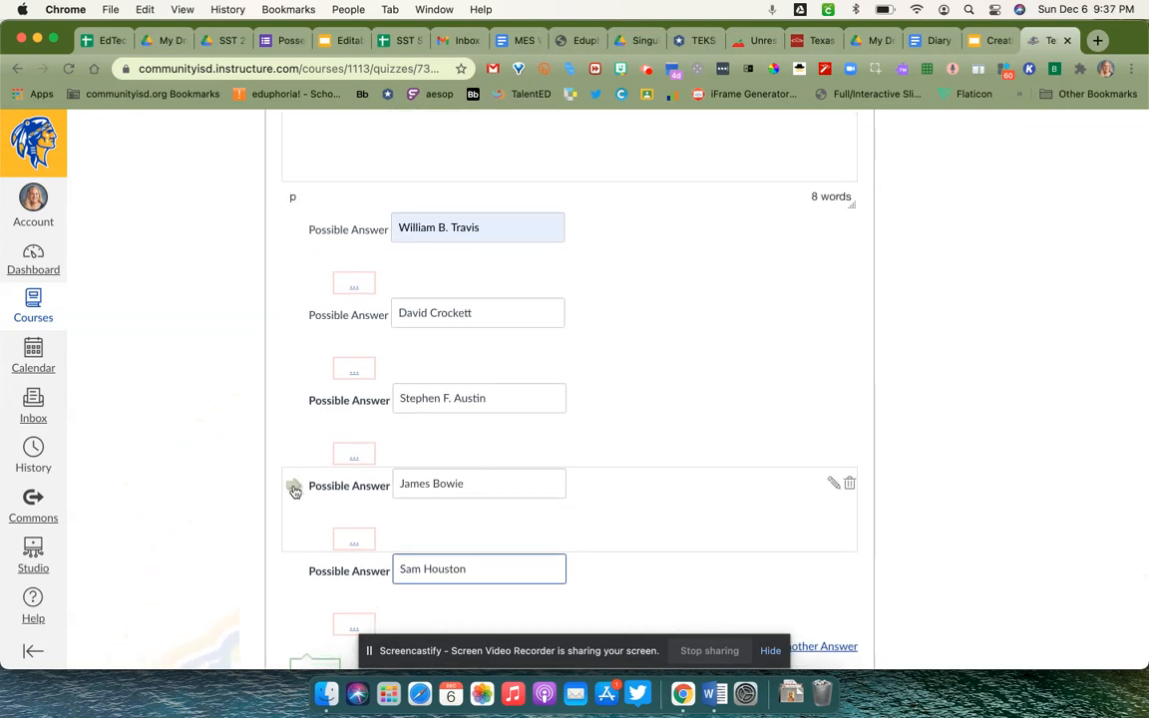
- Mark James Bowie and the other Alamo defenders as correct answers, leaving Austin and Houston as distractors
left_click(295, 486)
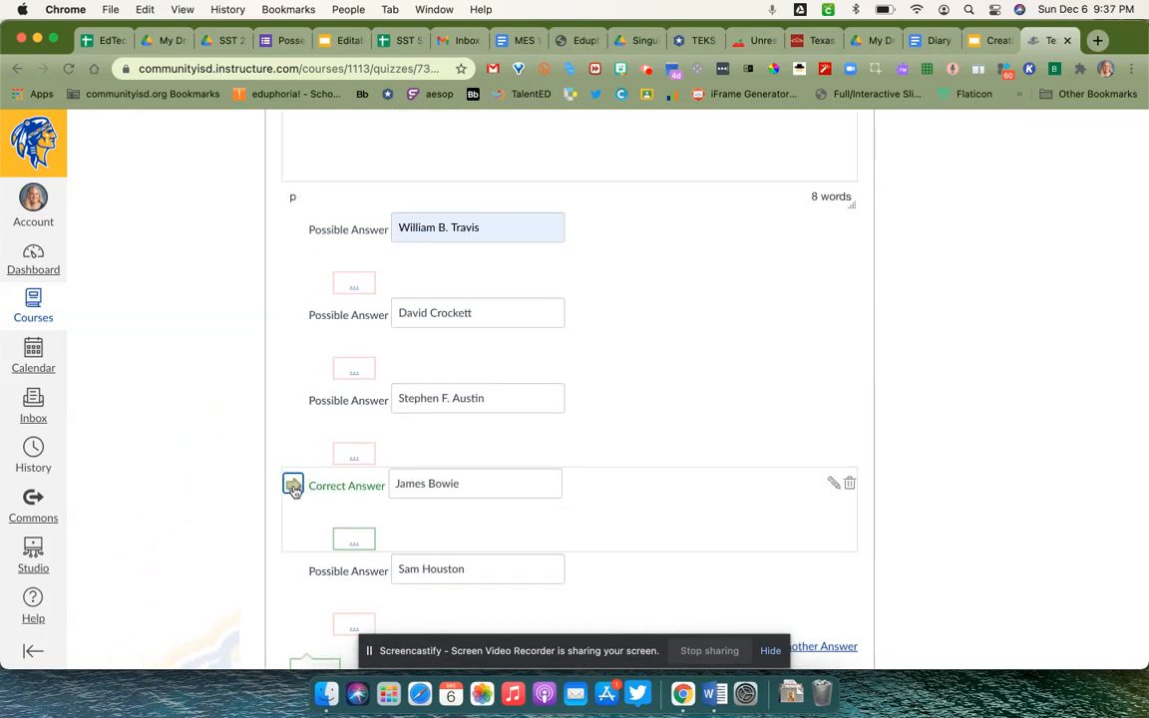
left_click(293, 315)
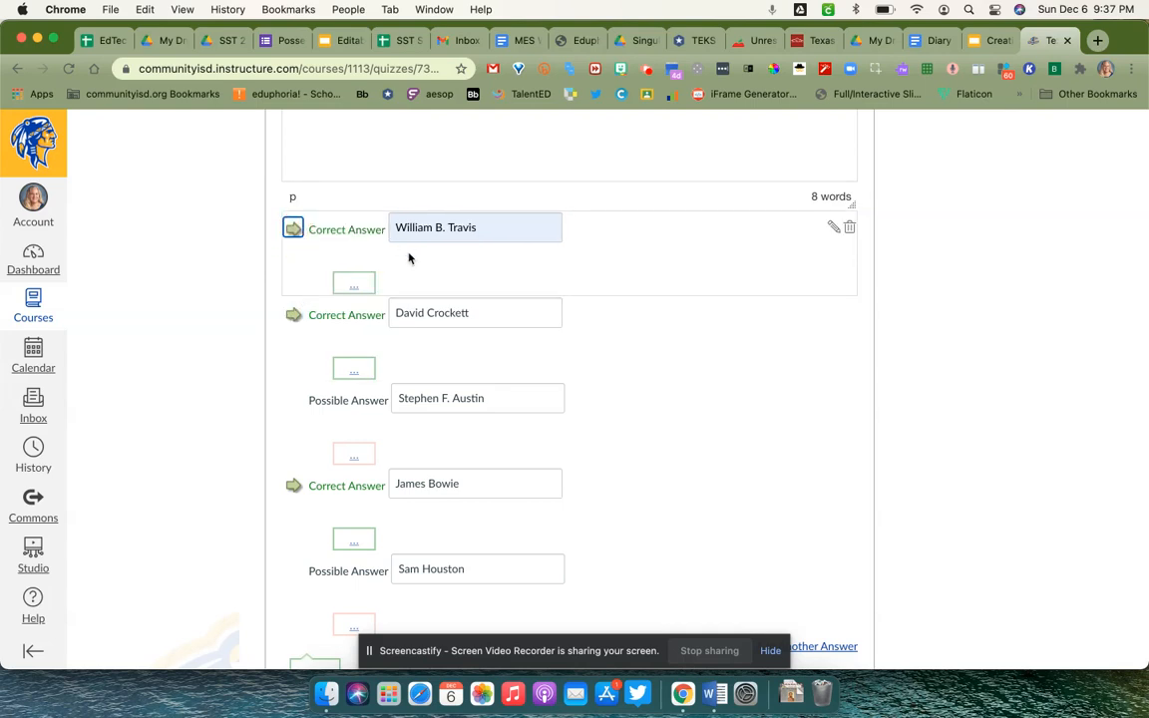
mouse_move(357, 309)
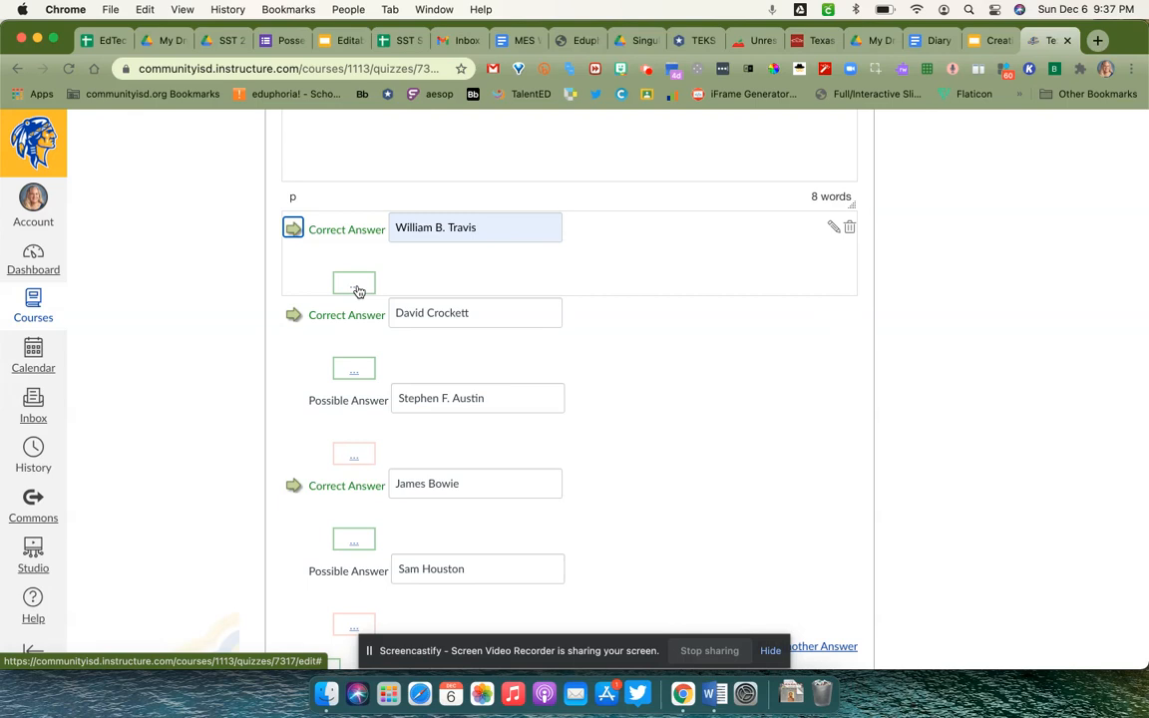
mouse_move(354, 284)
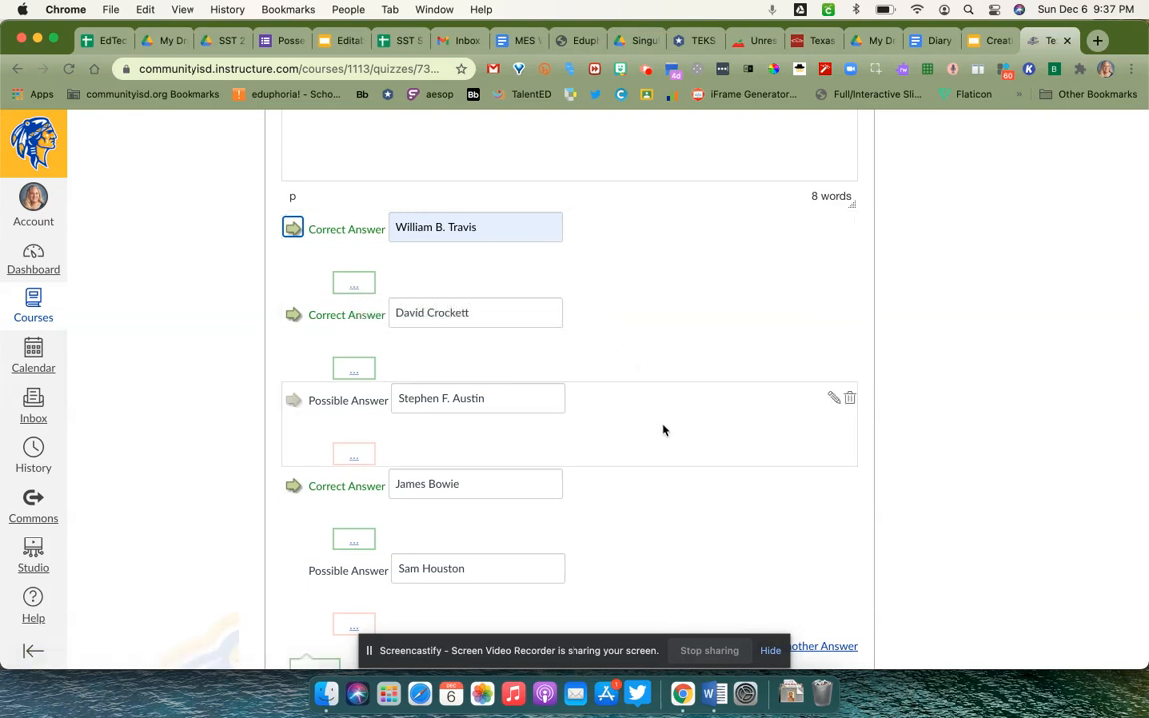
scroll("down", 3)
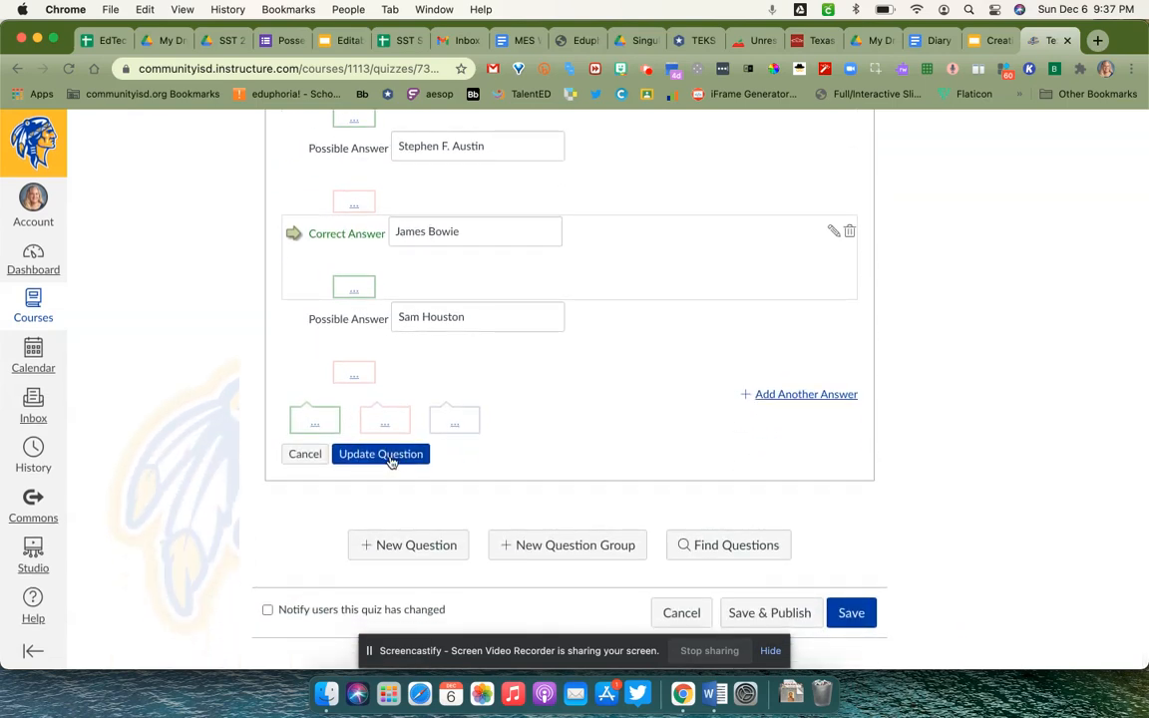
- Save the Alamo defenders question and start a third question named 3
left_click(380, 454)
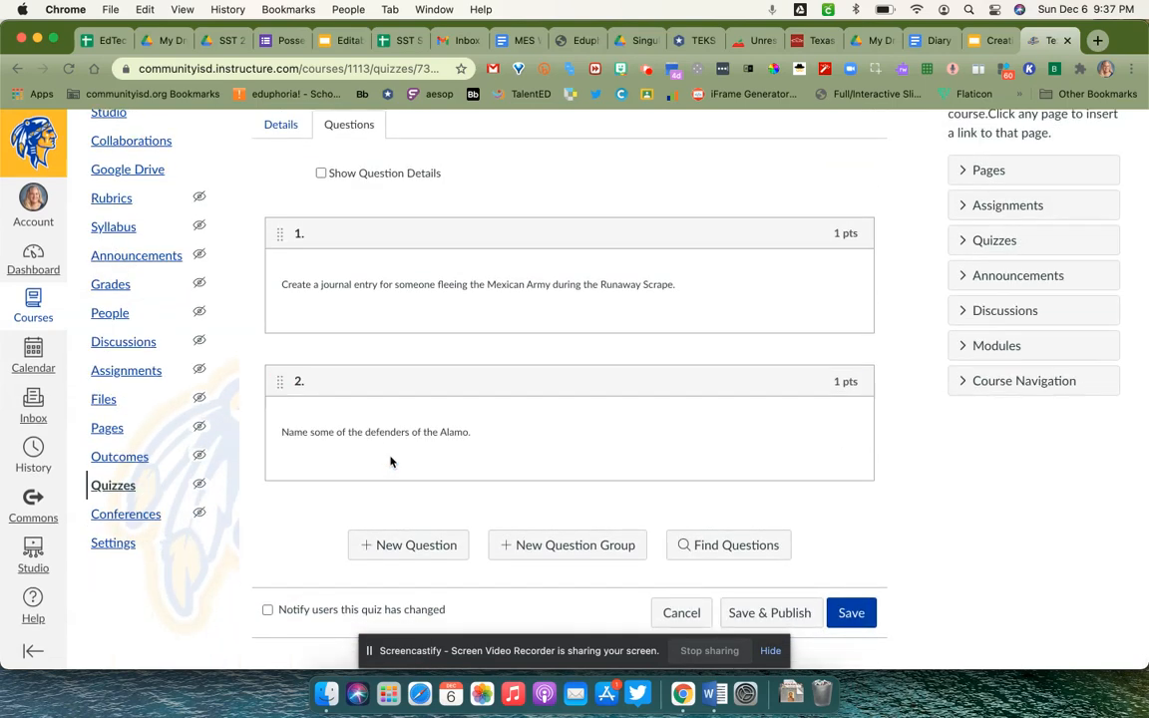
left_click(408, 545)
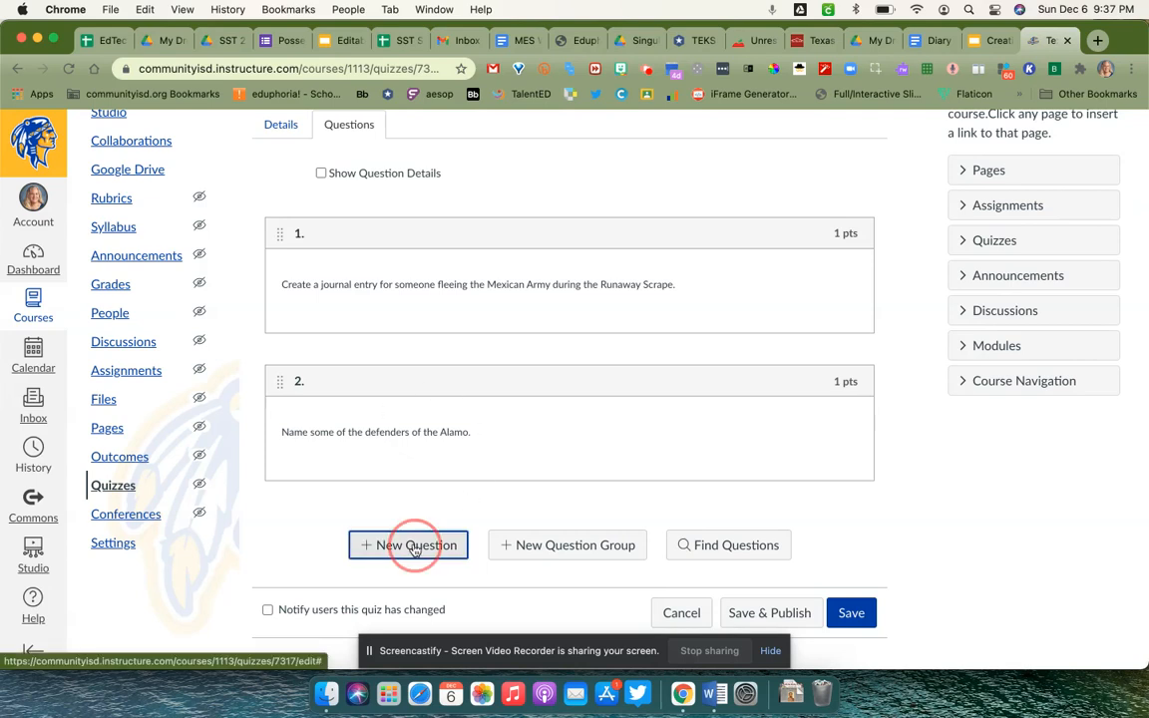
left_click(408, 545)
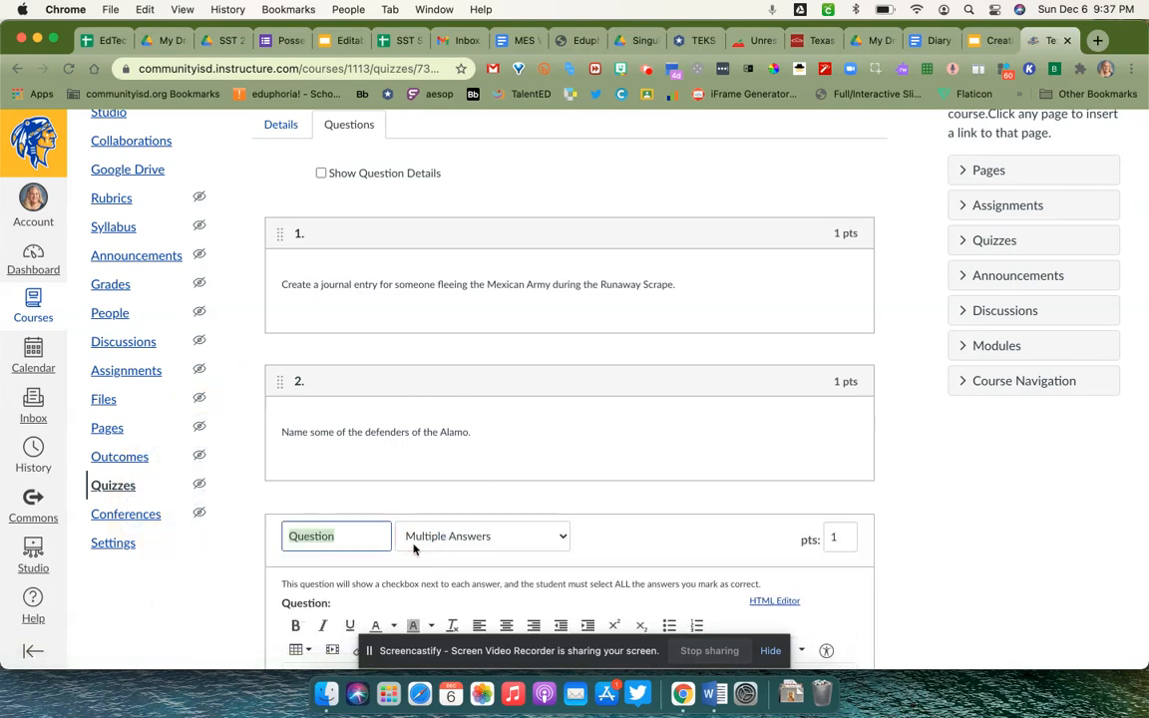
type("3")
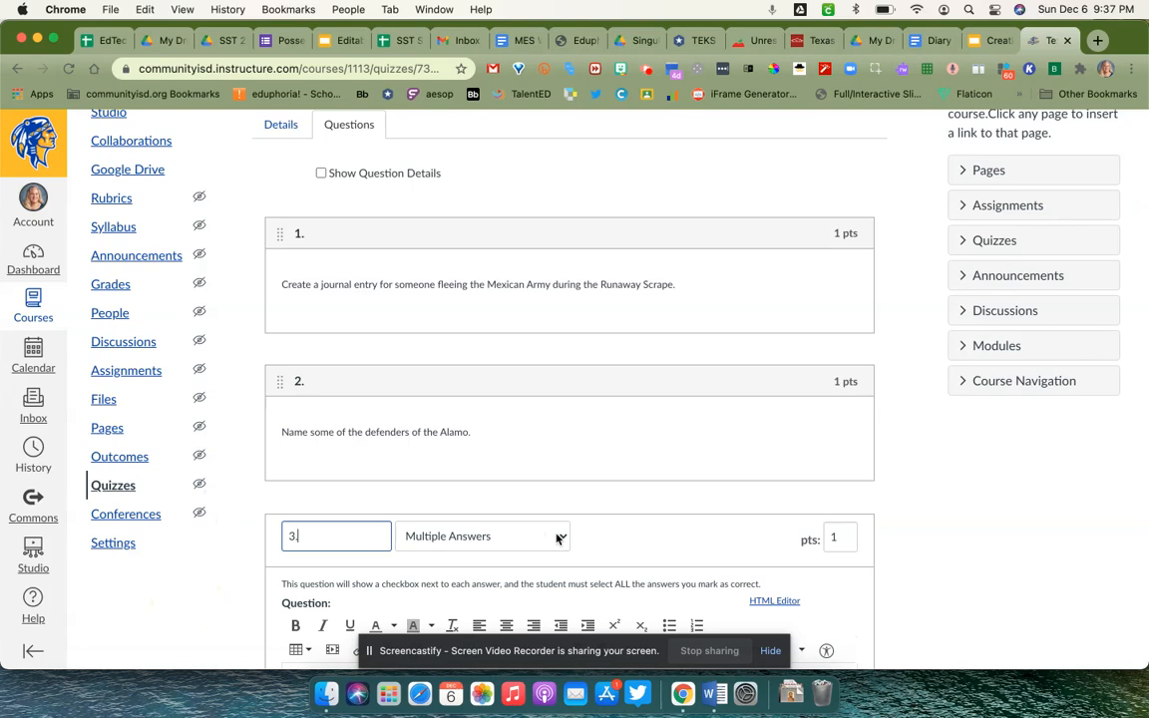
- Make question 3 a Matching question with the prompt "Match the battle with the date it happened."
left_click(482, 536)
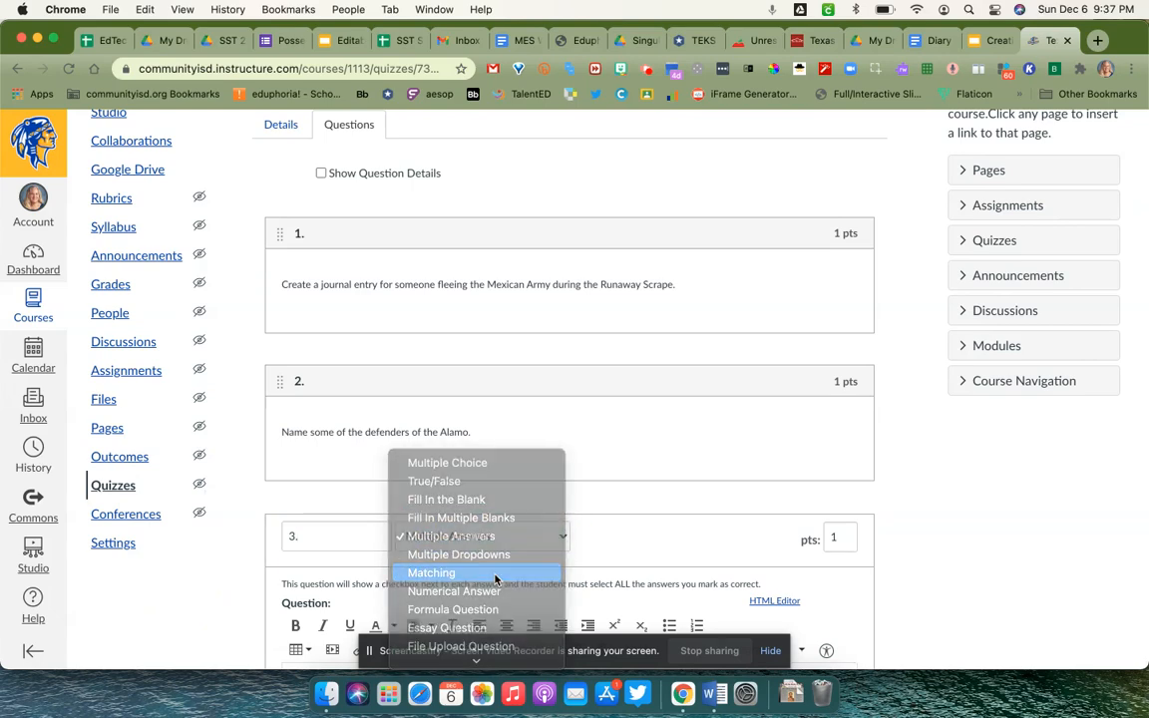
left_click(431, 572)
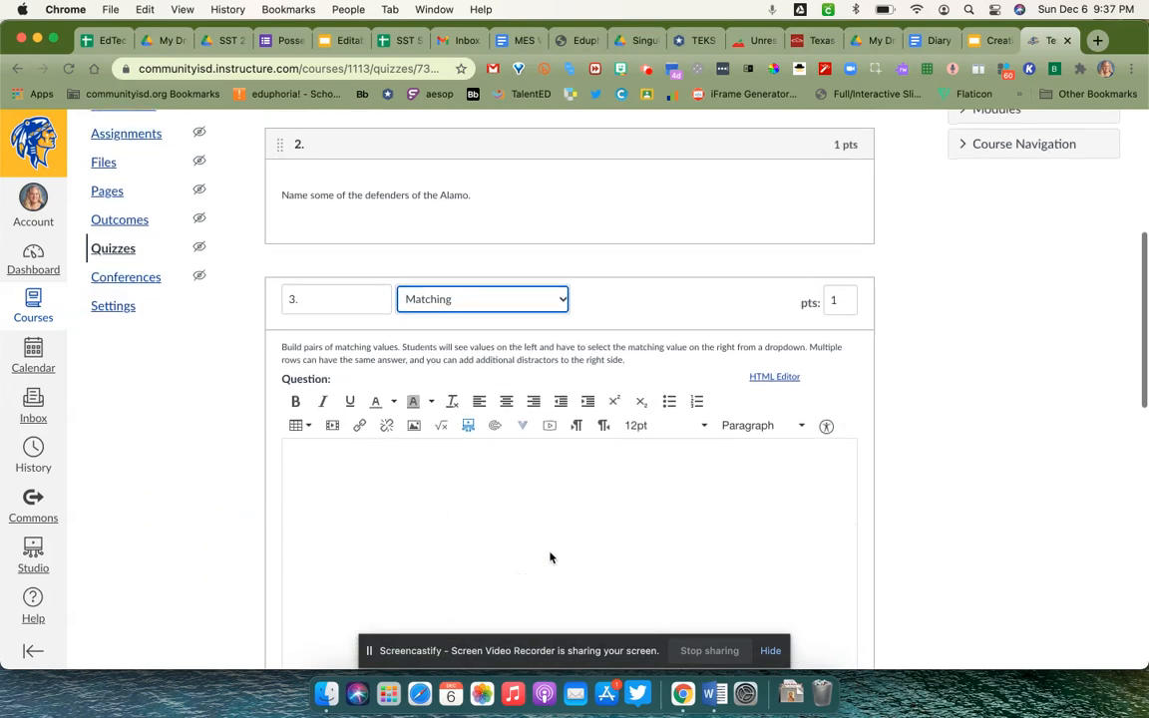
type("Ma")
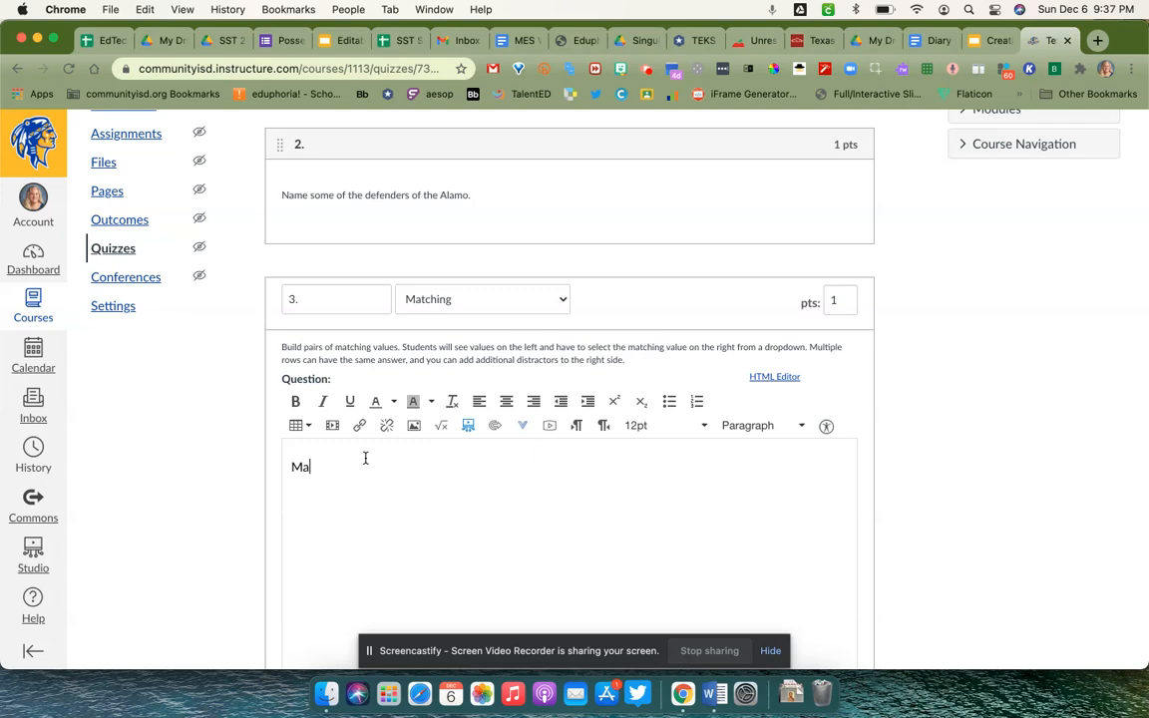
type("tch the")
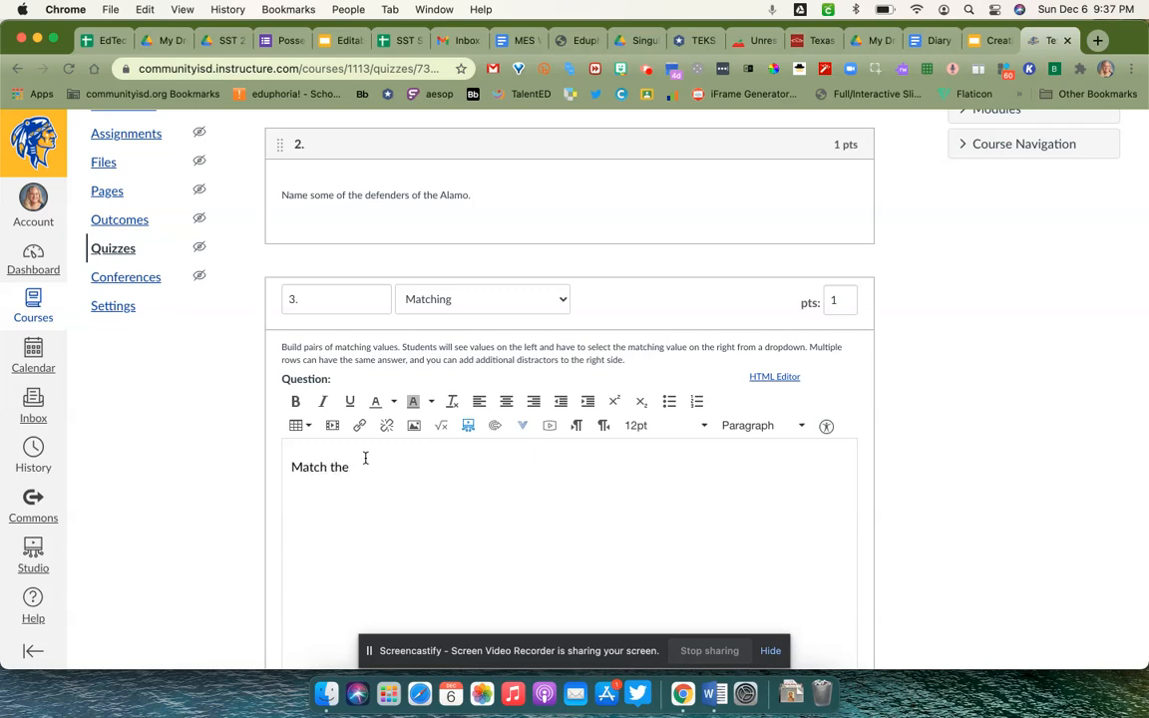
type("bl")
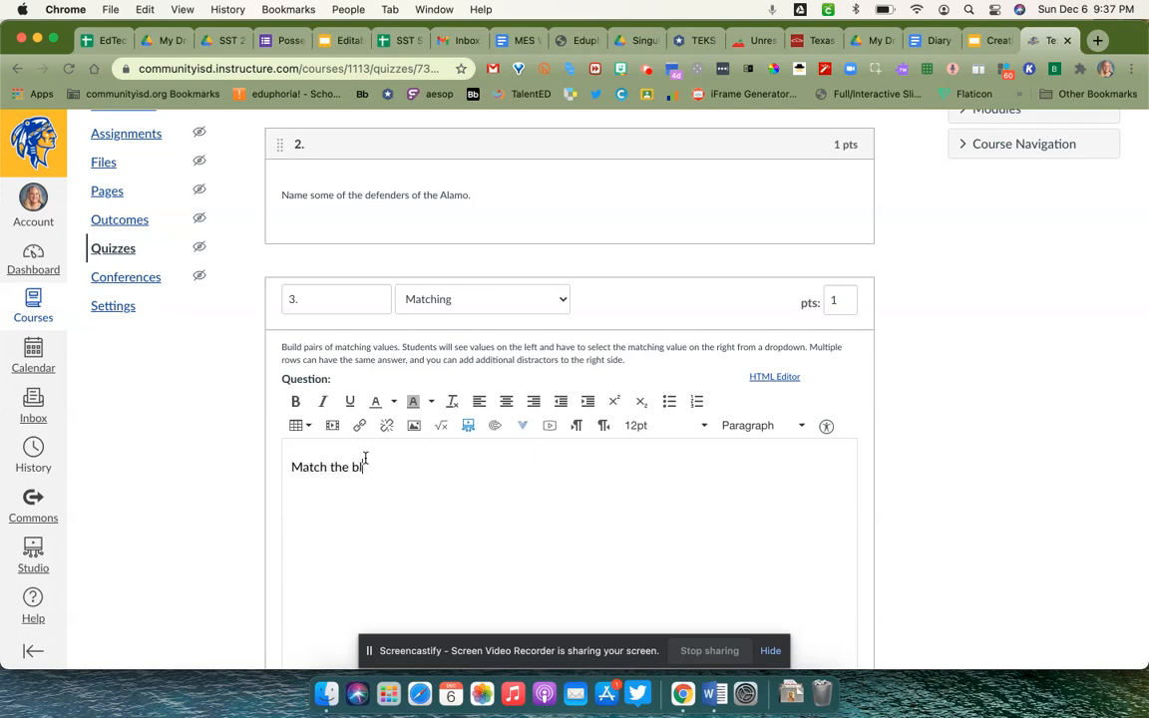
type("attle iwht")
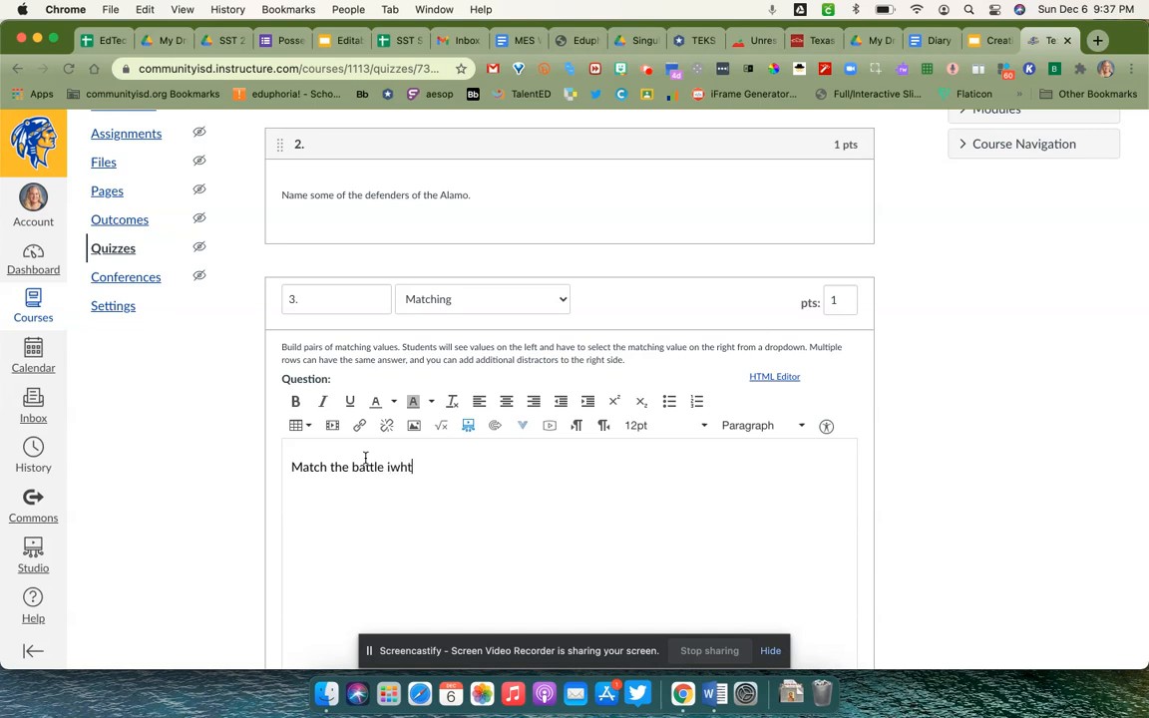
type("with the")
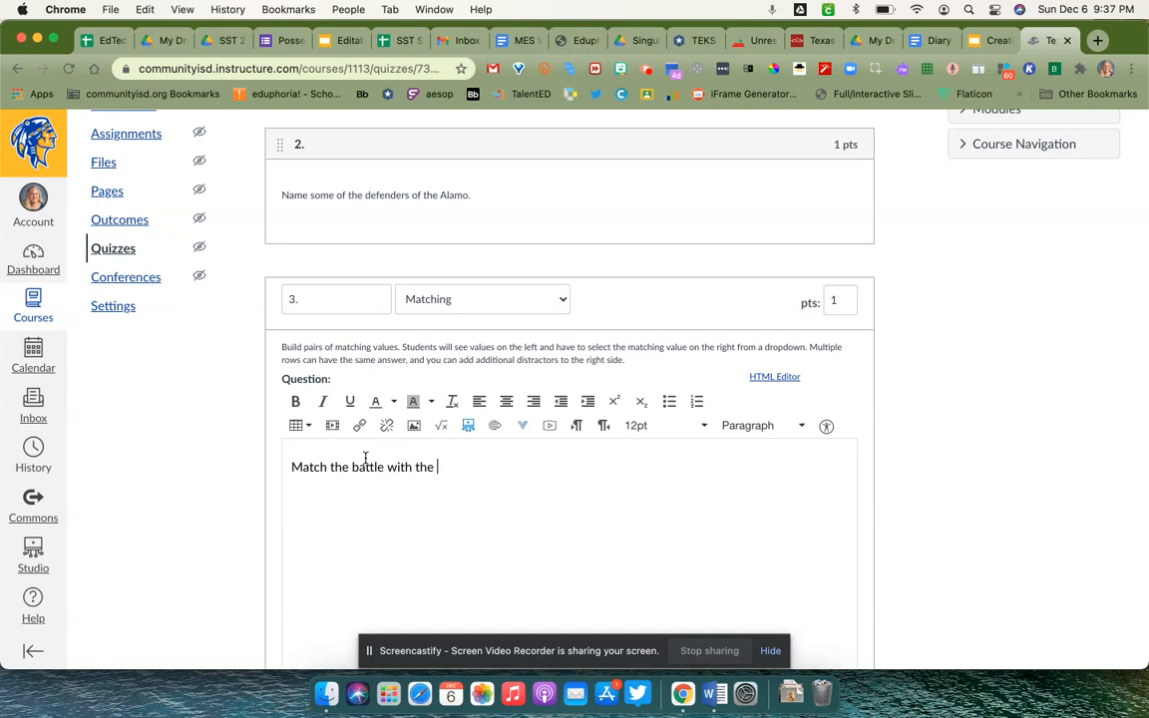
type("date it h")
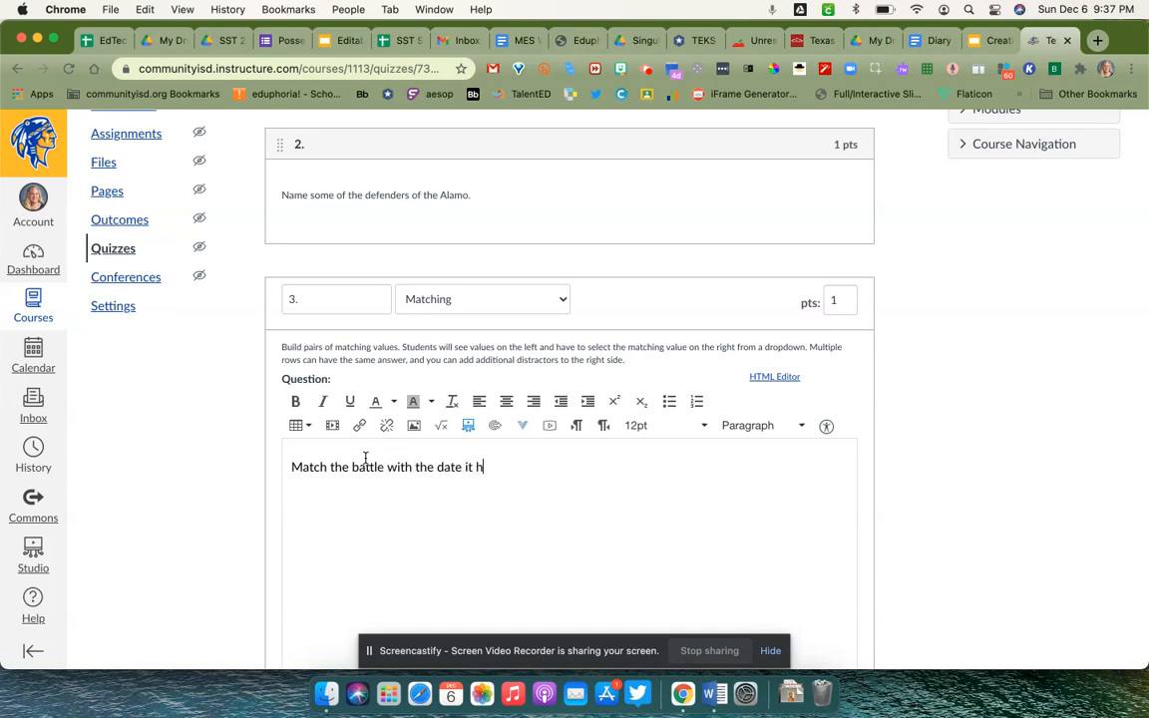
type("appened.")
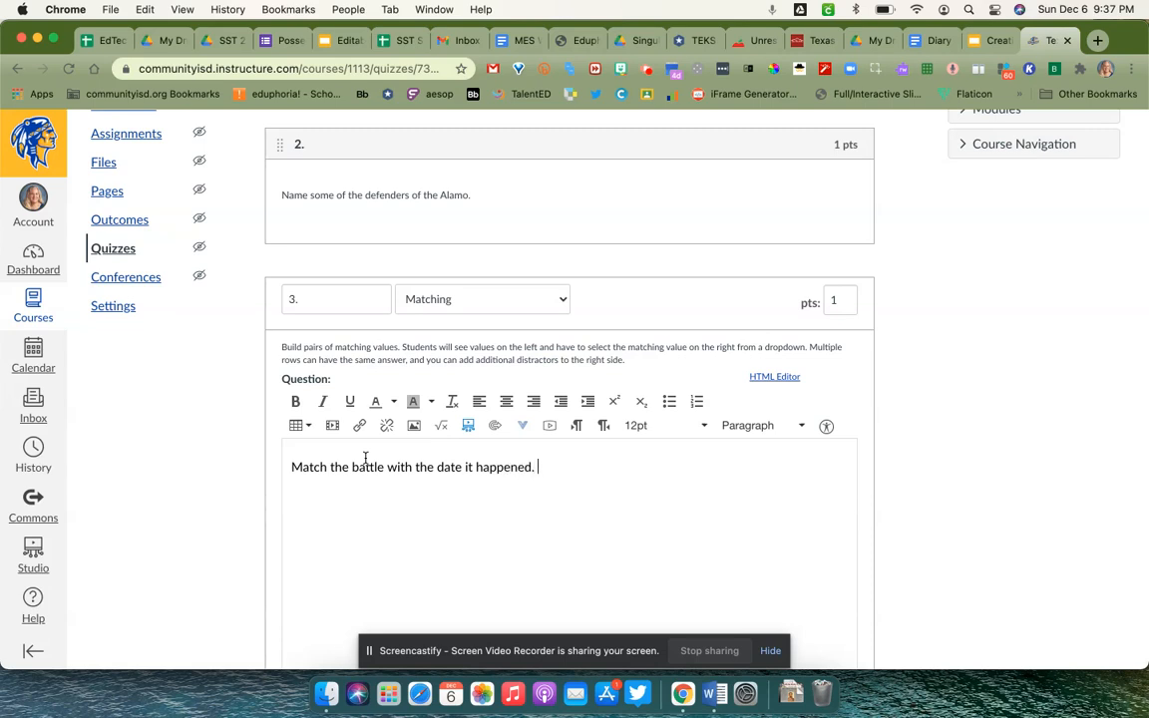
- Enter the Alamo and San Jacinto battles as matching items with the April 1836 date for San Jacinto
scroll("down", 3)
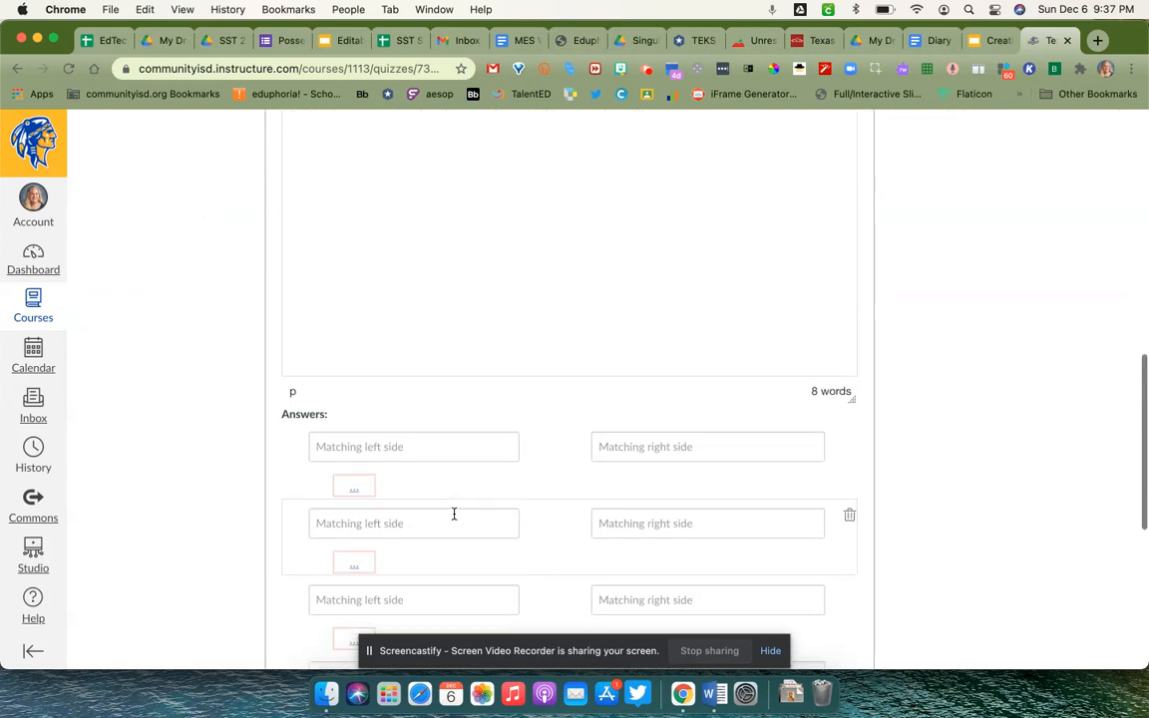
scroll("down", 3)
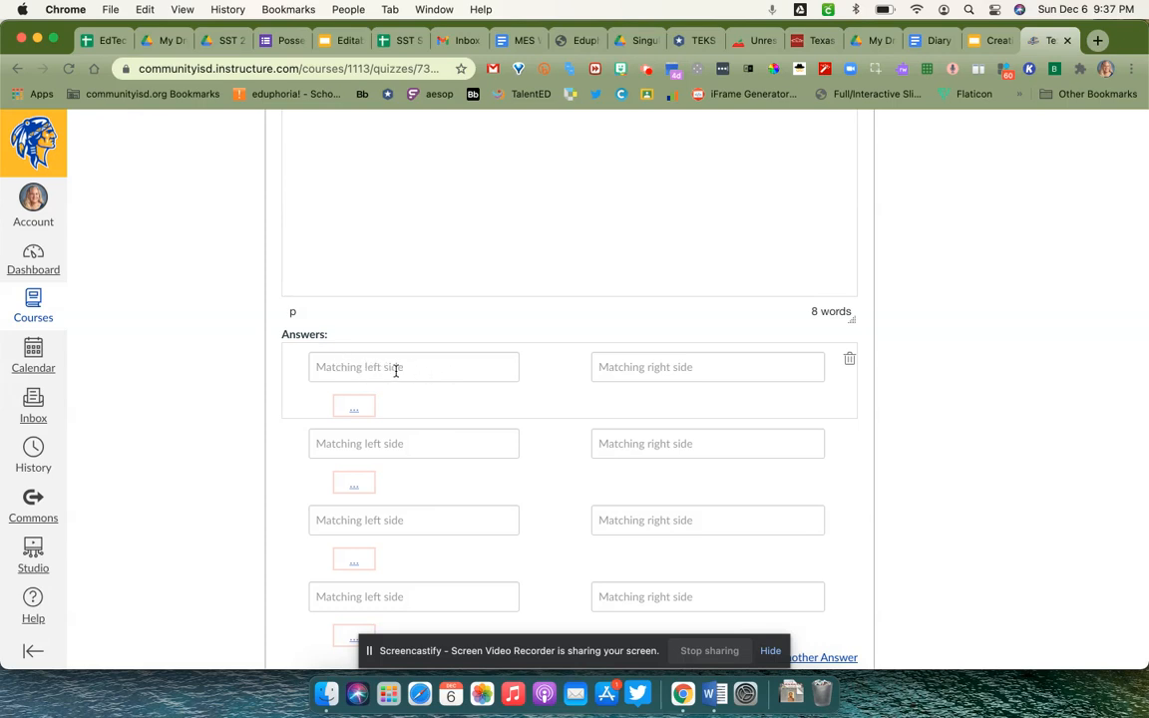
mouse_move(693, 374)
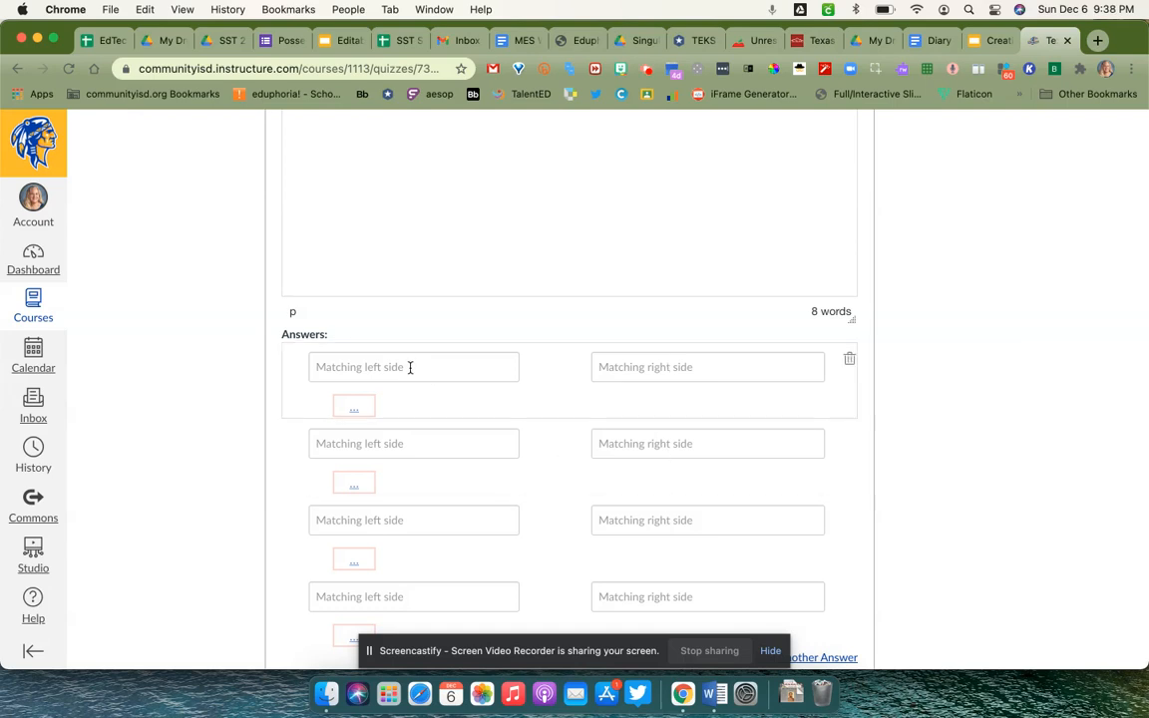
type("Battle of the Alam")
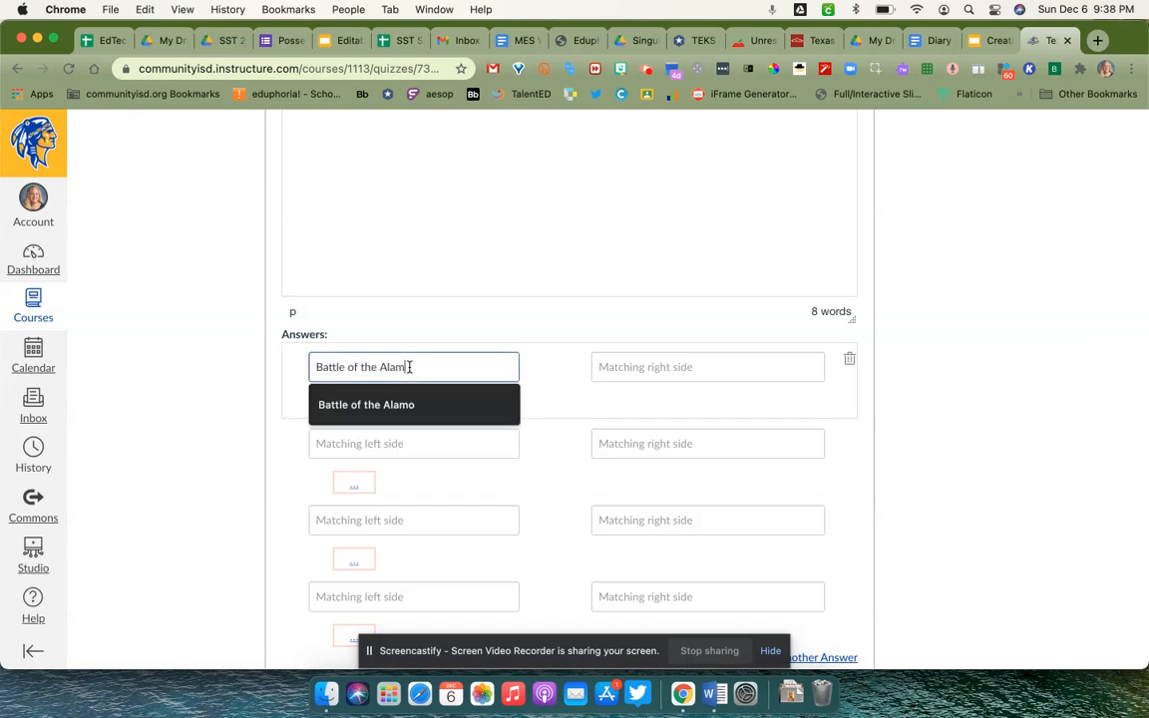
left_click(413, 443)
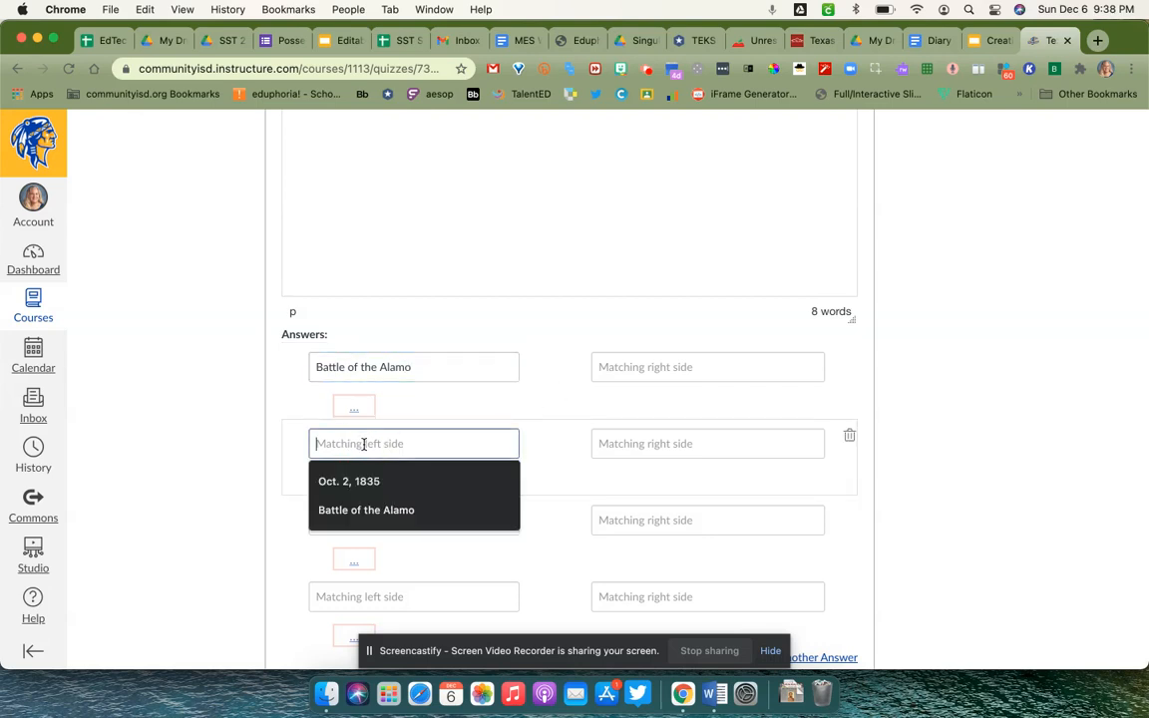
type("B")
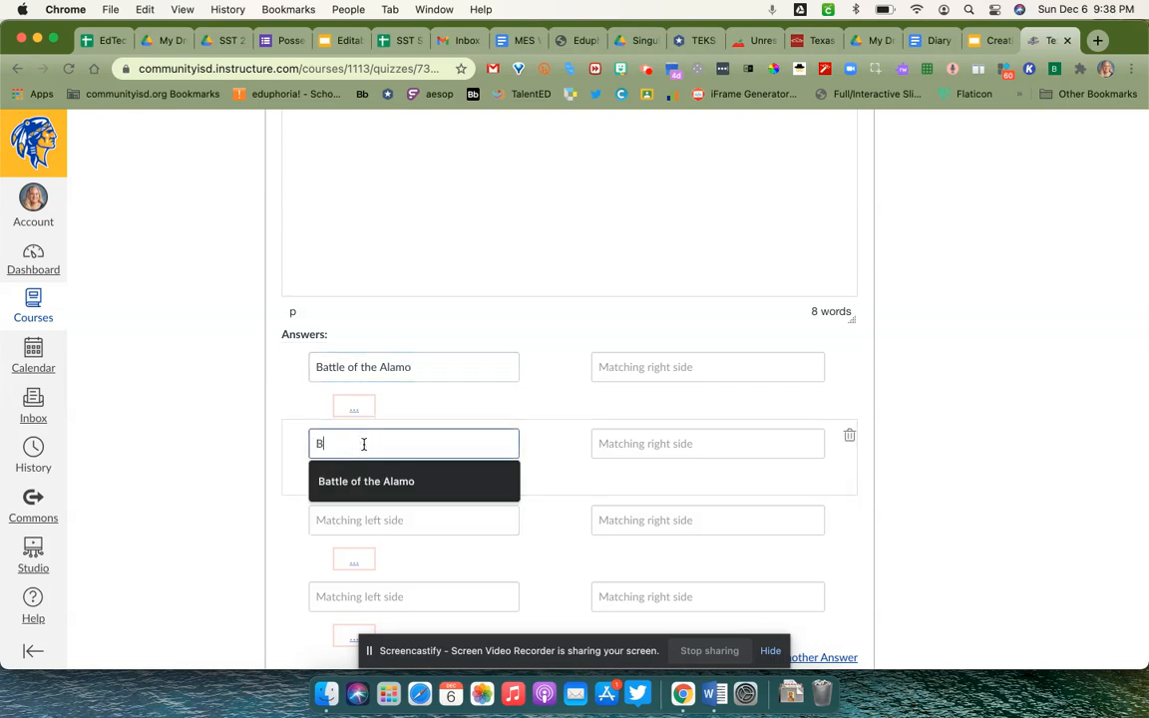
type("attle of San Jacinto")
left_click(414, 521)
type("Battle of Gonzale")
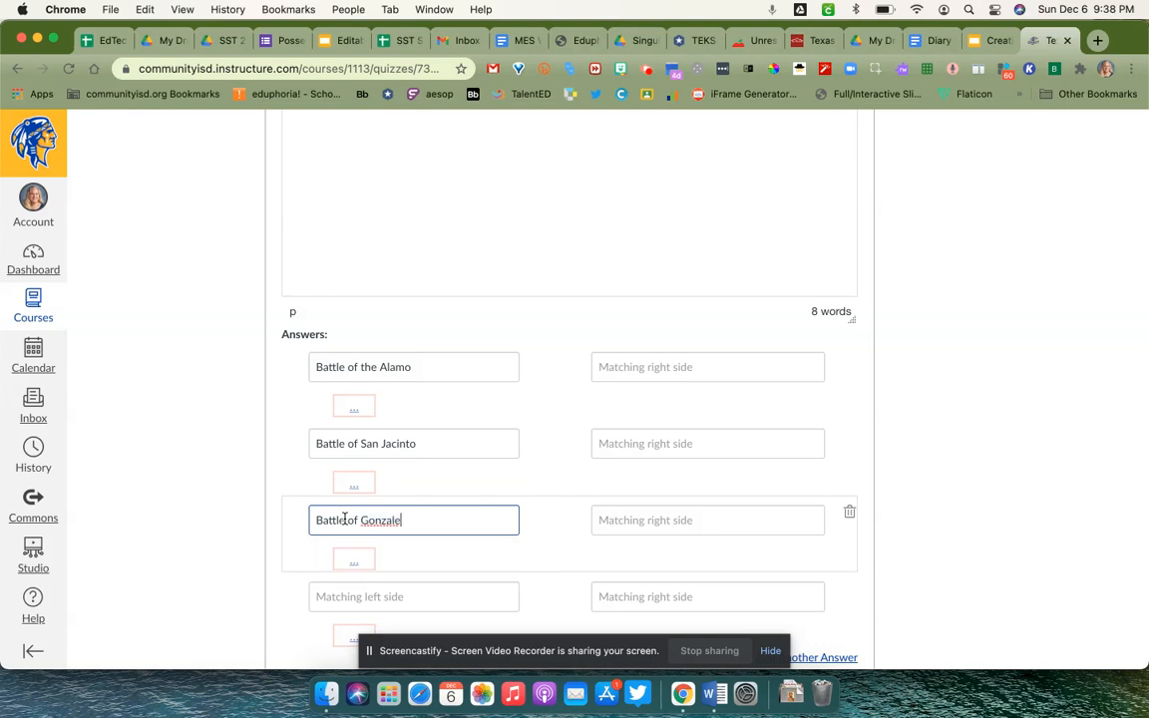
type("s")
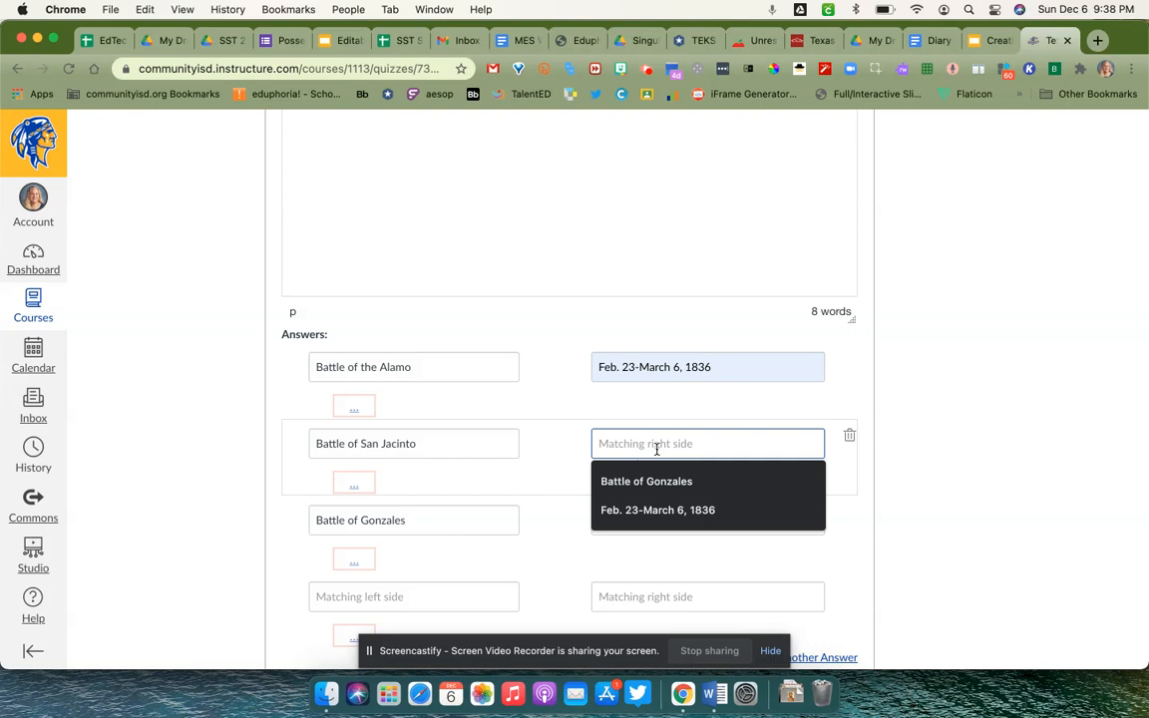
type("April 21, 18")
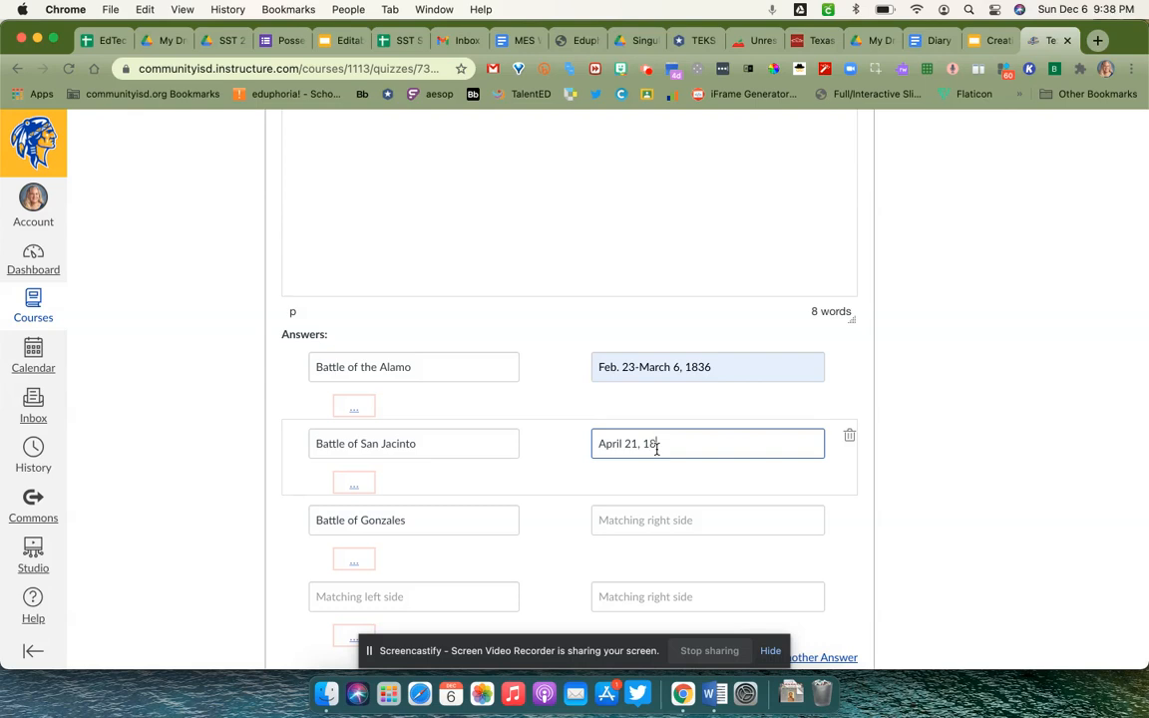
- Match Battle of Gonzales with the date Oct. 2, 1835
left_click(707, 520)
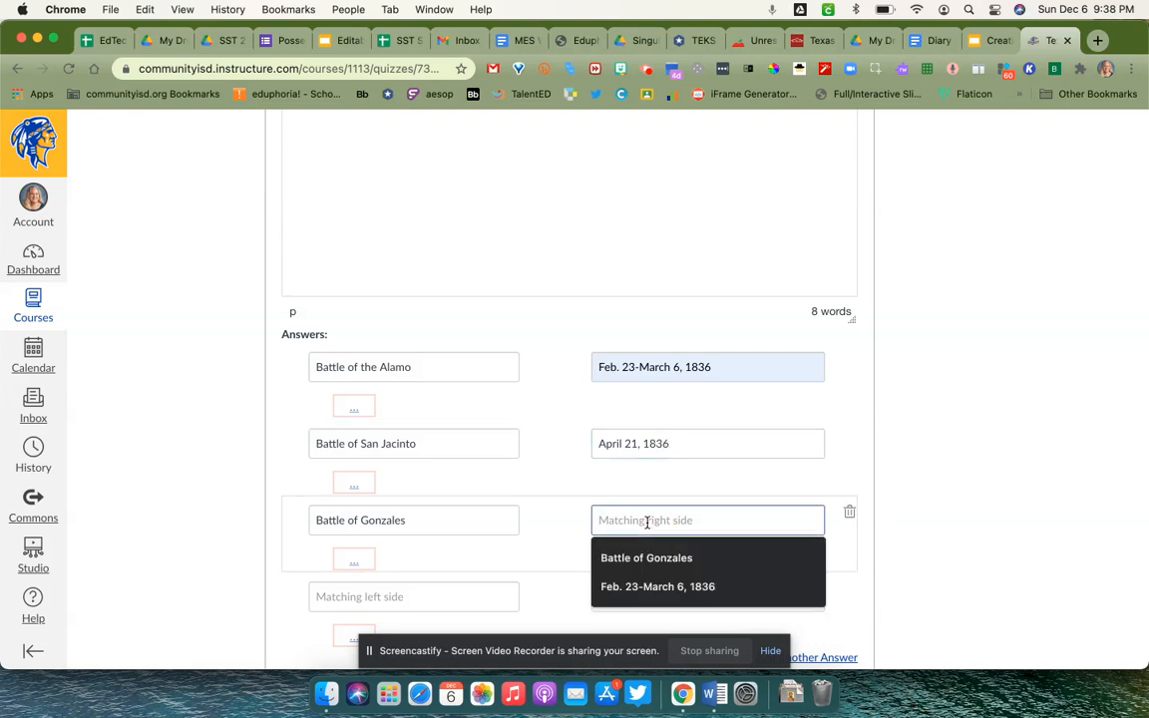
type("O")
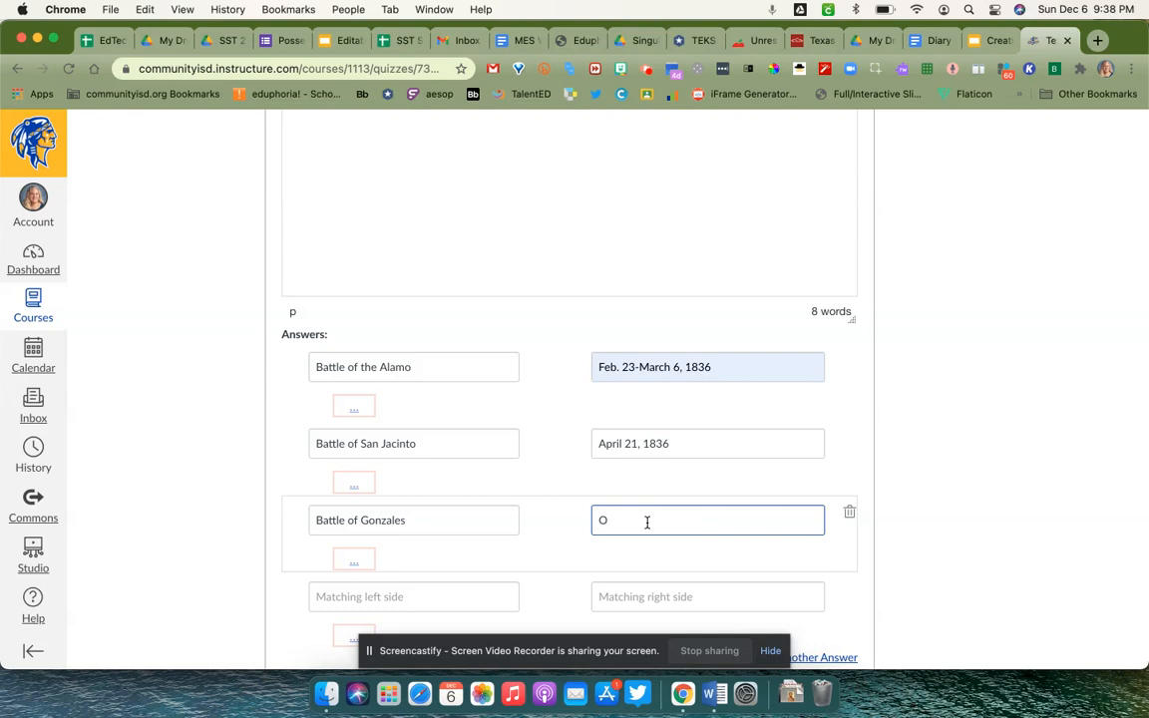
type("ct.")
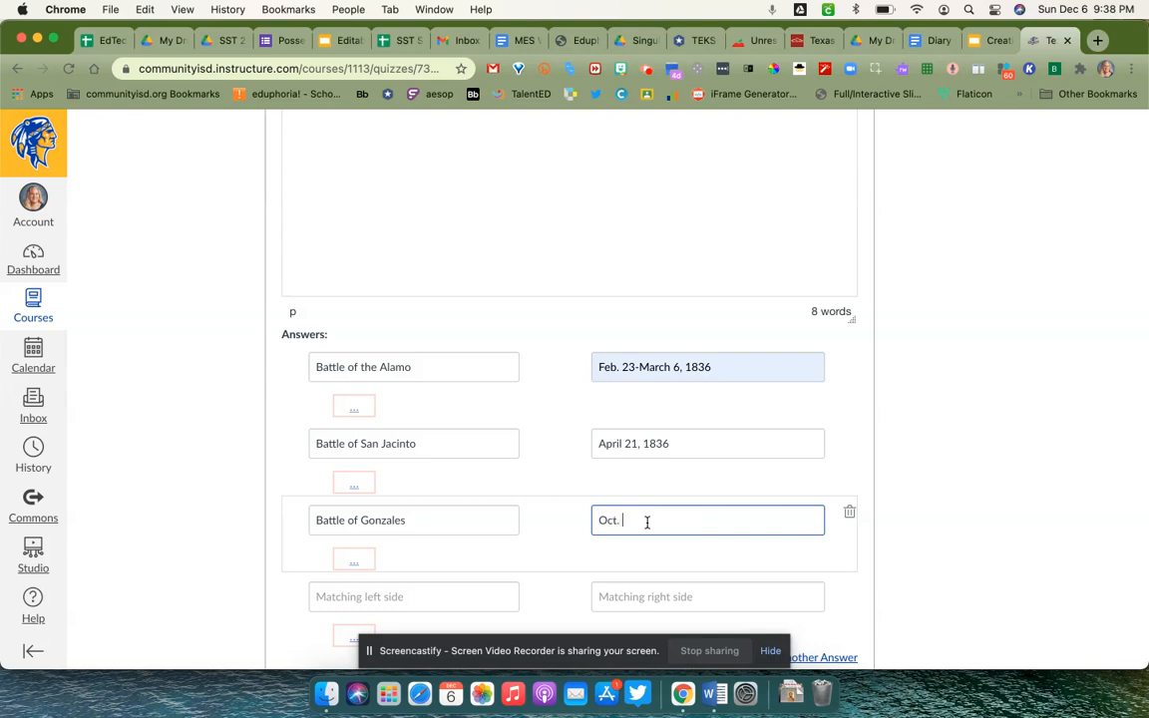
type("2,")
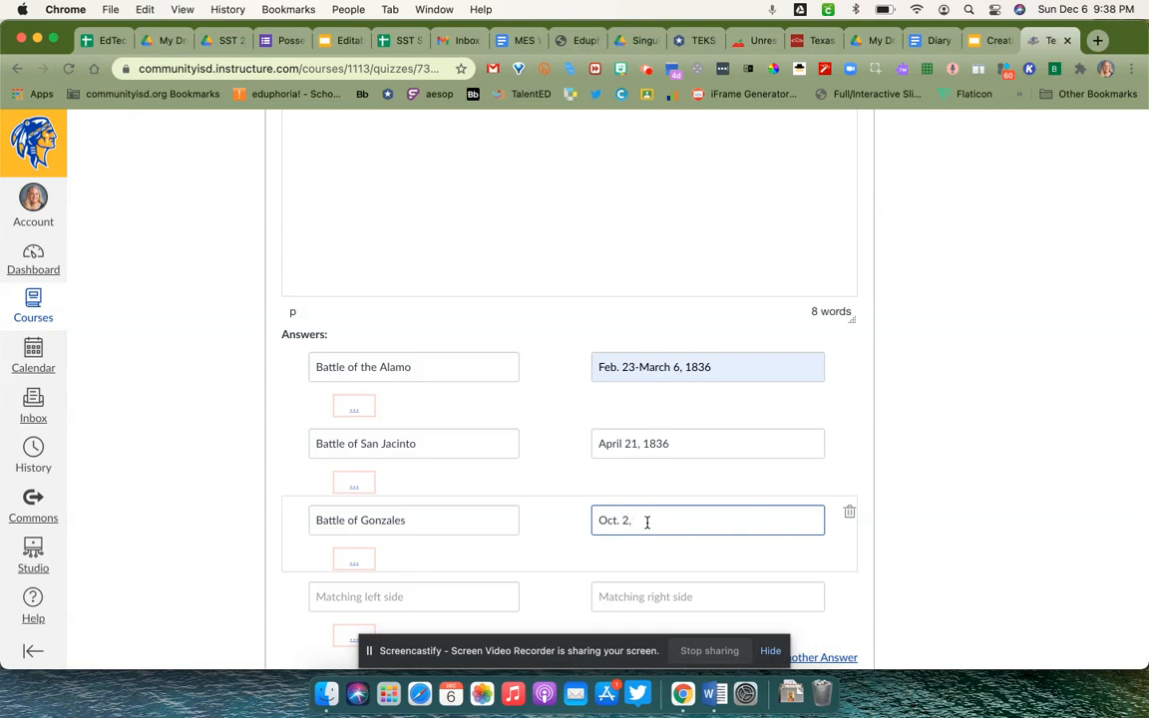
type("1835")
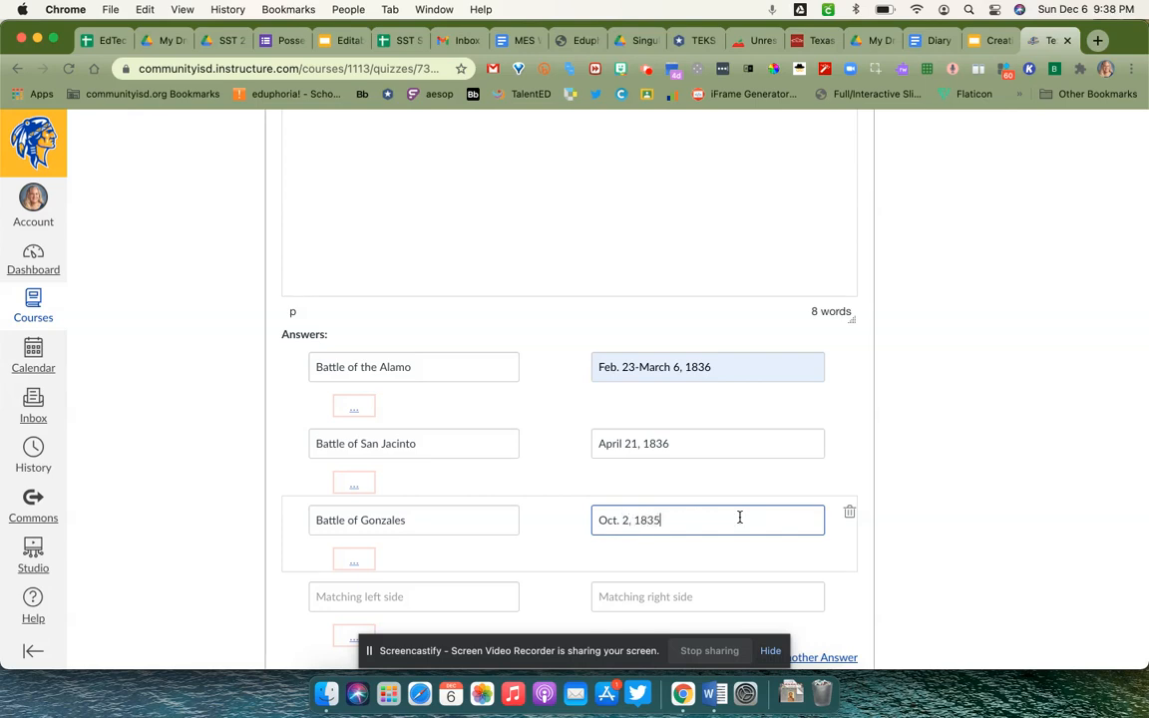
scroll("down", 3)
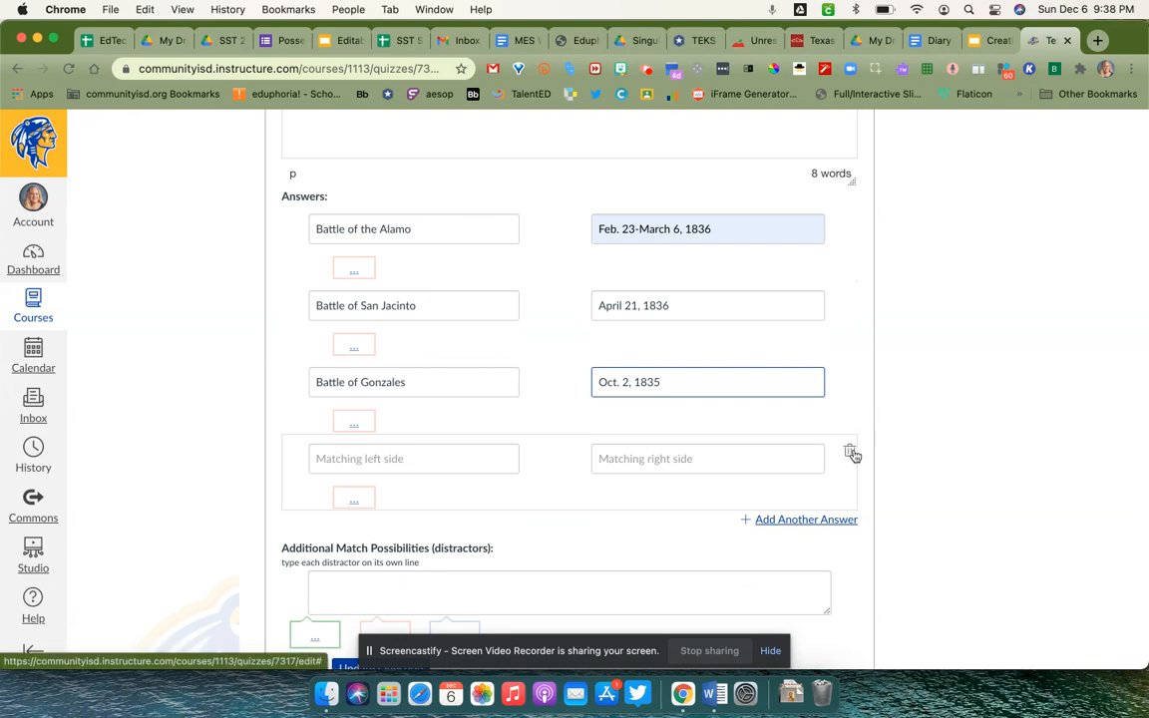
- Delete the empty fourth pair, add distractors March 2, 1836 and Oct. 9, 1835, and update the question
left_click(853, 454)
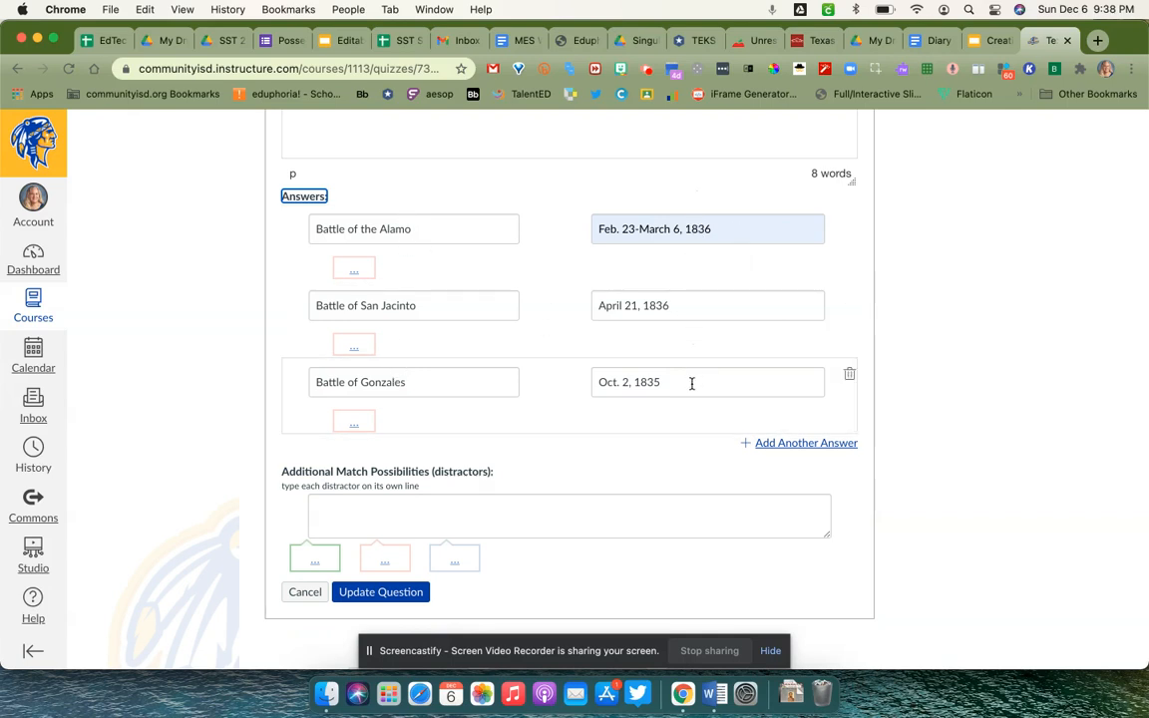
left_click(338, 508)
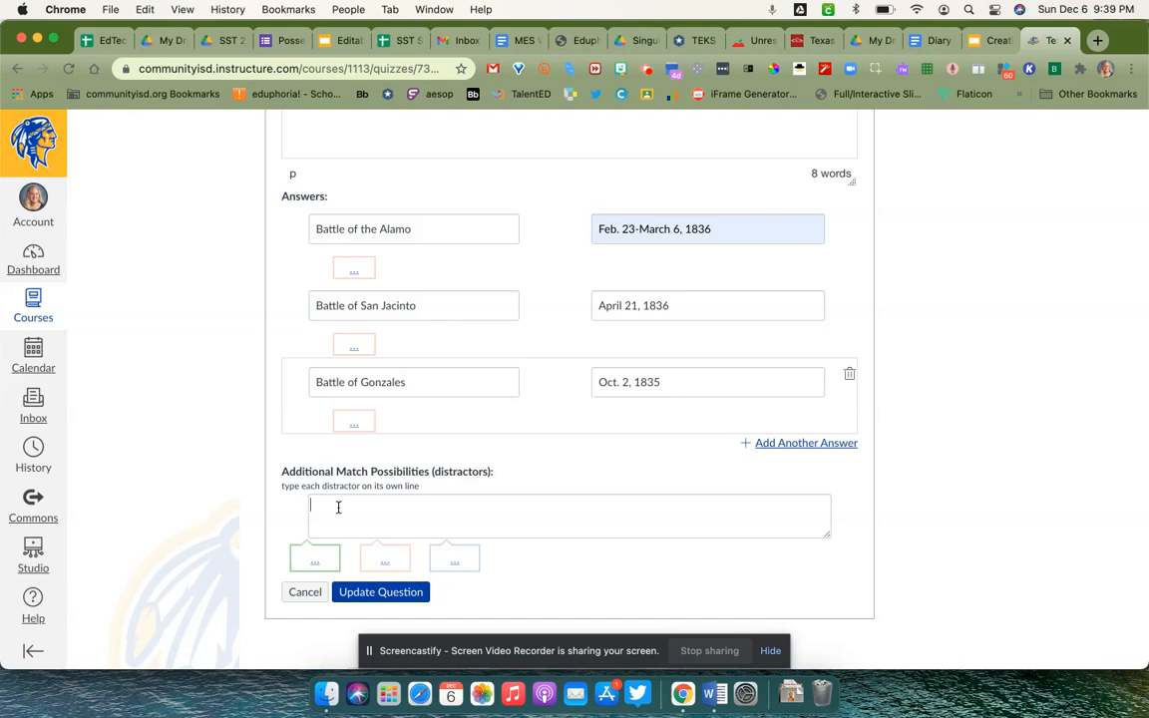
mouse_move(565, 462)
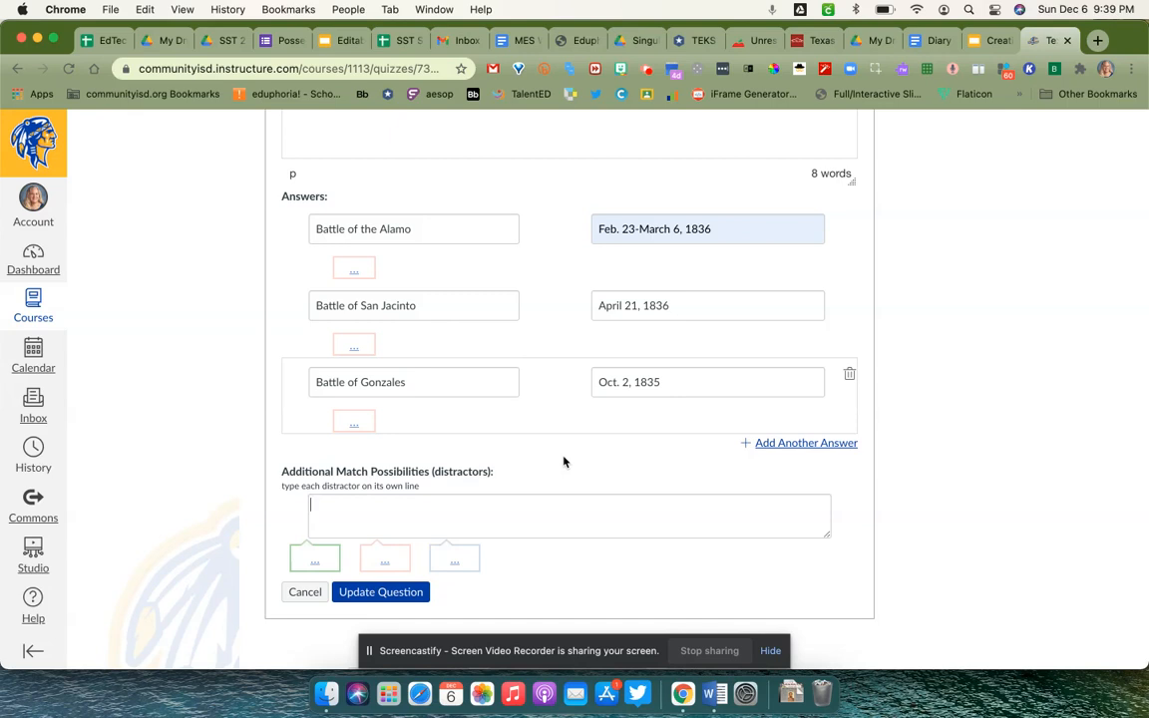
type("March 2,")
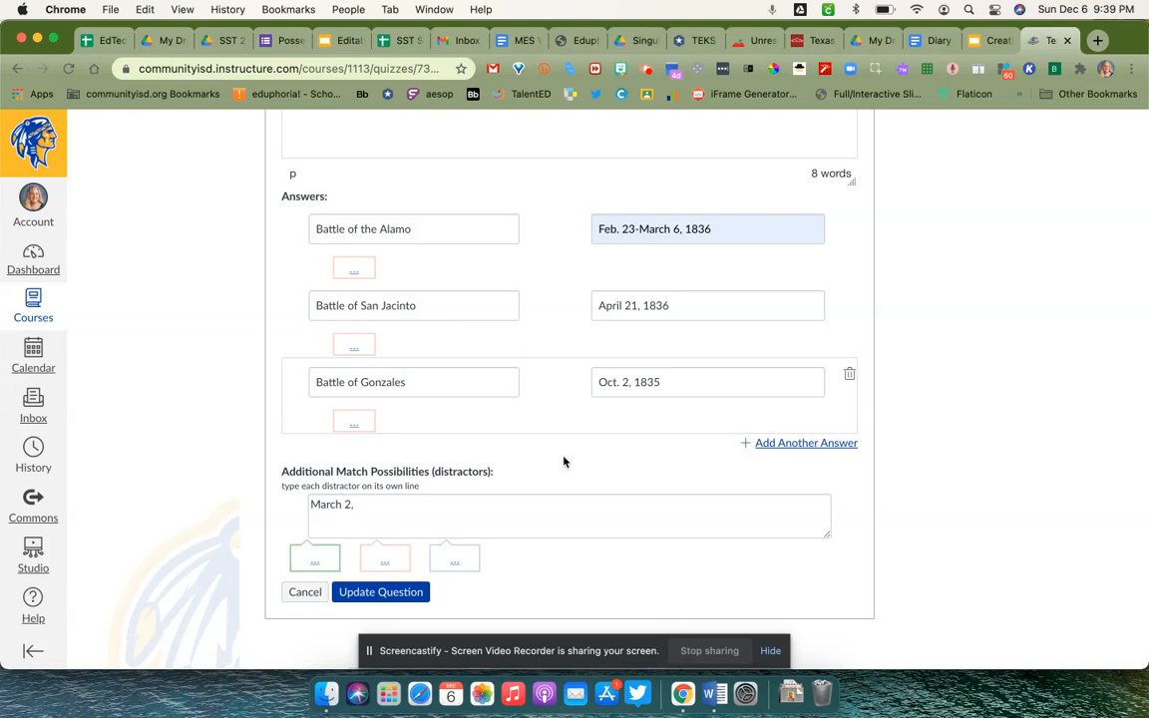
type("1836")
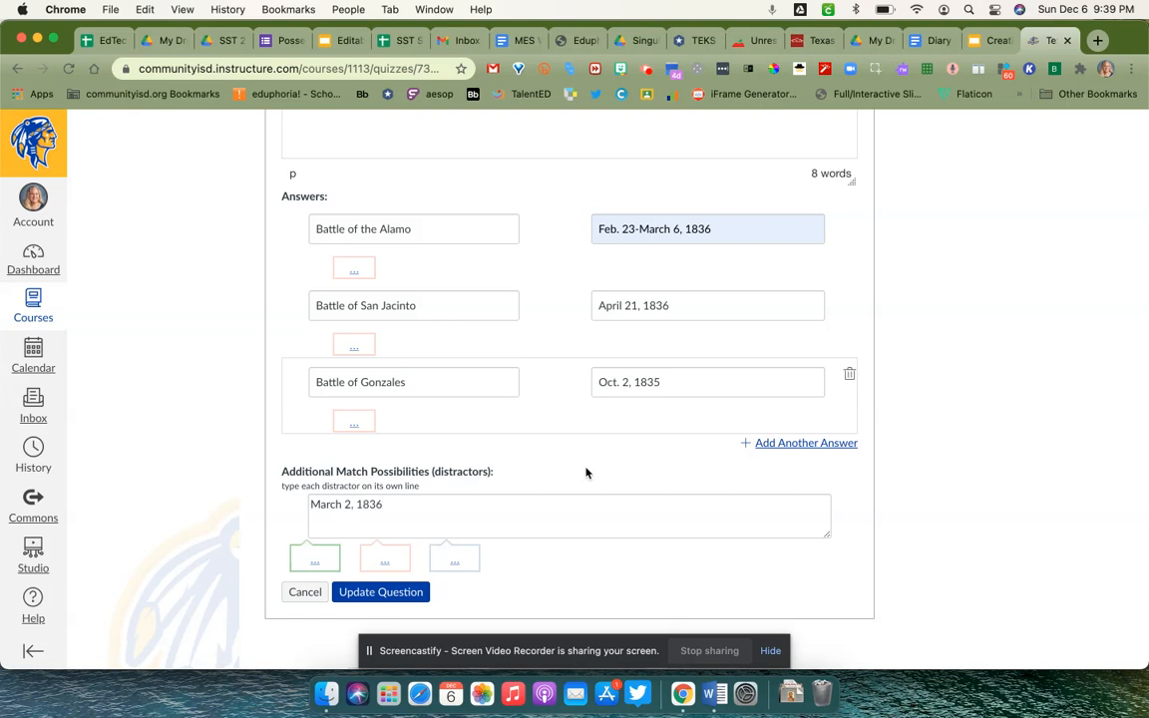
type("Oct.")
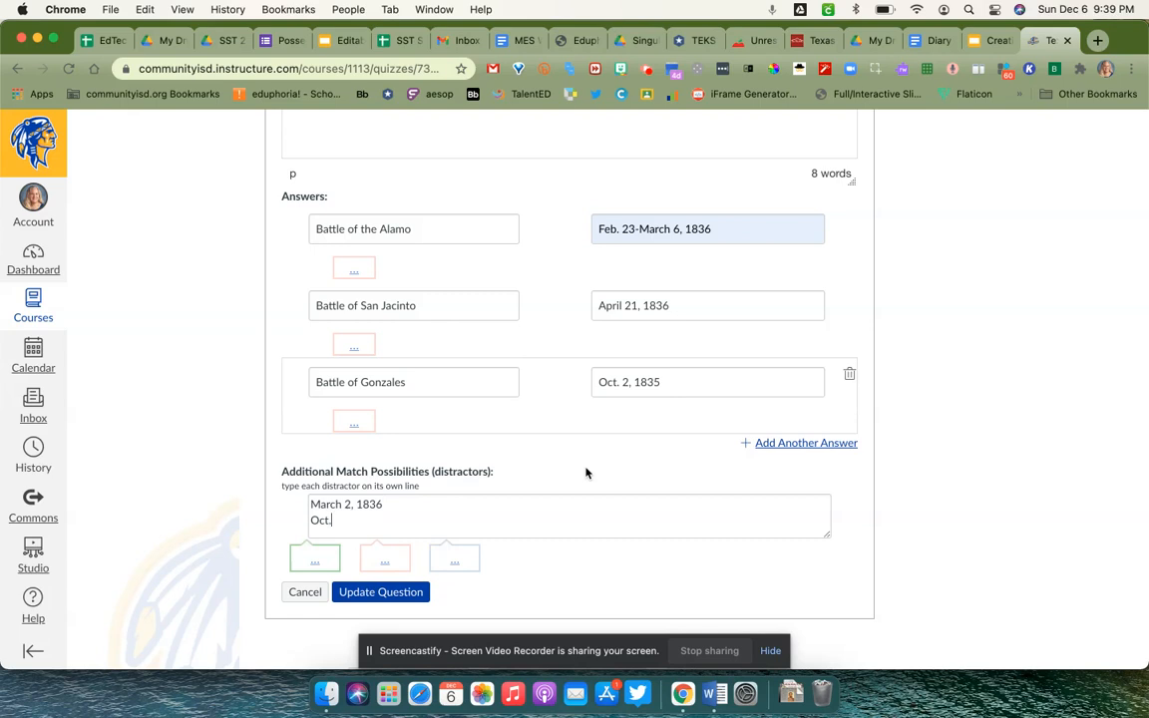
type("9,")
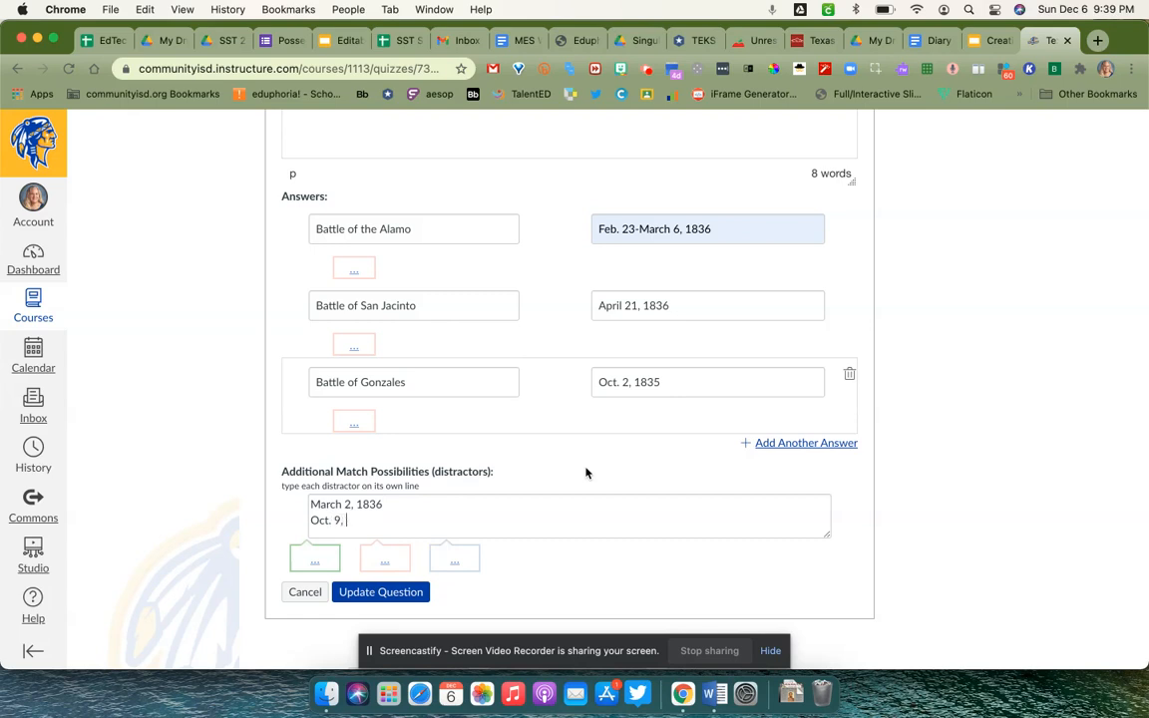
type("1835")
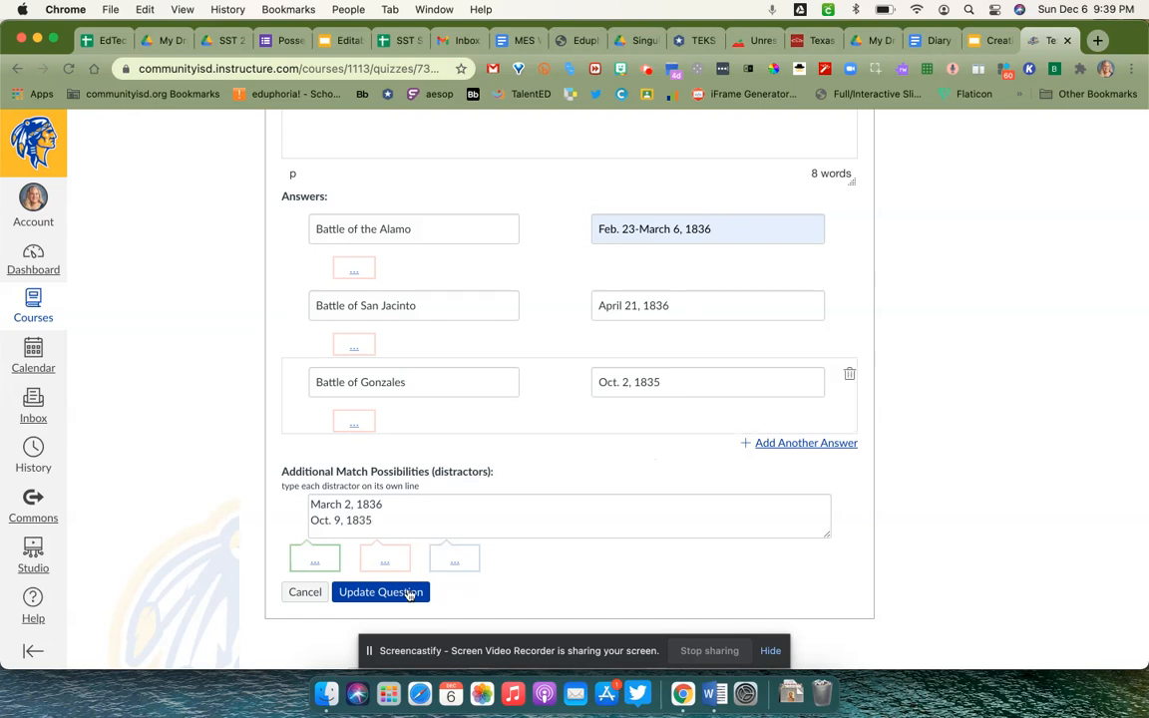
left_click(380, 591)
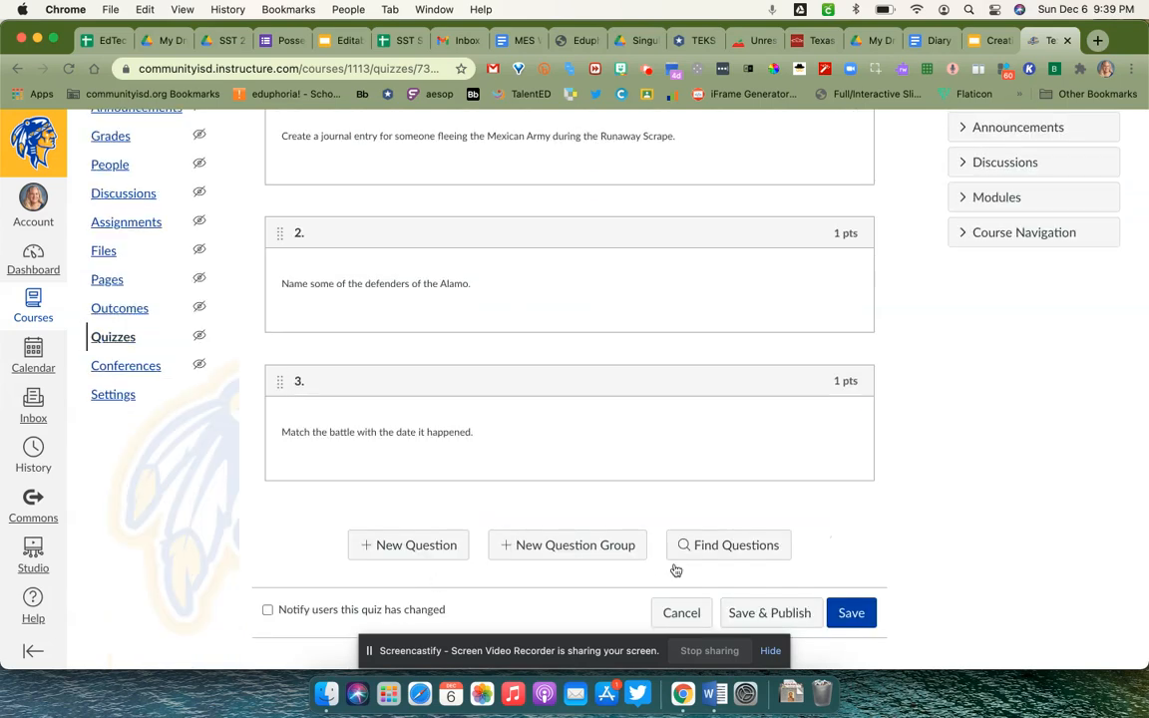
- Save the Texas Revolution quiz (3 points) and launch its draft preview
left_click(851, 613)
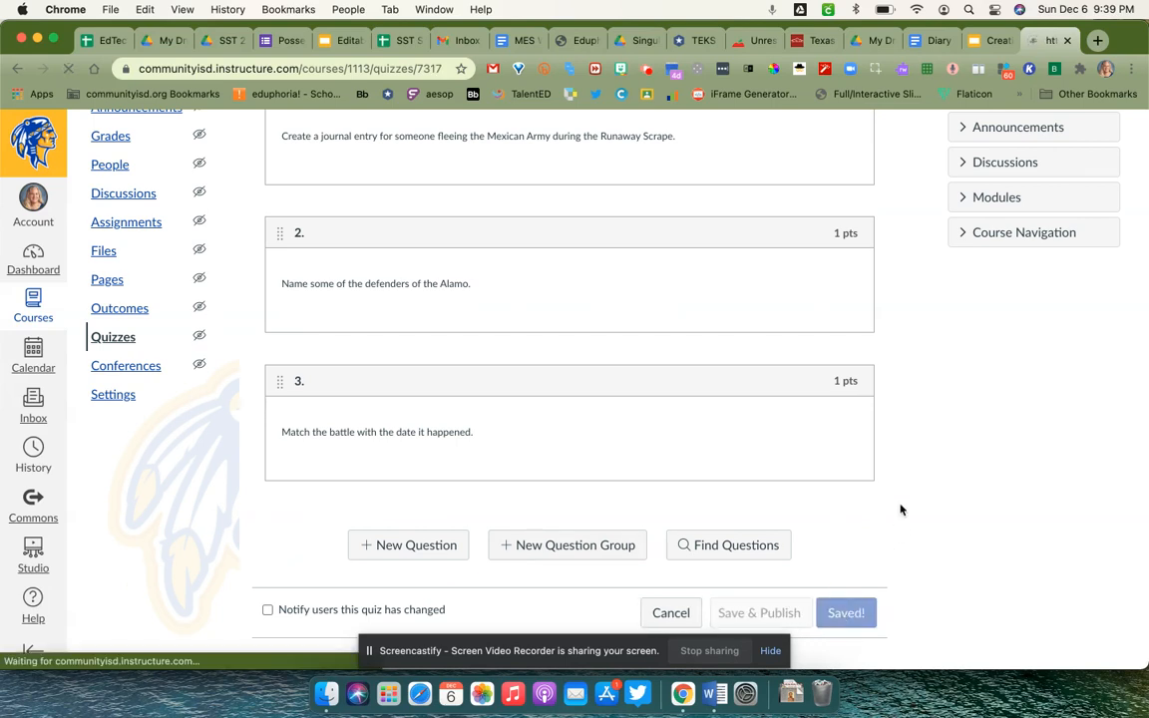
left_click(845, 612)
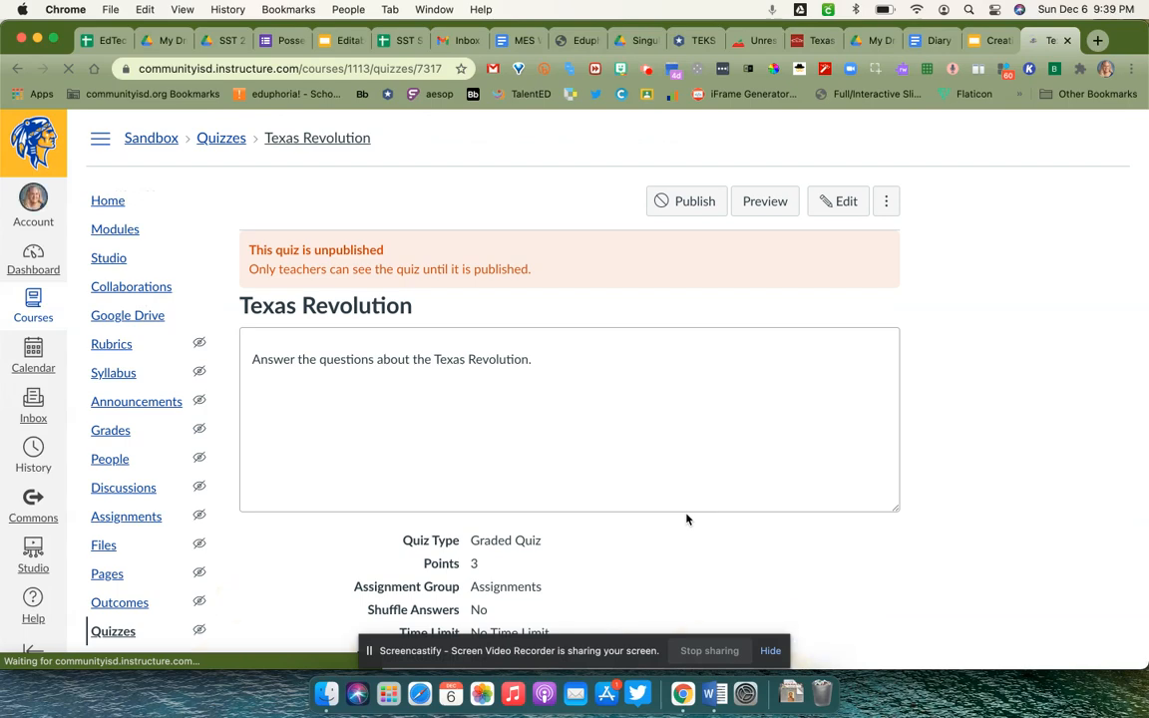
scroll("down", 3)
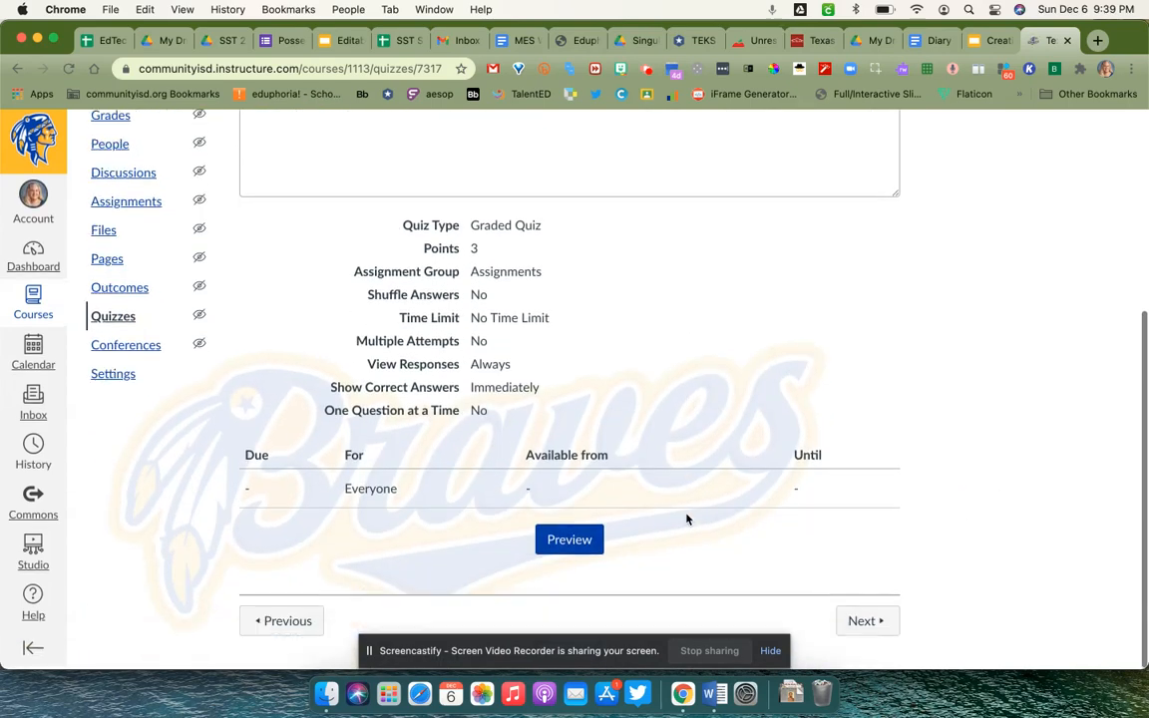
left_click(569, 540)
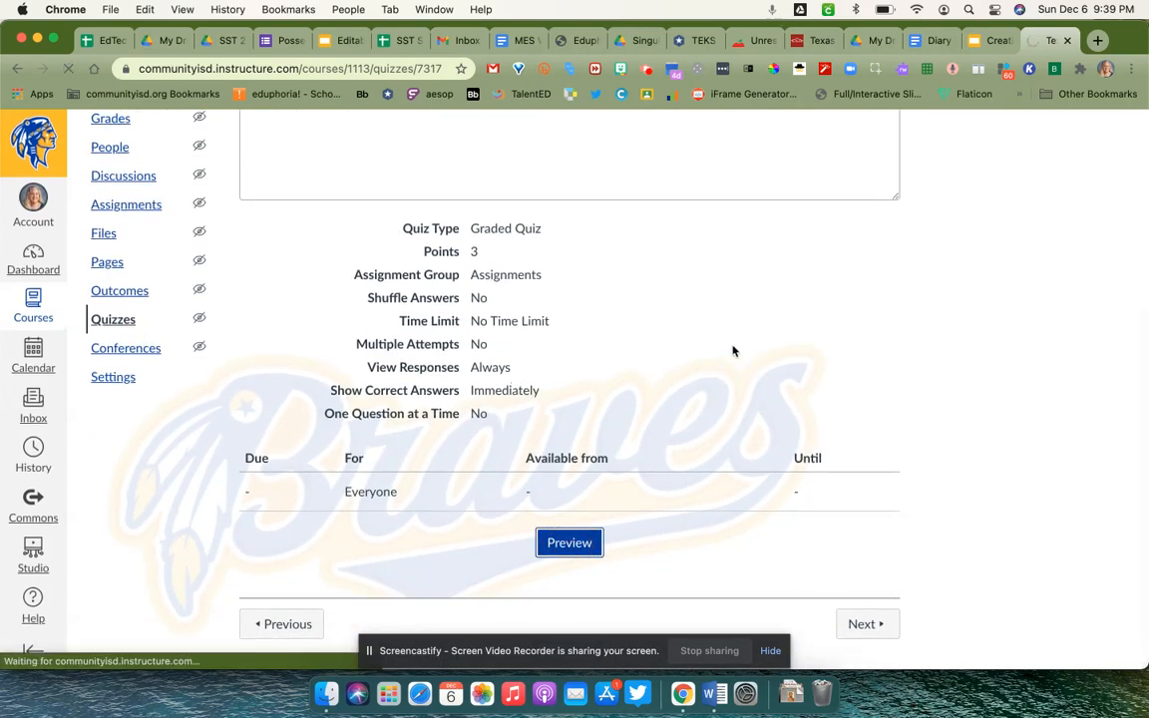
left_click(568, 543)
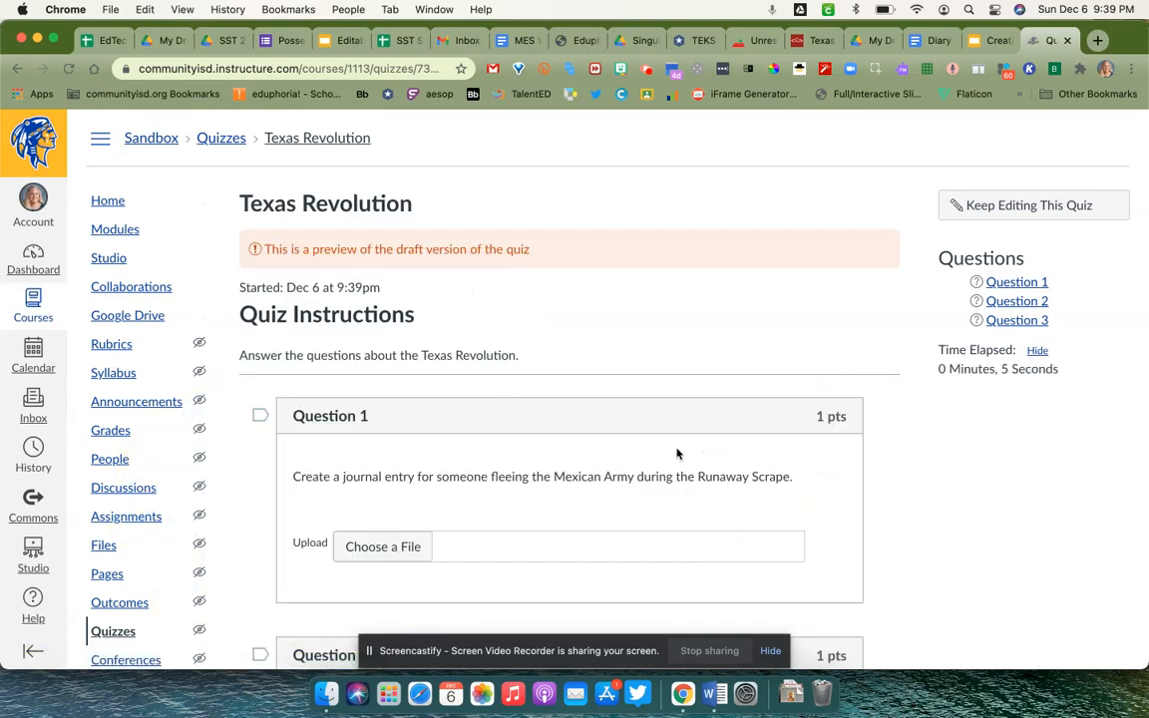
- In the preview, tick the Alamo defenders checkboxes in question 2
scroll("down", 3)
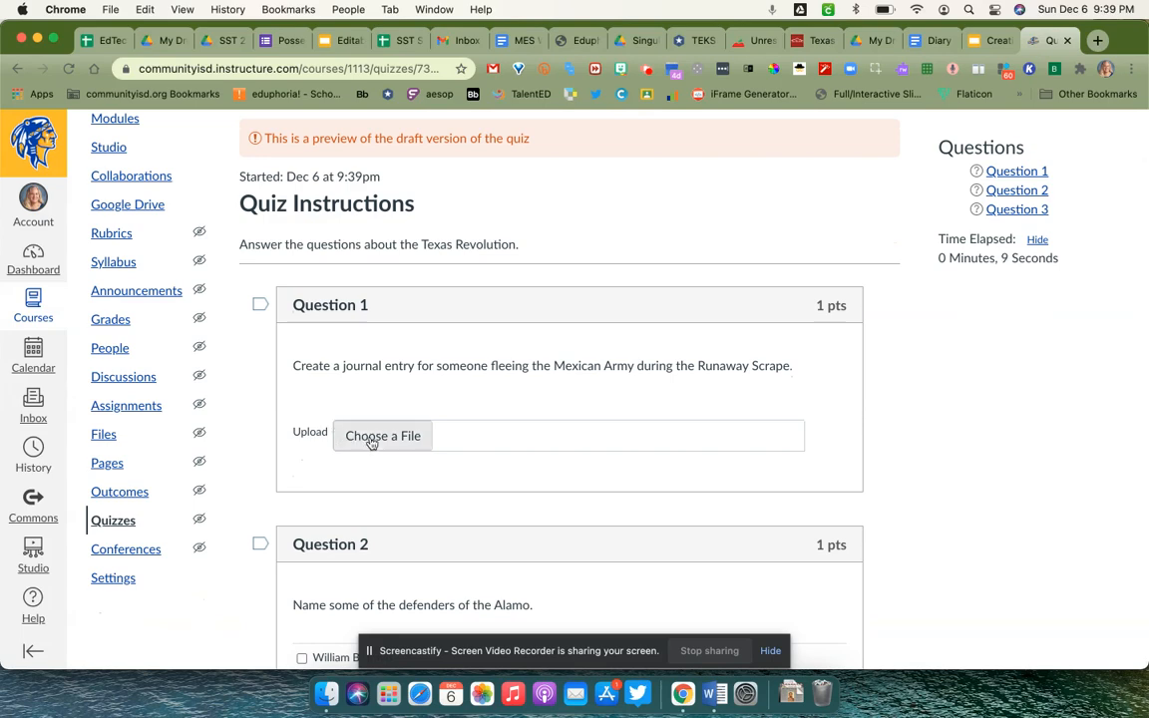
mouse_move(541, 437)
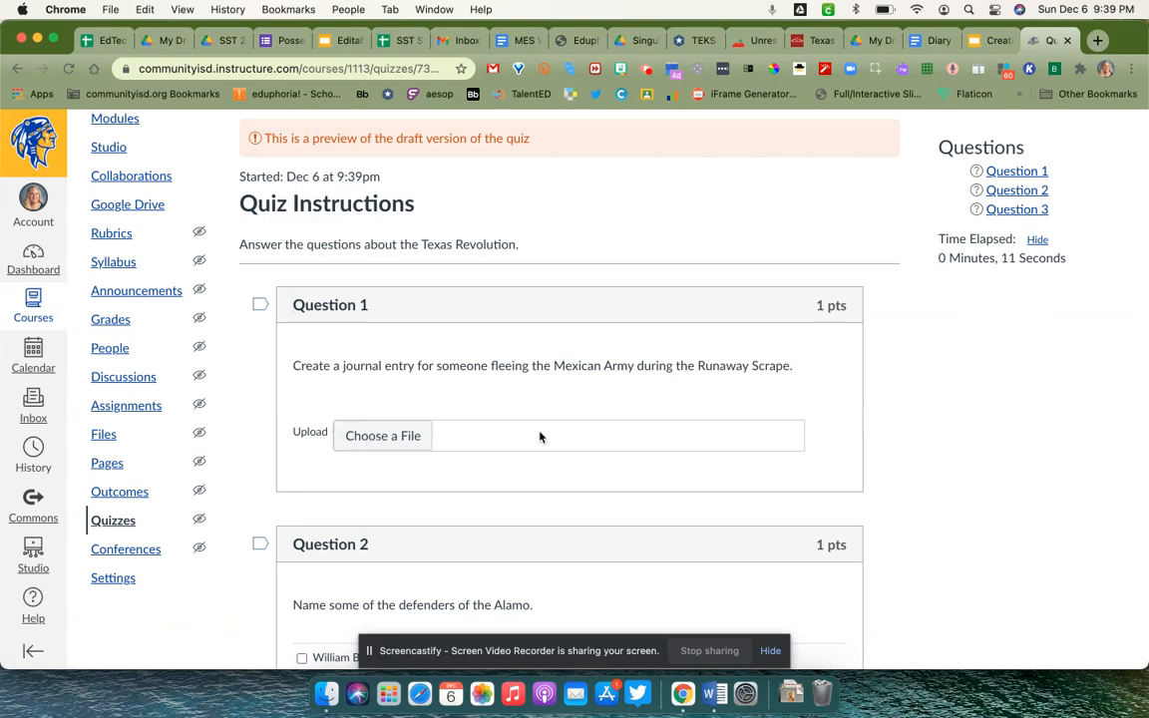
scroll("down", 3)
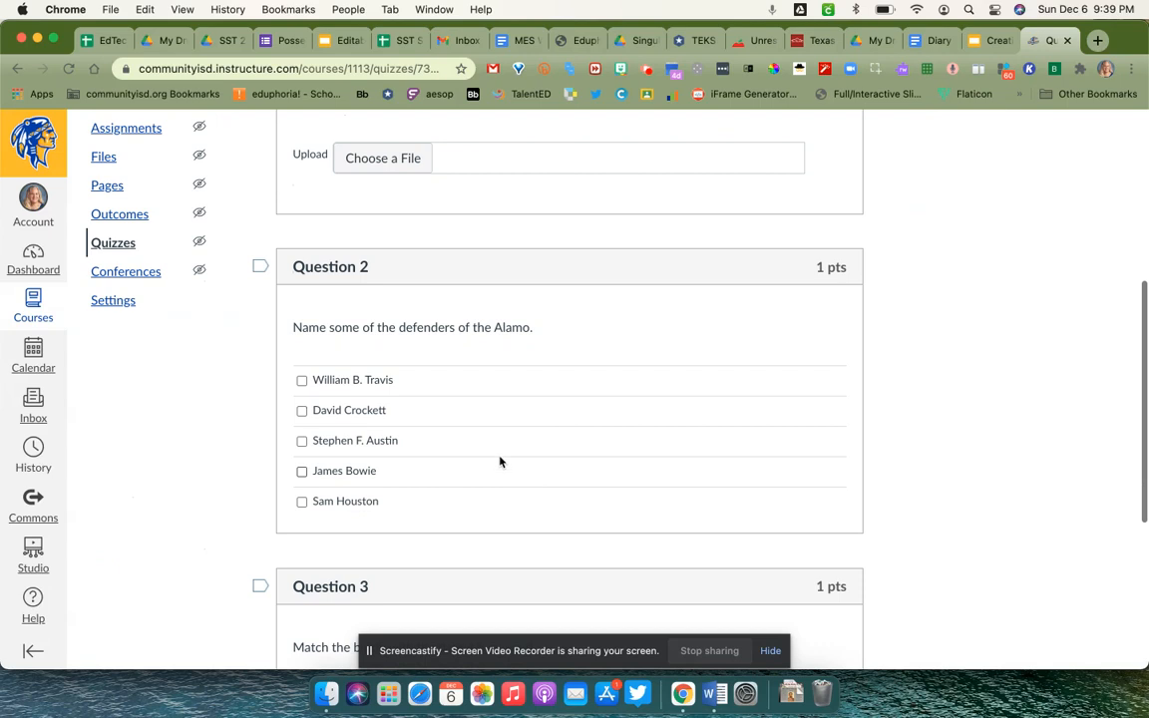
left_click(301, 380)
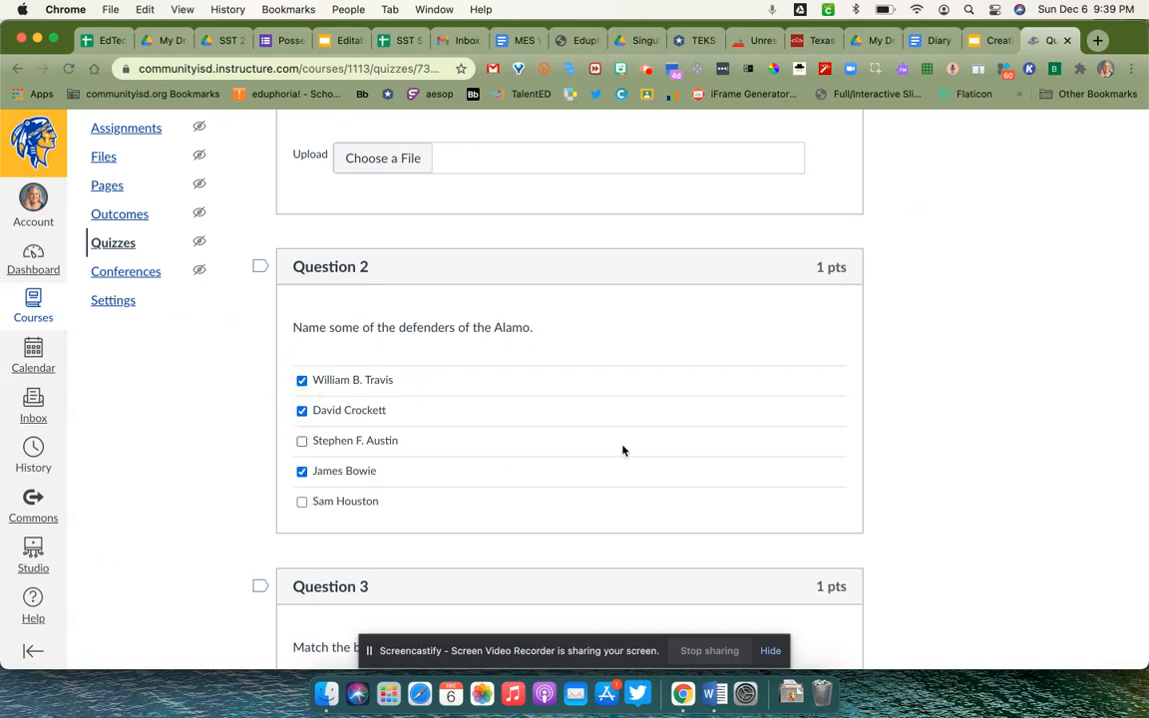
left_click(301, 471)
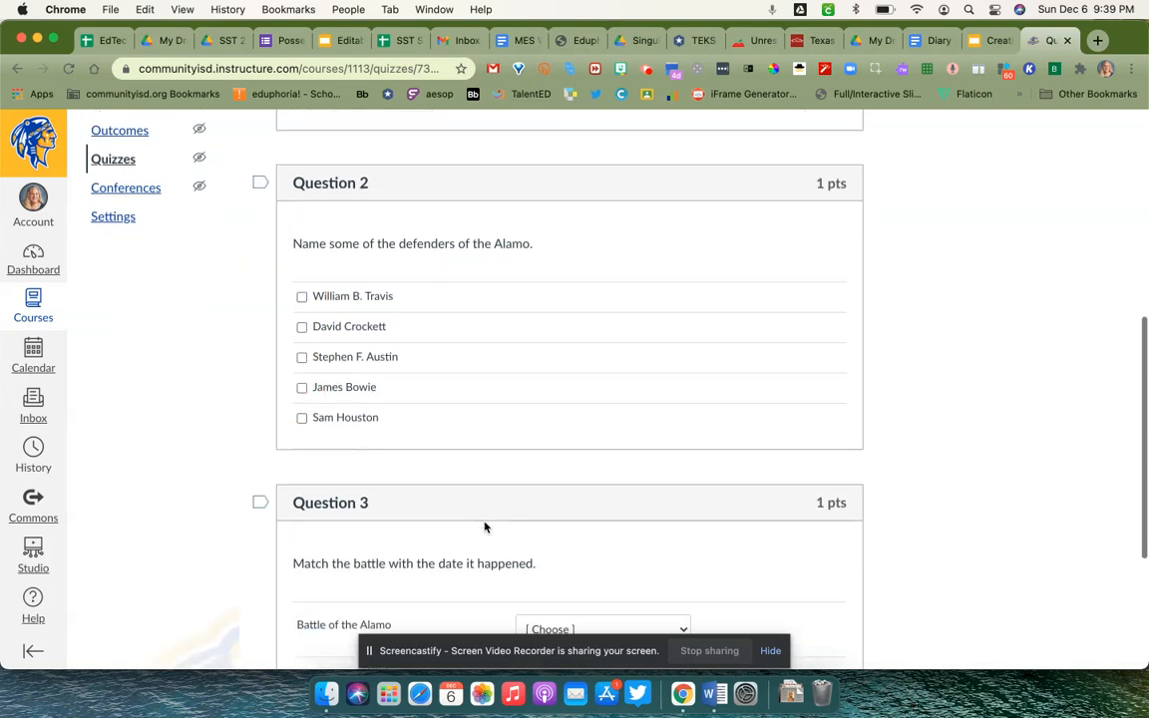
scroll("down", 3)
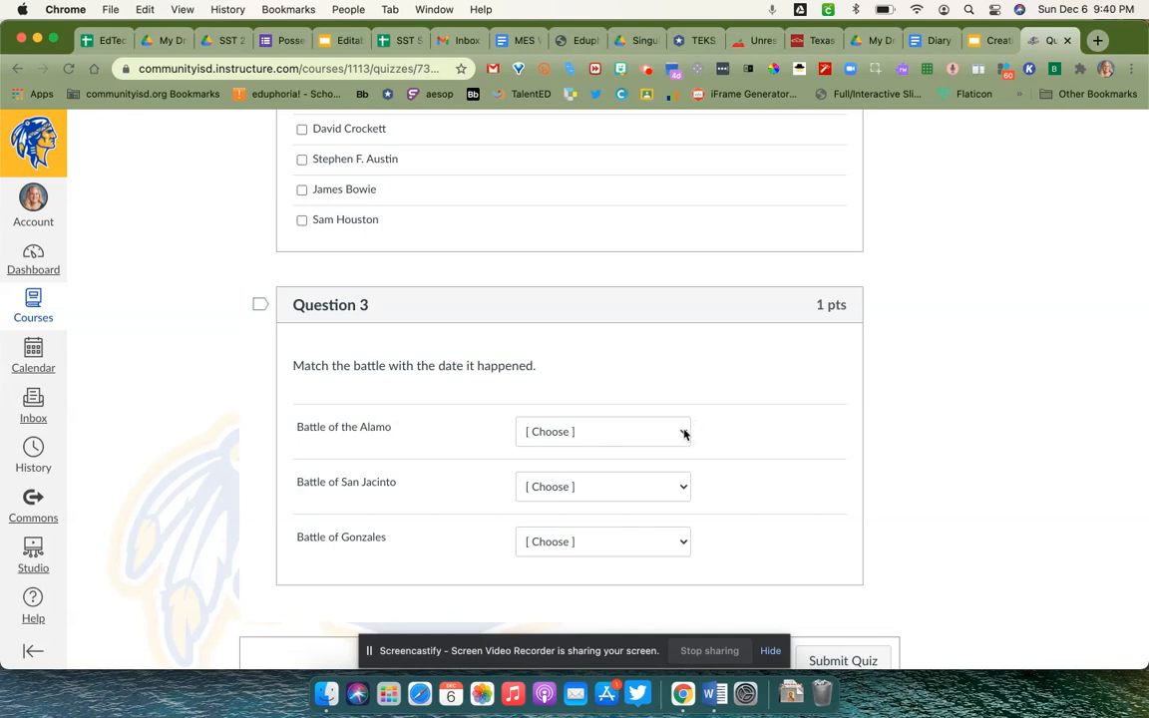
- Match Battle of the Alamo to Feb. 23-March 6, 1836, check San Jacinto's choices, then keep editing the quiz
left_click(603, 431)
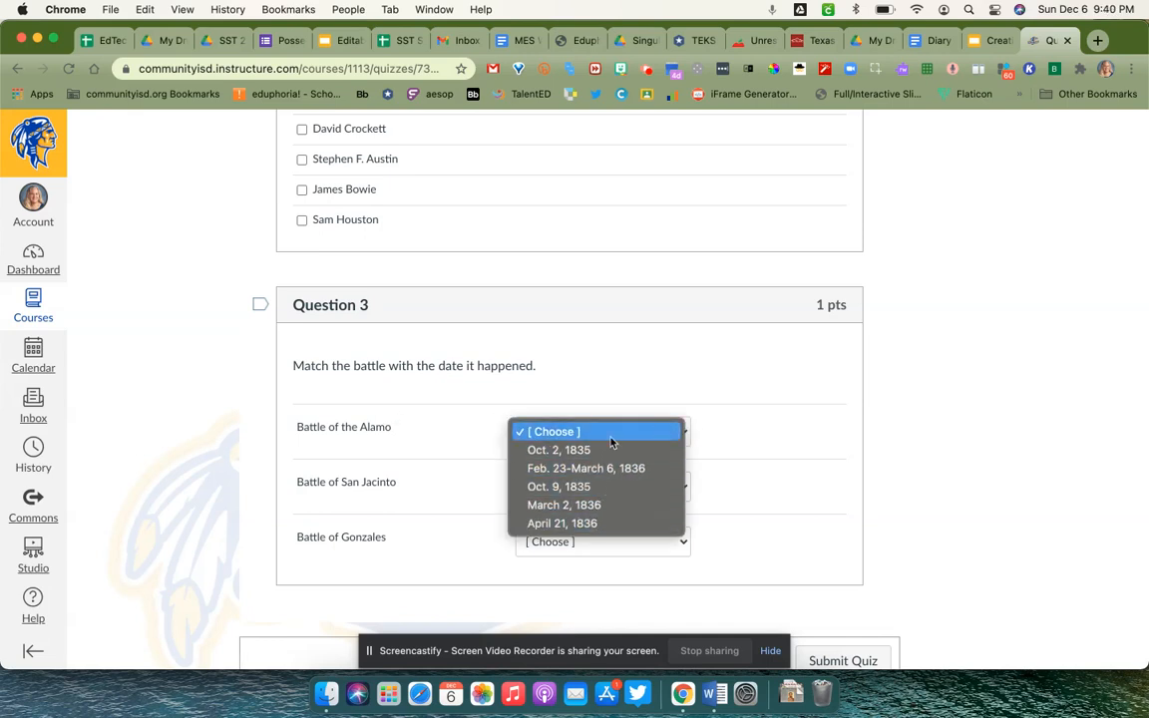
mouse_move(586, 468)
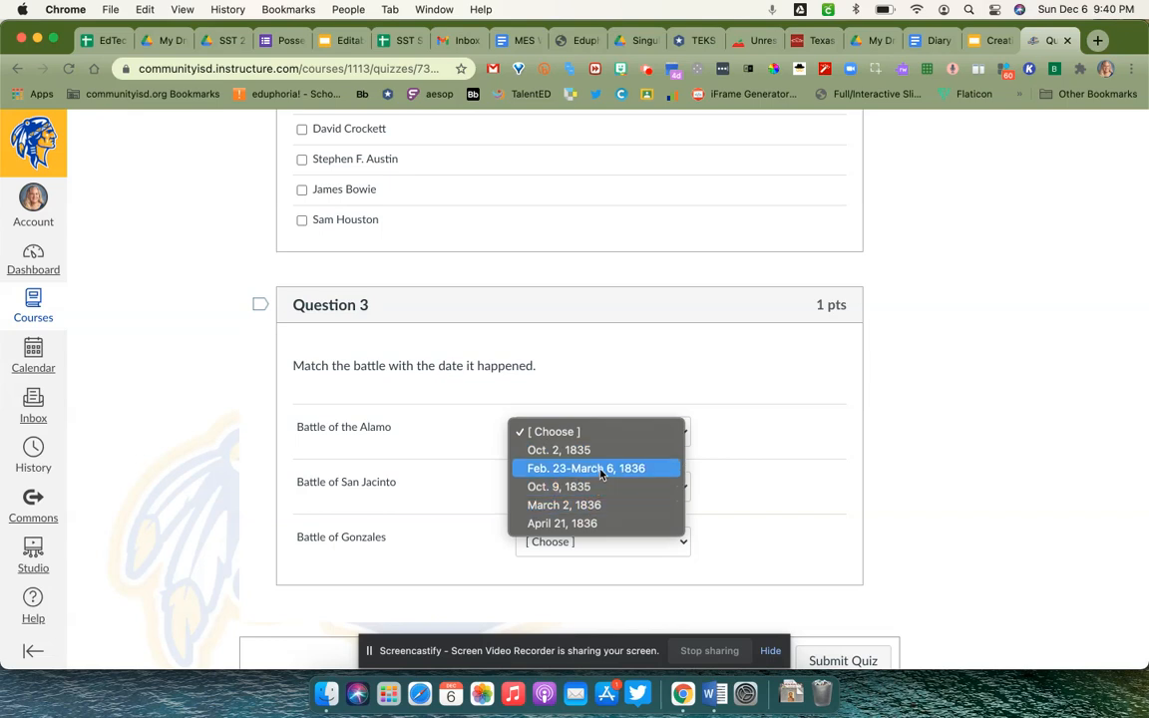
left_click(585, 468)
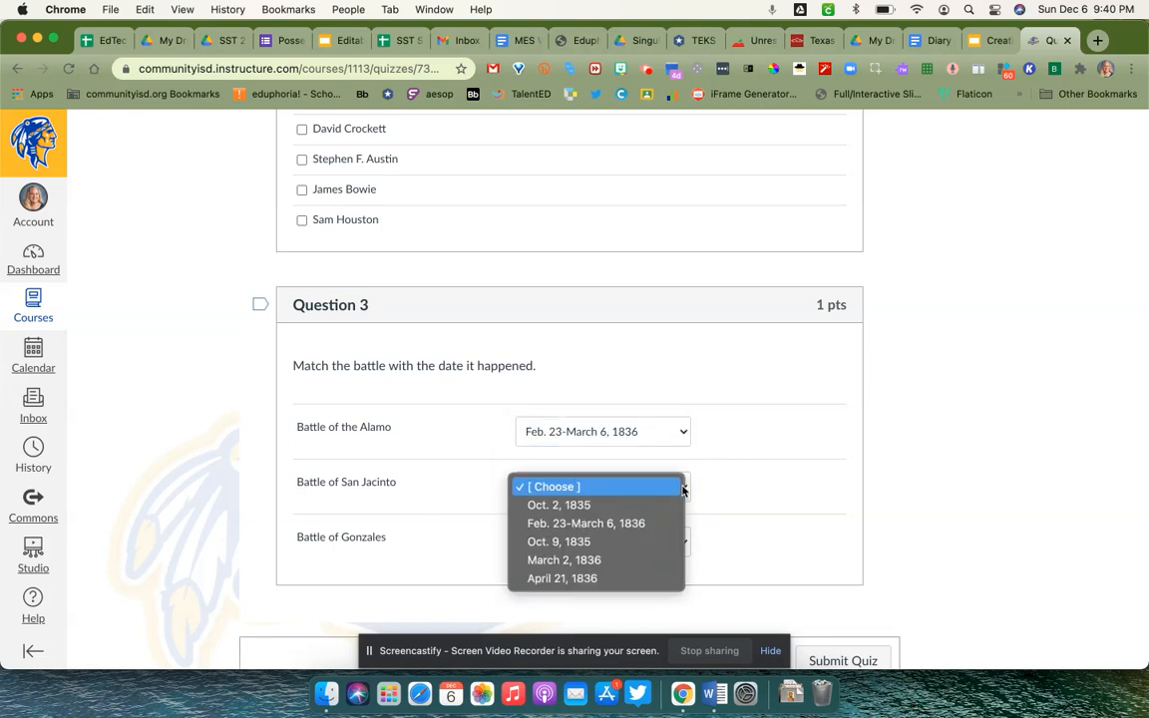
left_click(562, 579)
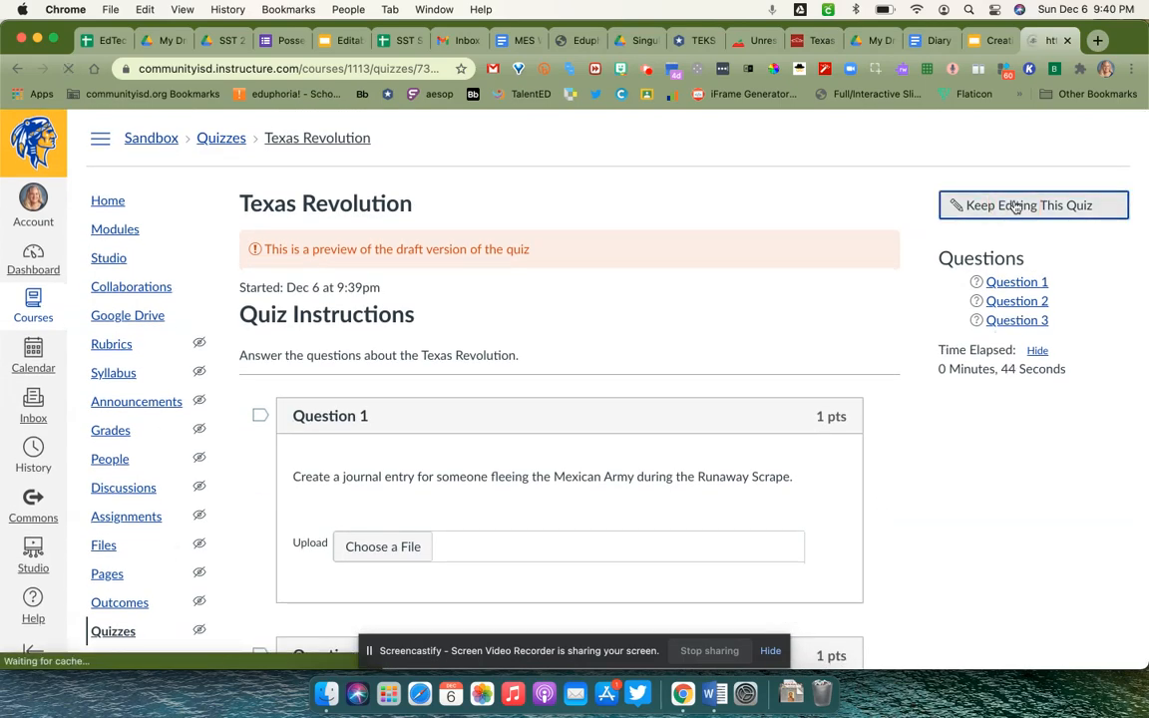
left_click(1032, 205)
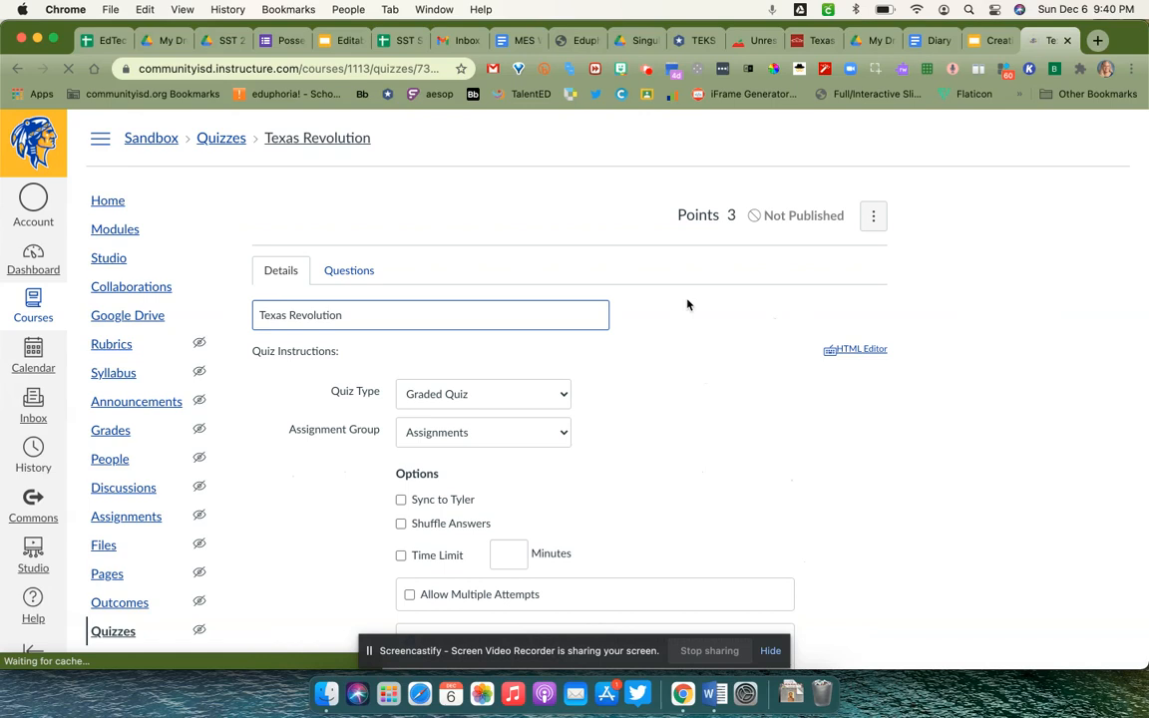